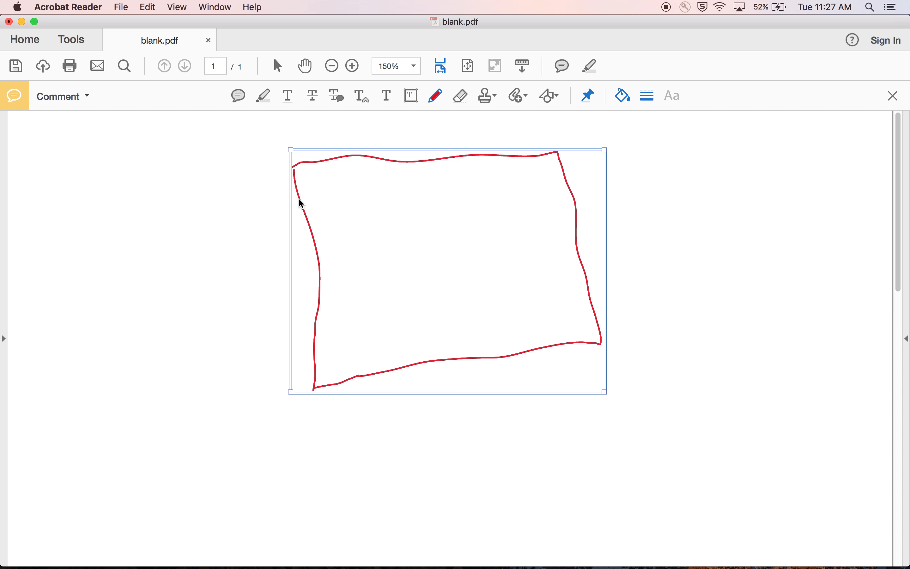
mouse_move(412, 409)
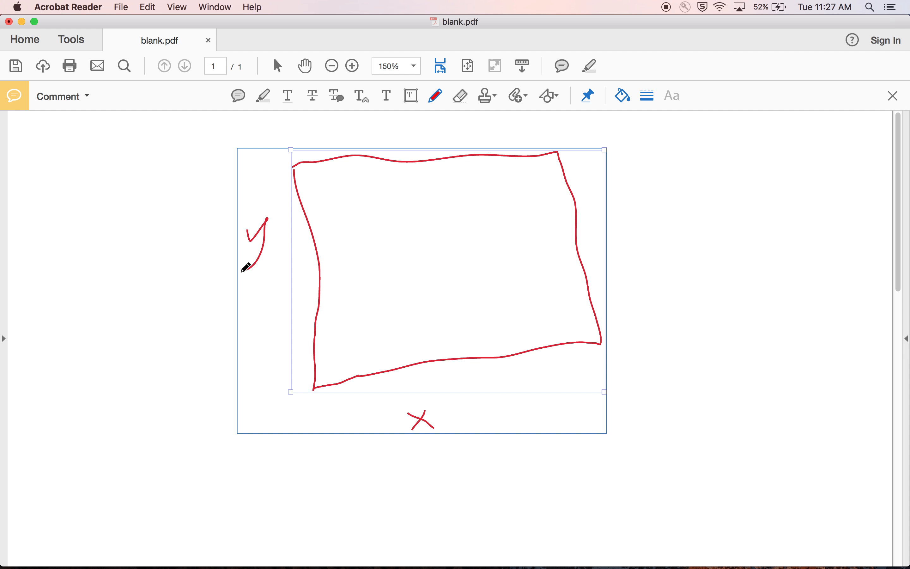
mouse_move(444, 295)
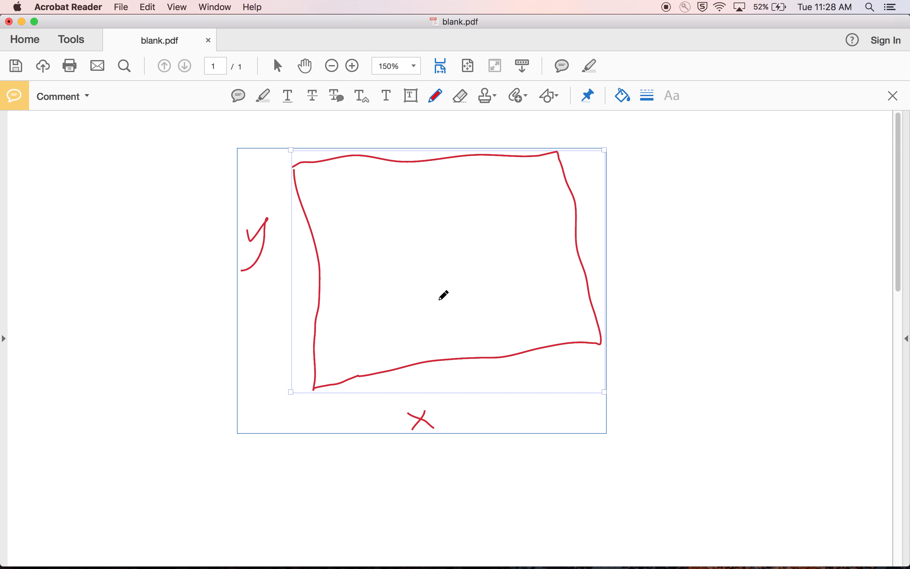
mouse_move(360, 201)
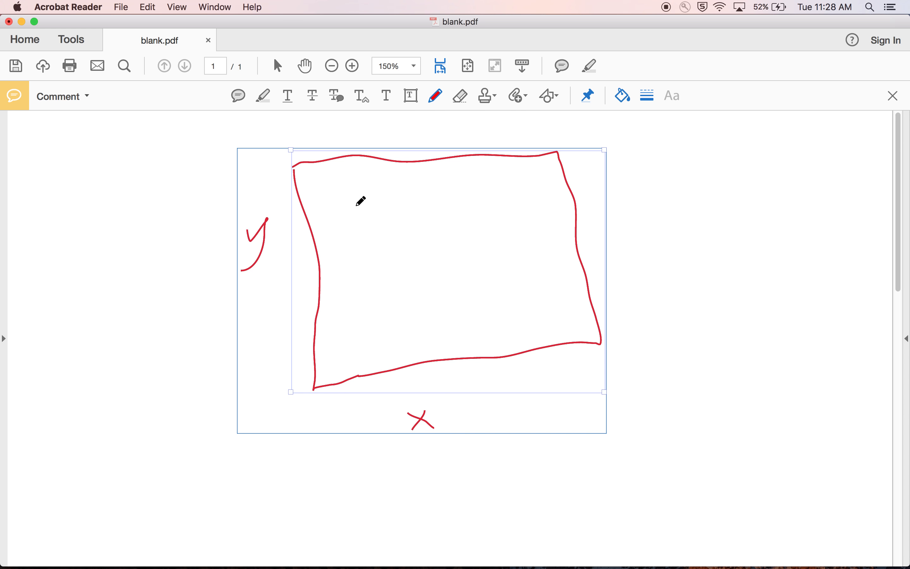
mouse_move(410, 350)
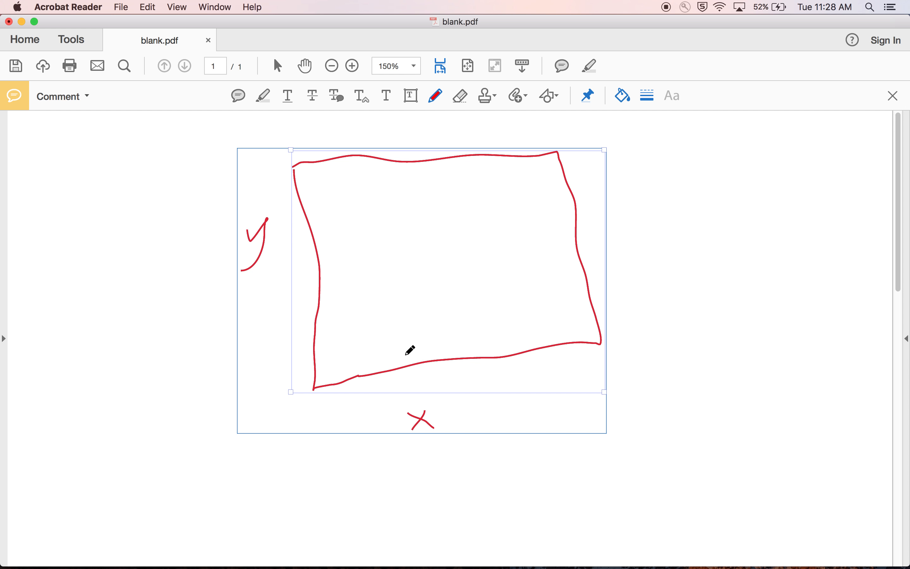
mouse_move(482, 153)
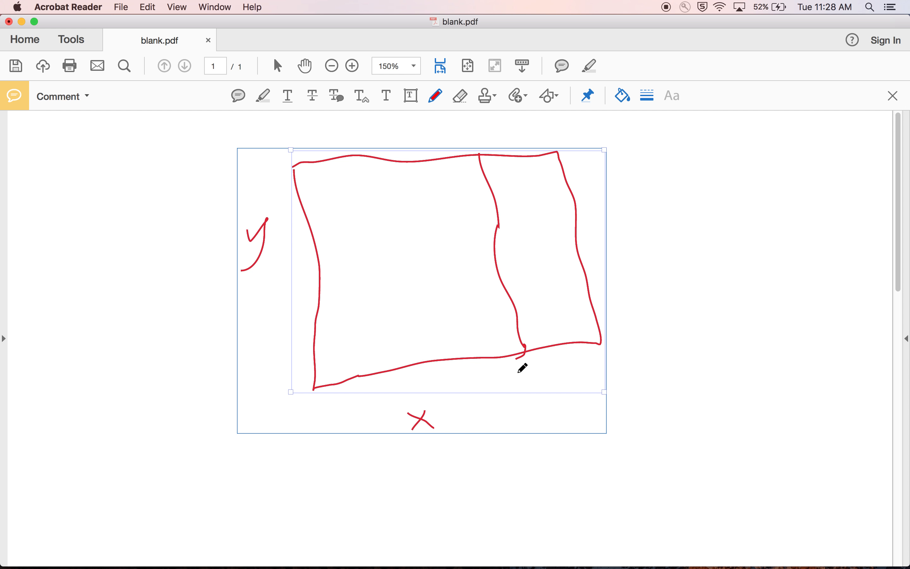
mouse_move(517, 373)
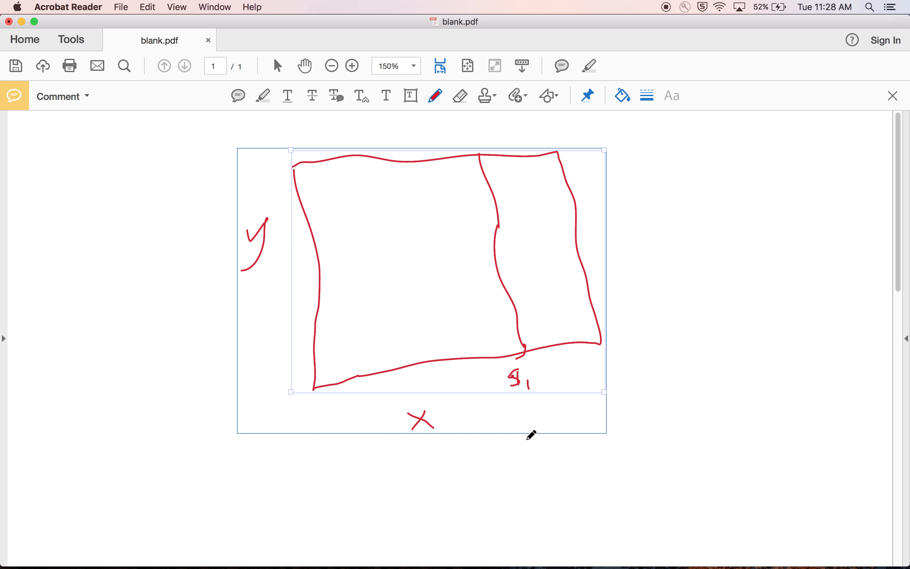
mouse_move(513, 219)
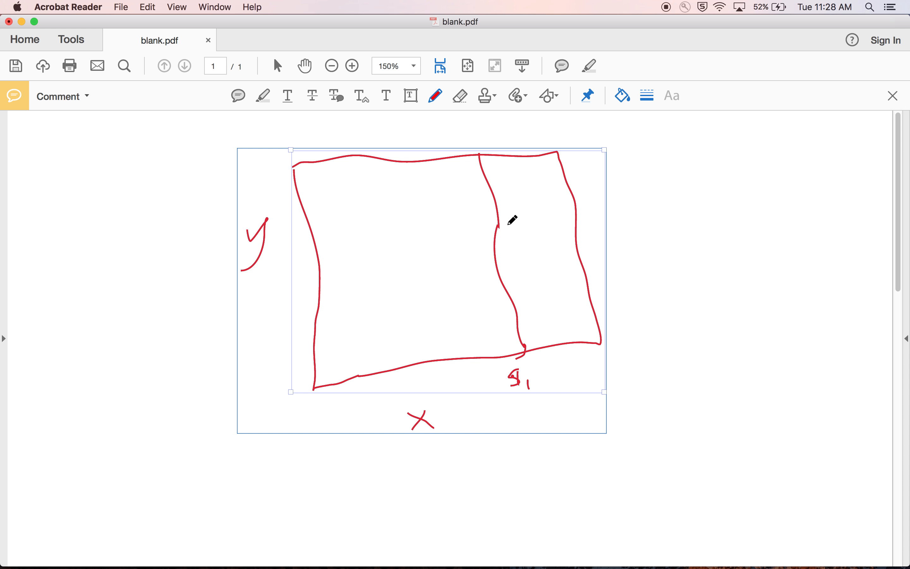
mouse_move(473, 195)
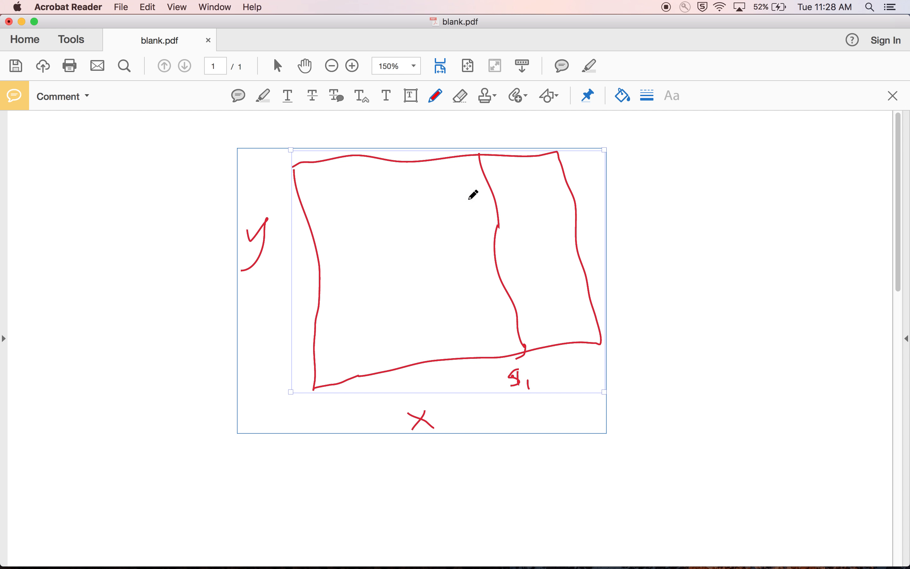
mouse_move(330, 235)
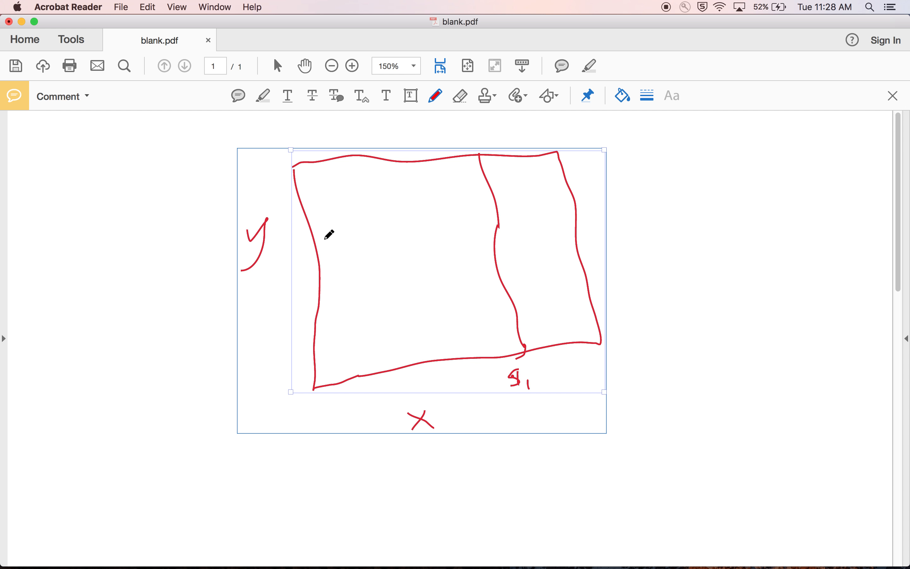
mouse_move(309, 208)
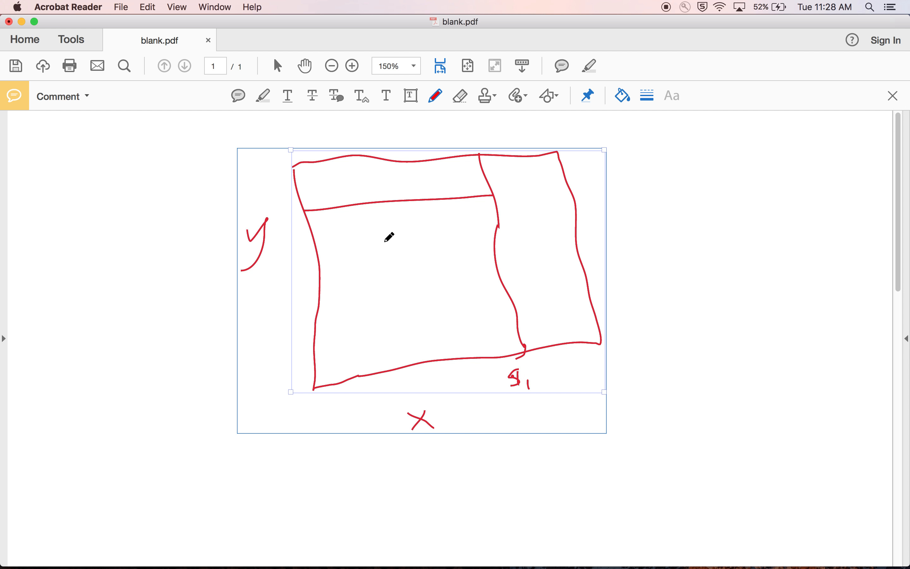
mouse_move(363, 176)
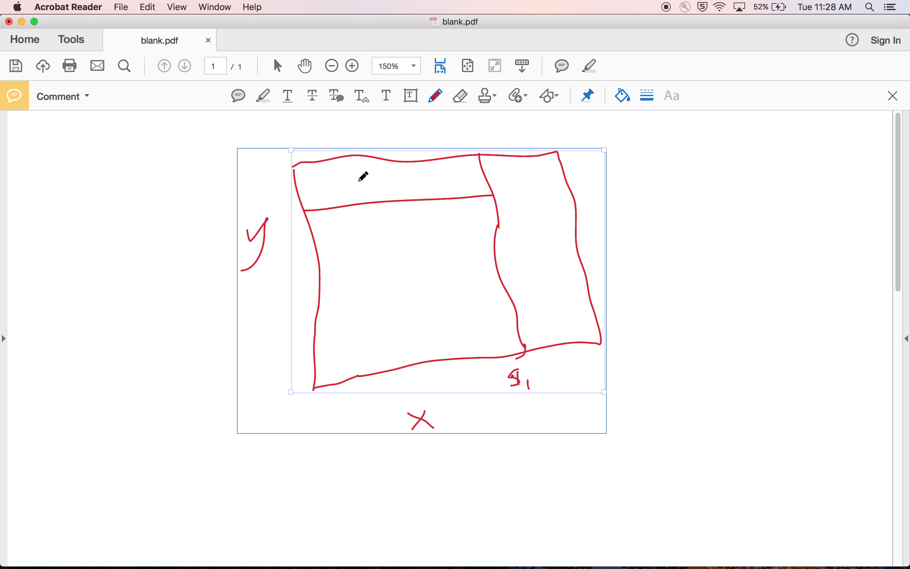
mouse_move(388, 199)
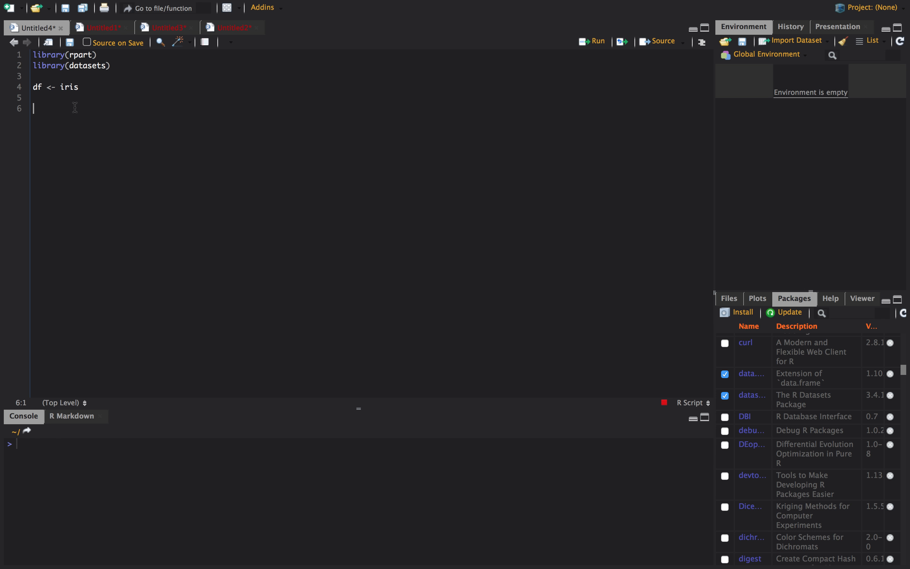
Run the df <- iris line so df holds the 150-row iris data frame
double_click(68, 87)
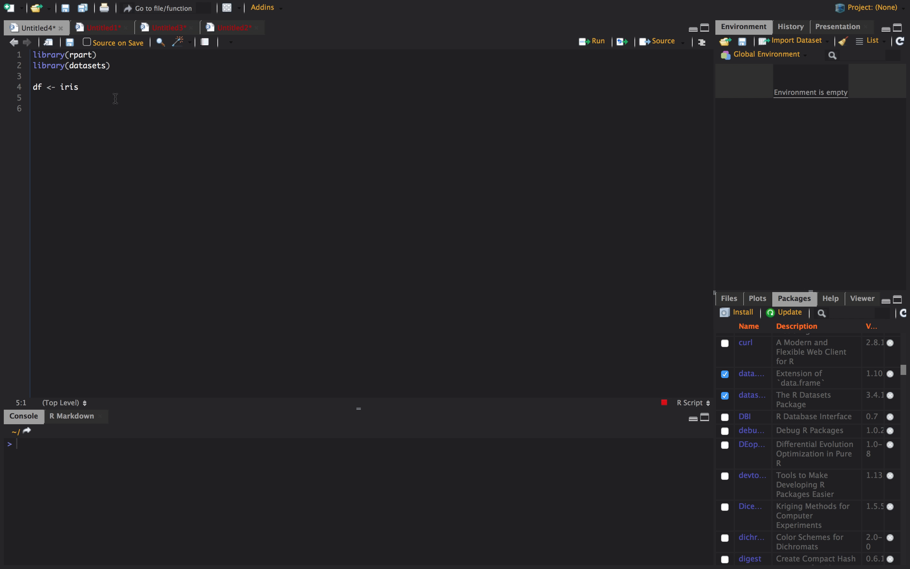
left_click(597, 41)
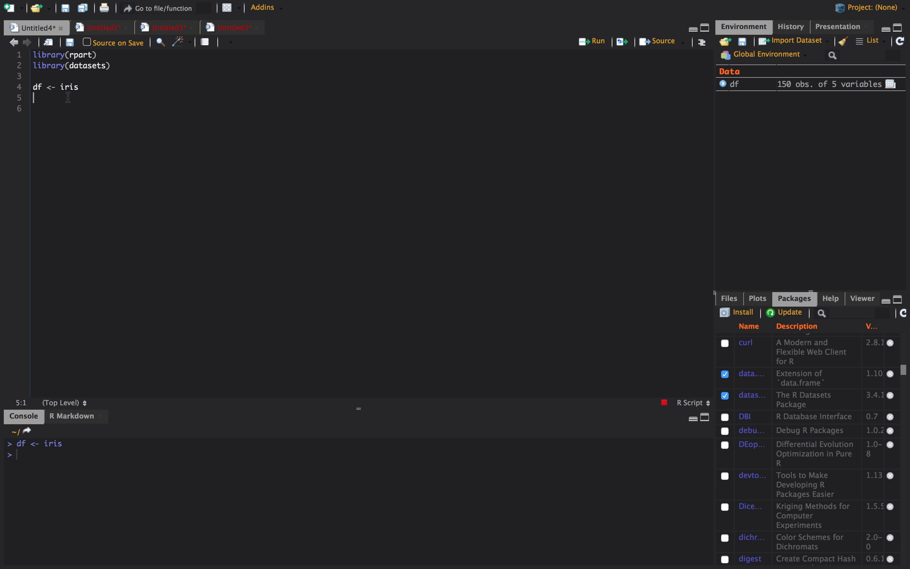
mouse_move(822, 91)
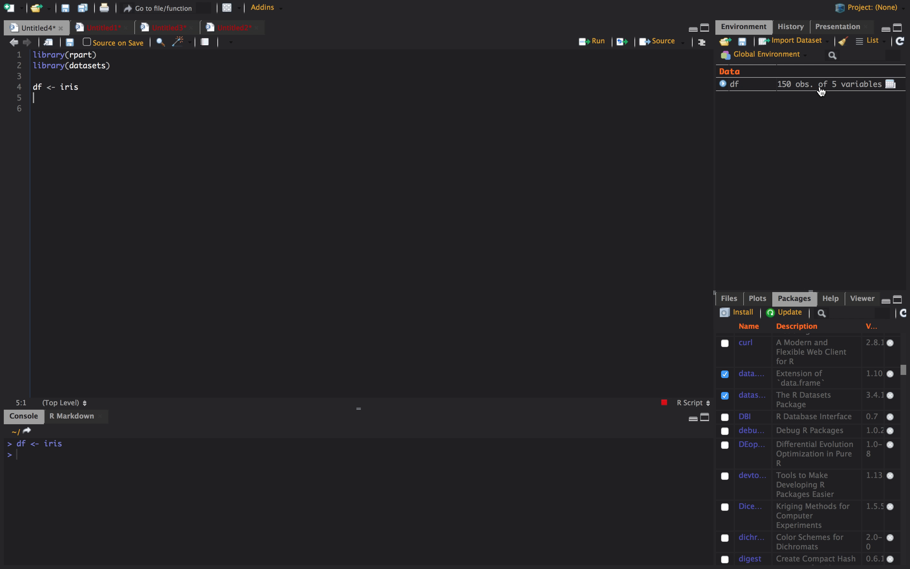
mouse_move(56, 96)
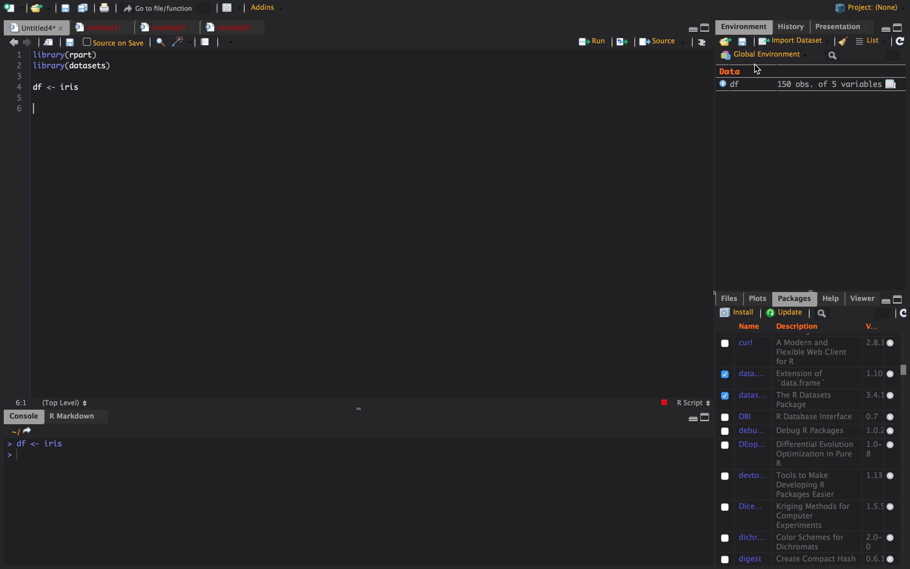
mouse_move(91, 472)
type("df")
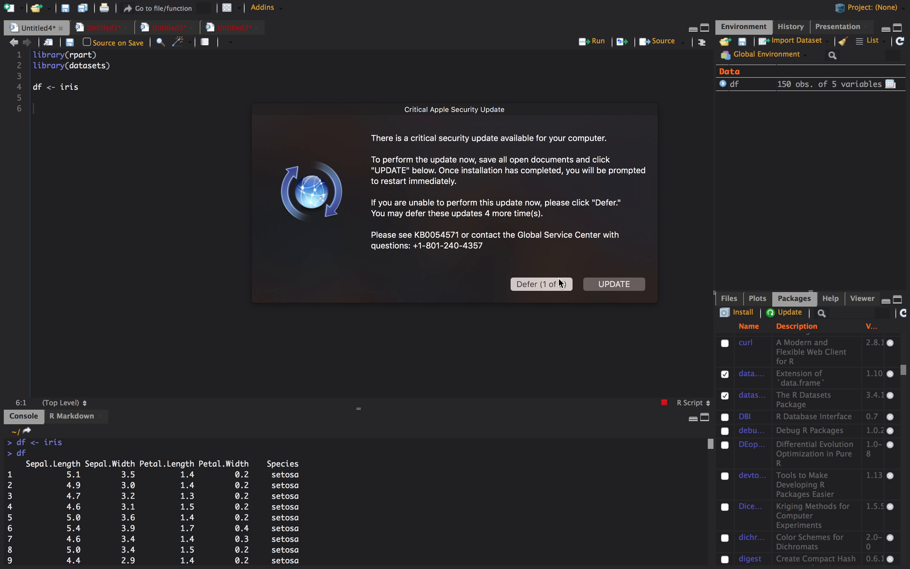
Defer the security update, dismiss its notification, and scroll through the printed iris rows
left_click(540, 283)
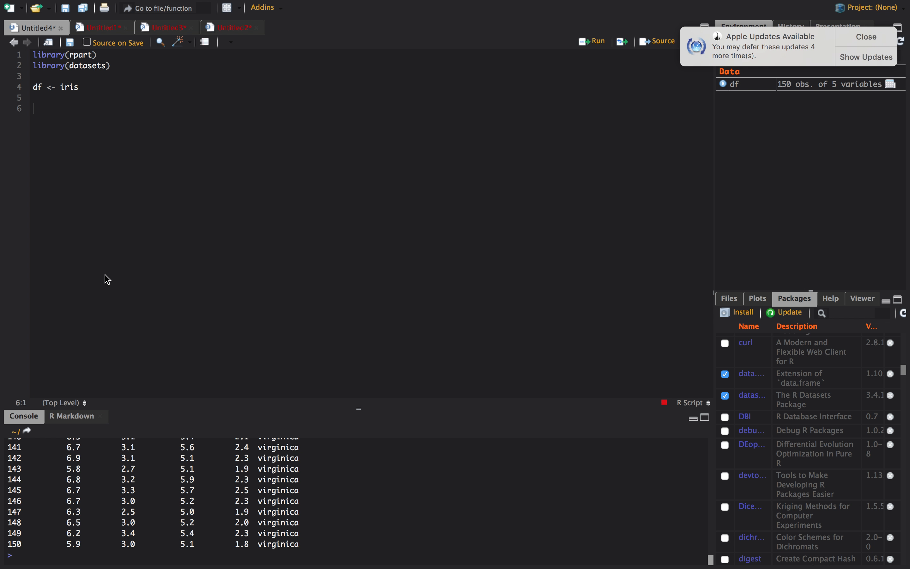
left_click(865, 37)
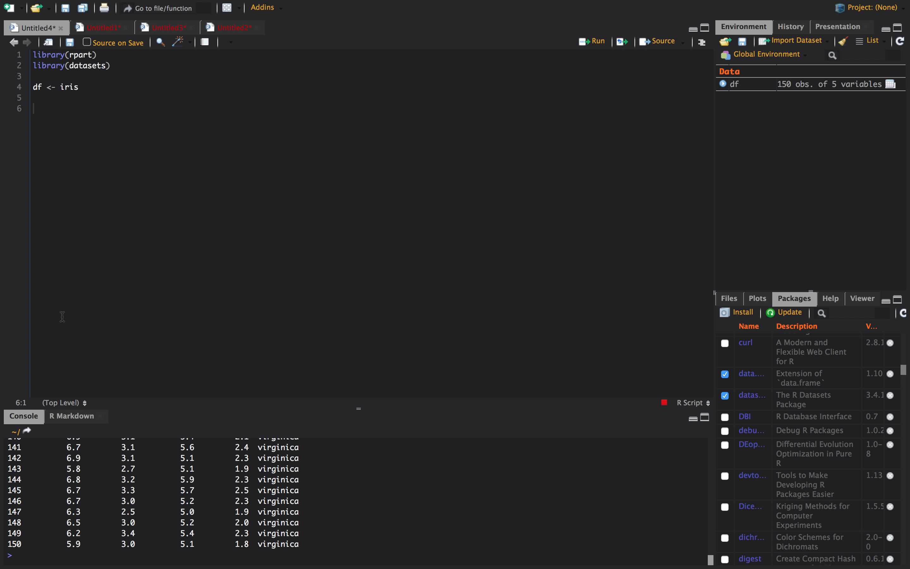
scroll("up", 3)
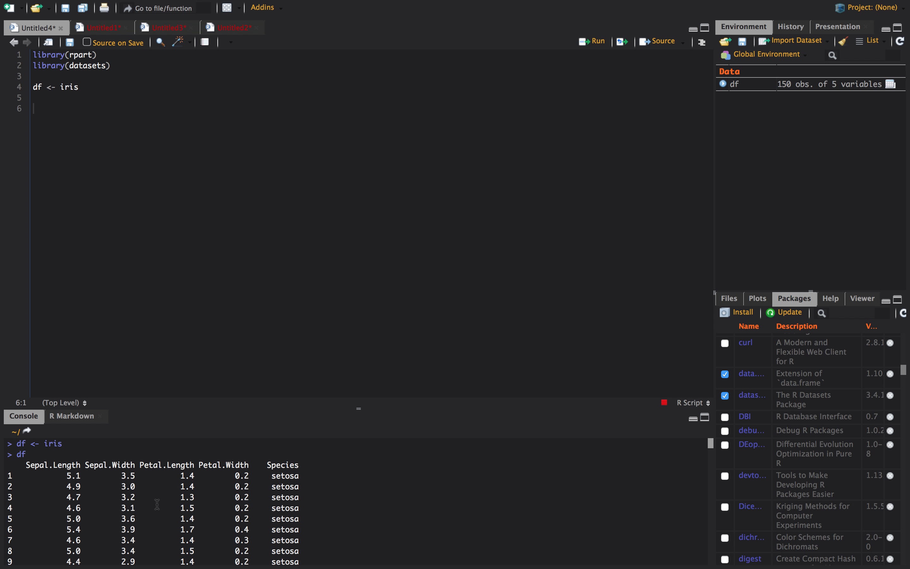
scroll("down", 3)
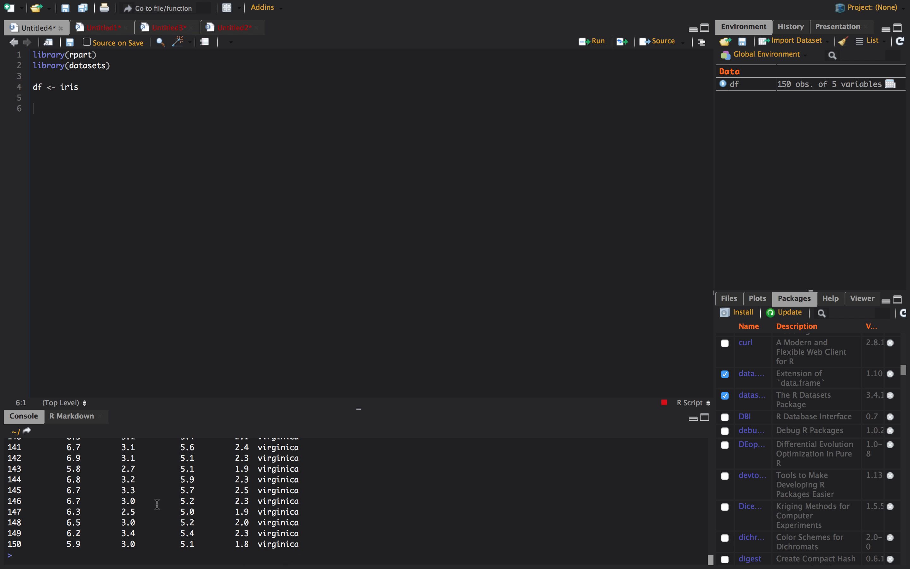
mouse_move(142, 340)
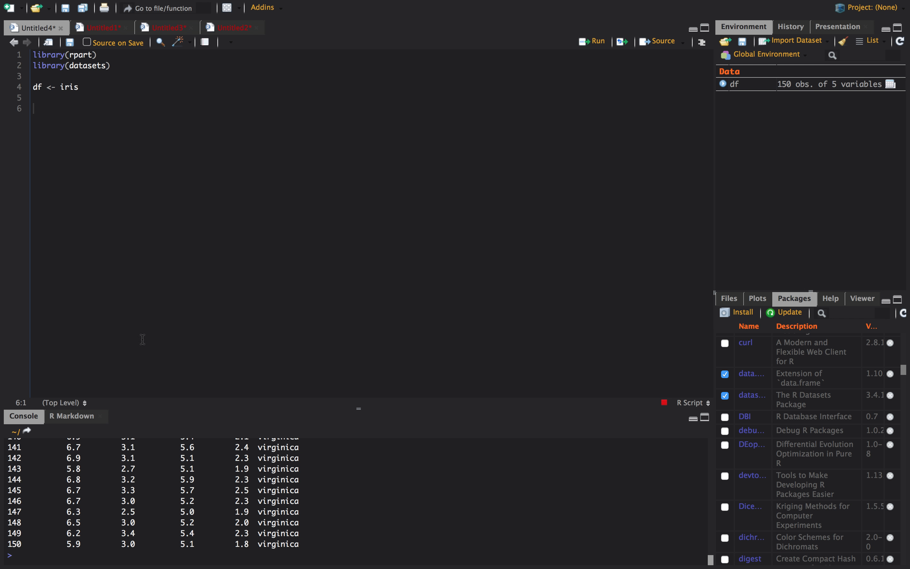
mouse_move(65, 146)
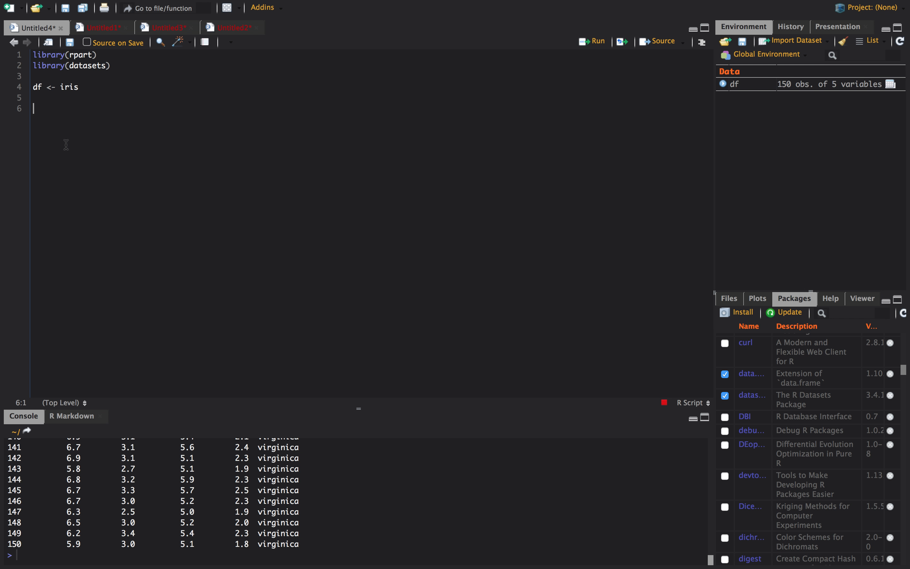
Start the full_tree assignment: rpart(Species ~ ., method = 'class', ...)
type("full")
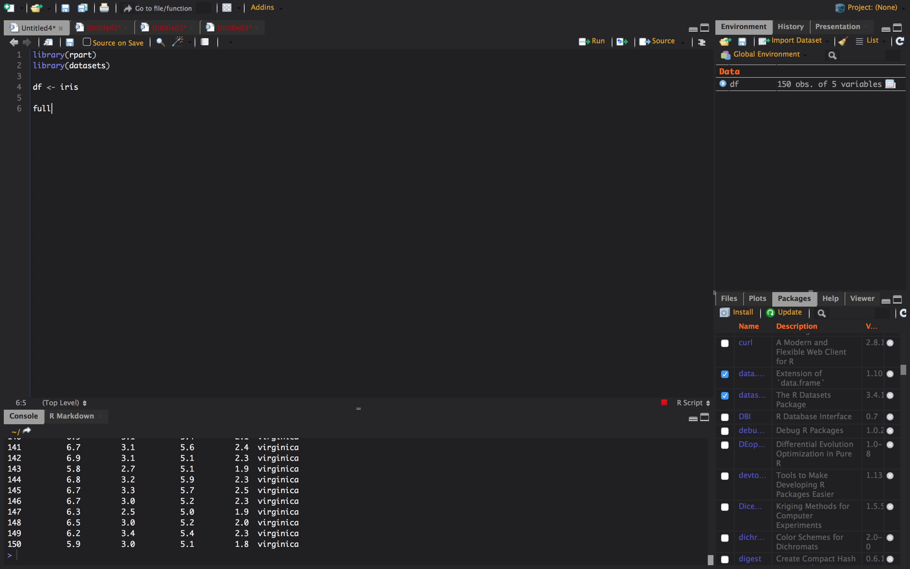
type("_tree <0")
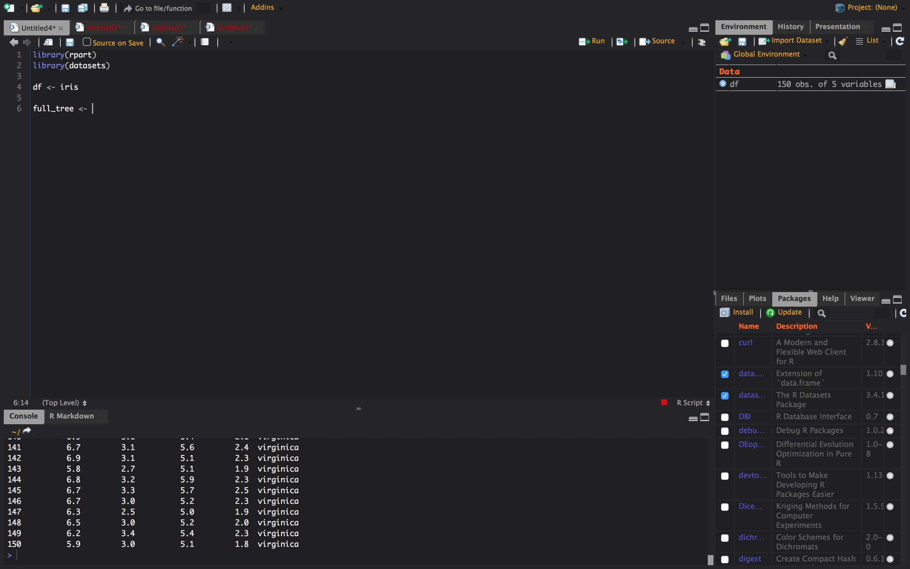
type("rpart(")
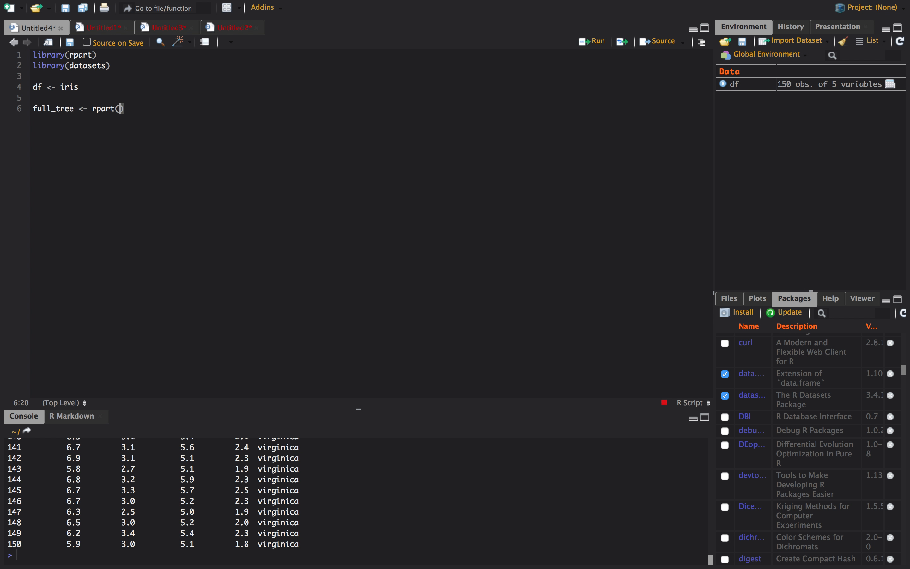
type("Spe")
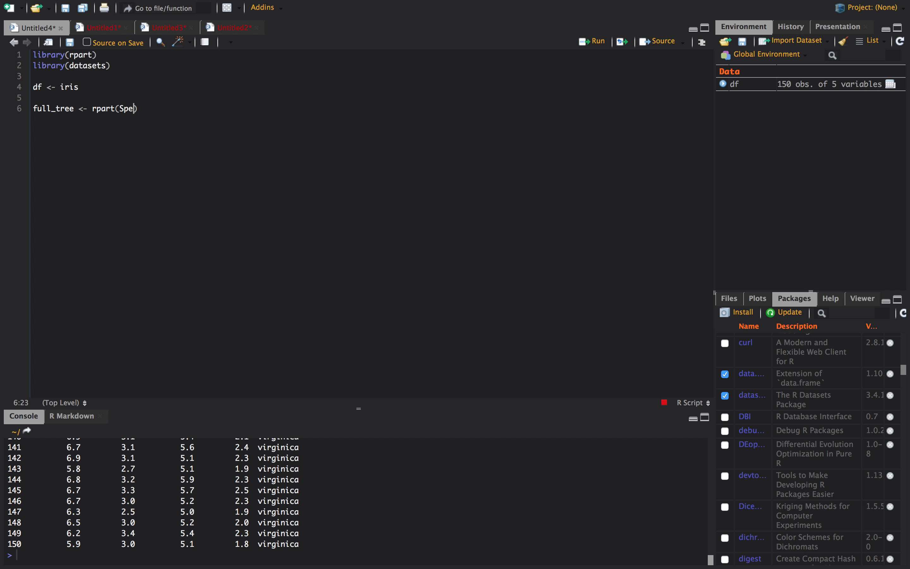
type("cies ~ .,")
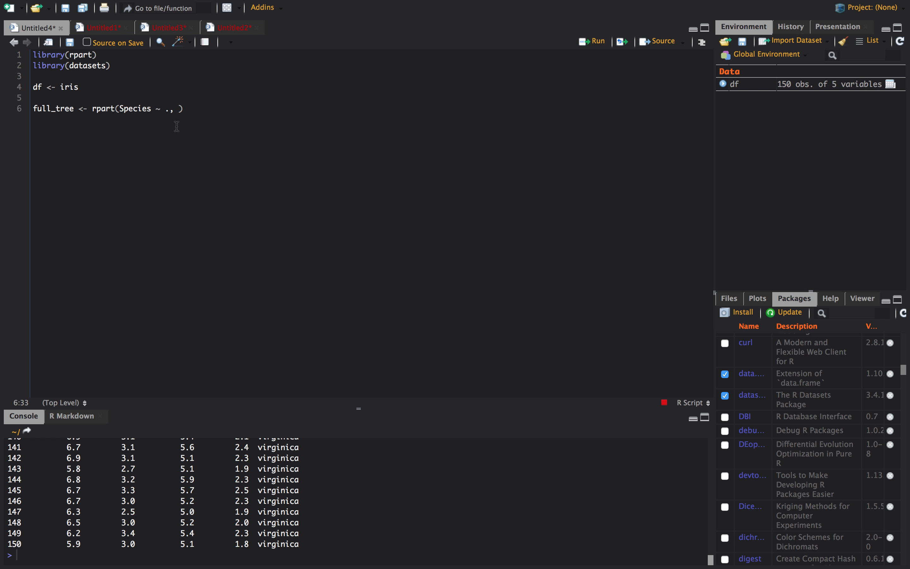
mouse_move(171, 109)
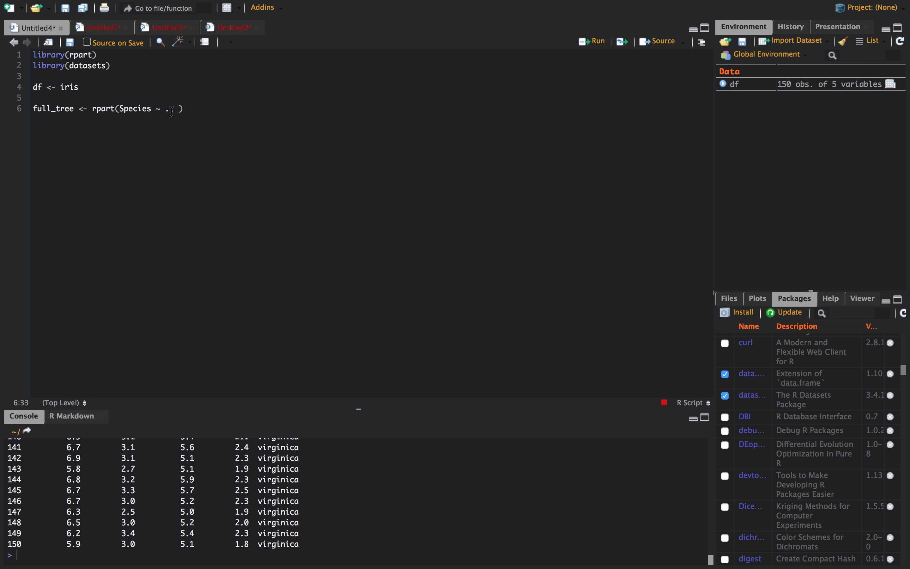
type(",")
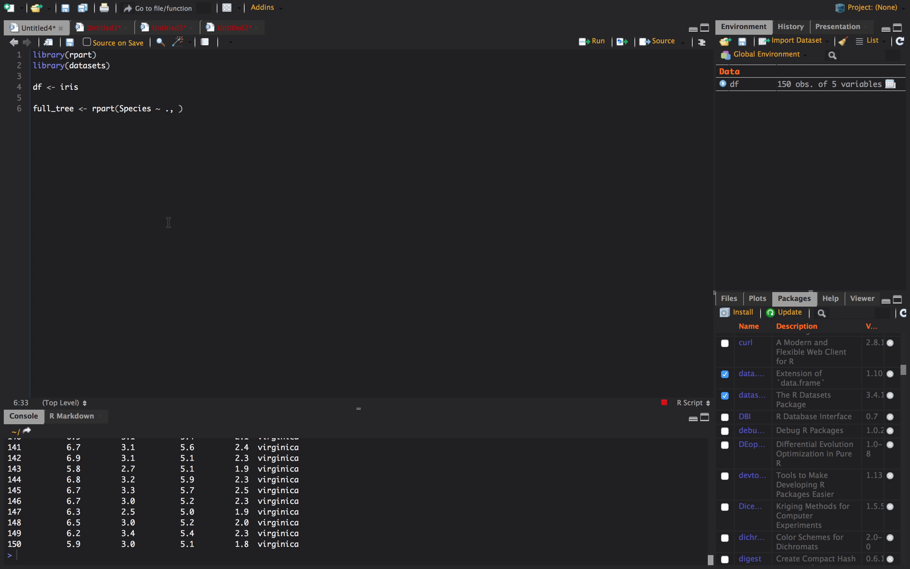
type("method =")
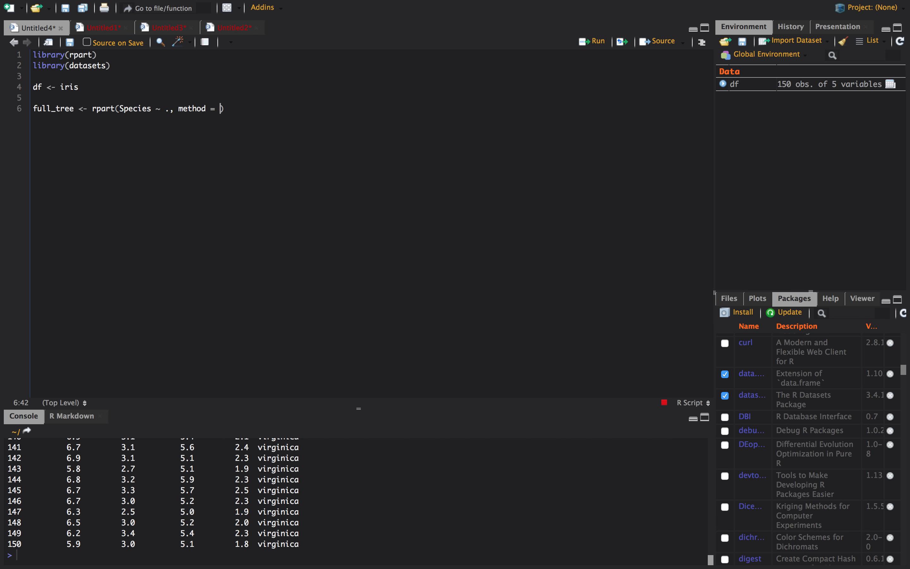
type("'class')")
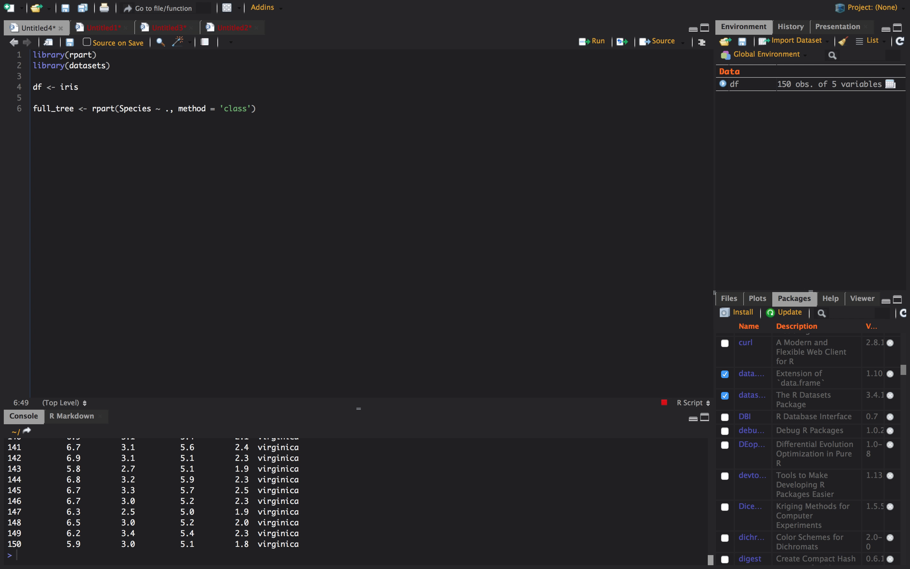
type(",")
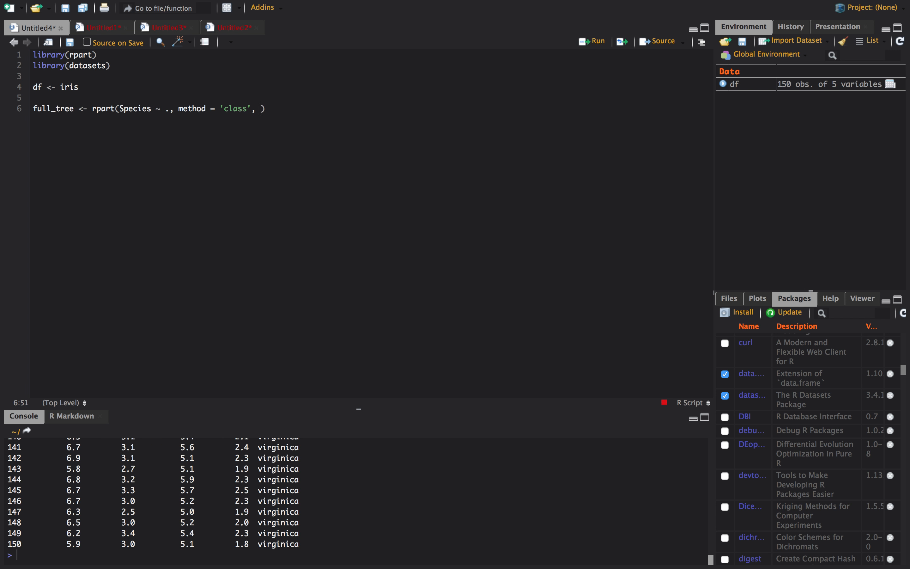
Add control = rpart.control(cp = 0.0, minsplit = 2), data = df and run it to fit full_tree
type("contr")
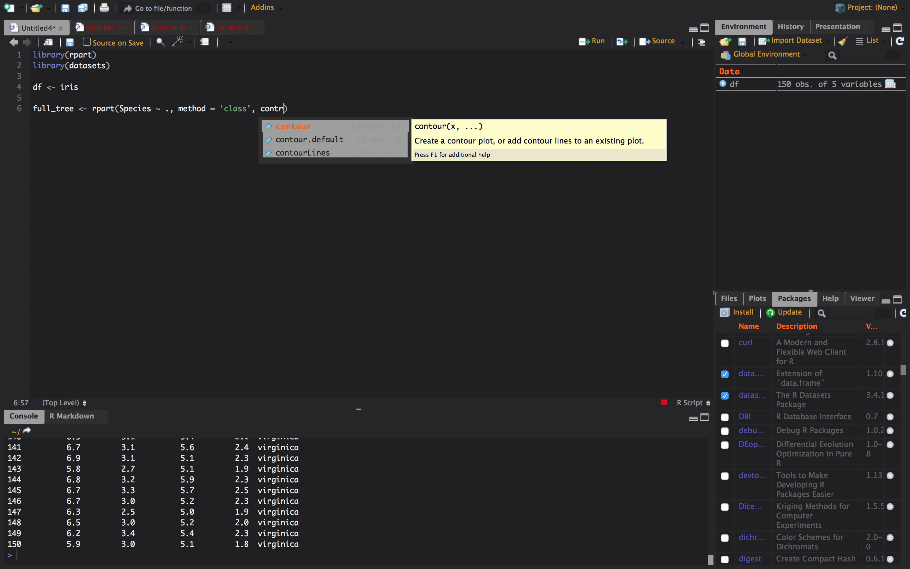
type("ol =")
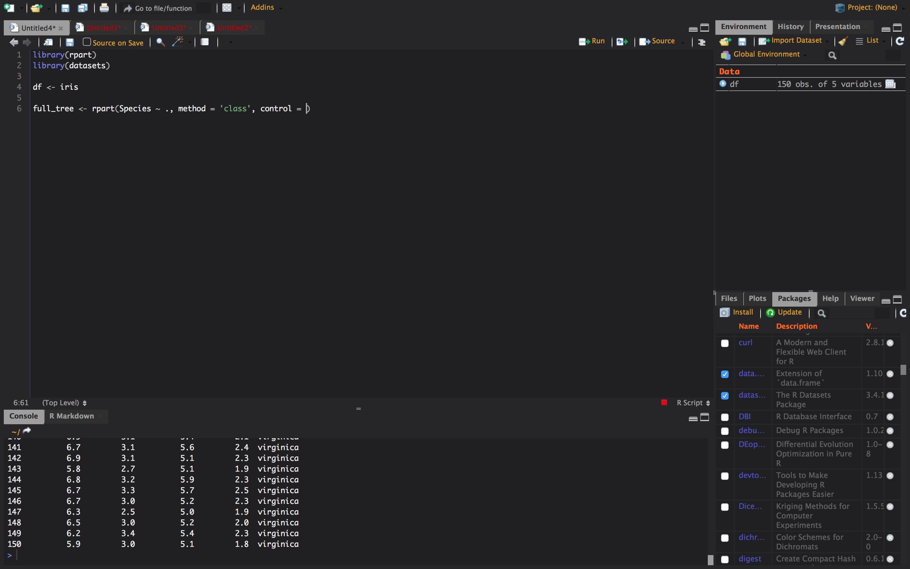
type("rpart.control(")
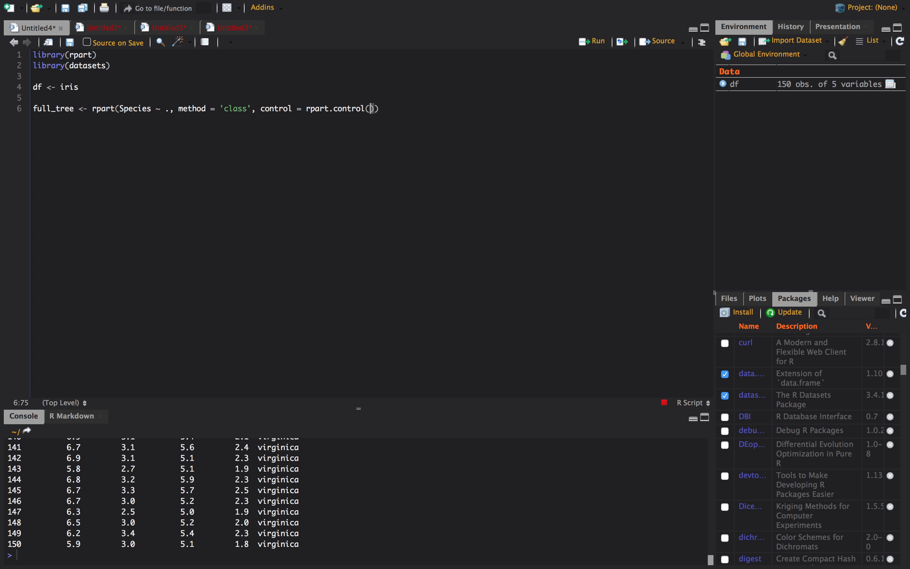
type("cp")
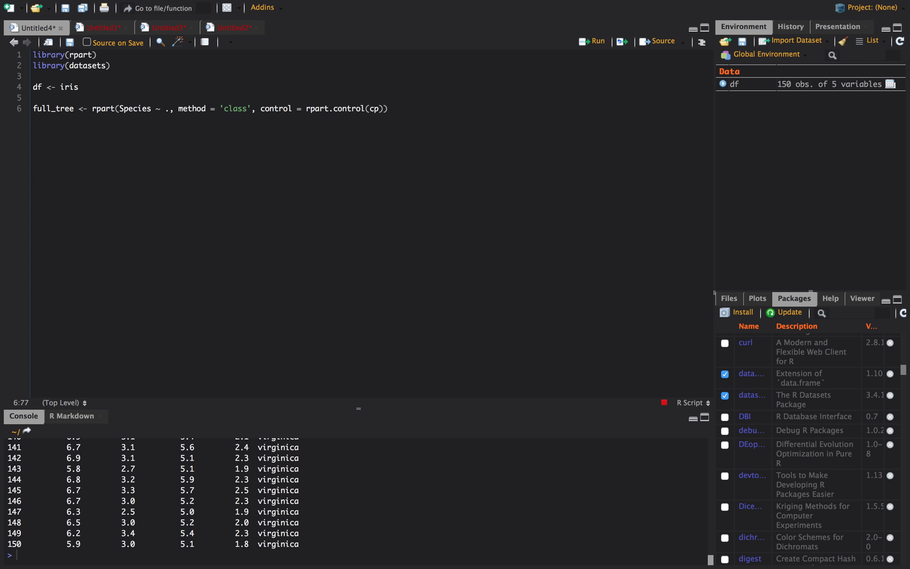
type("=")
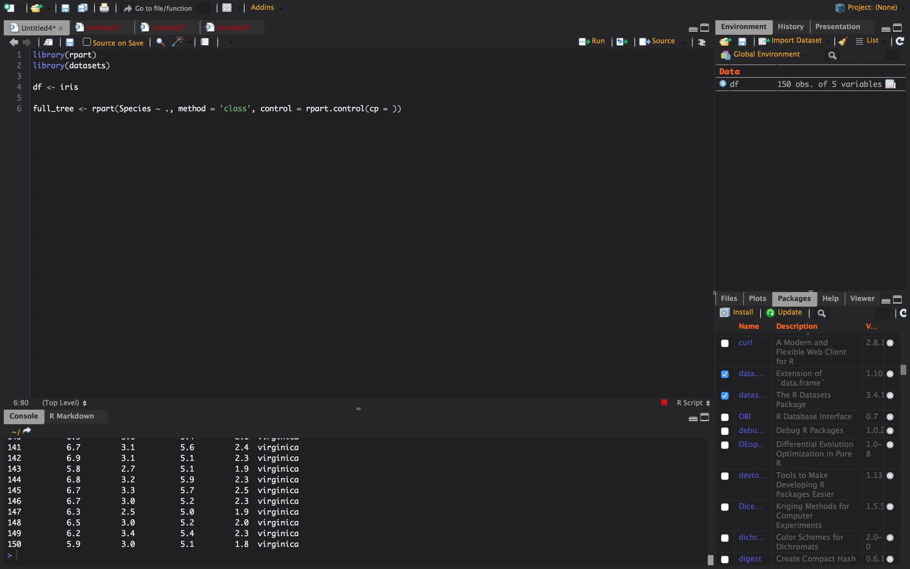
type("0.0")
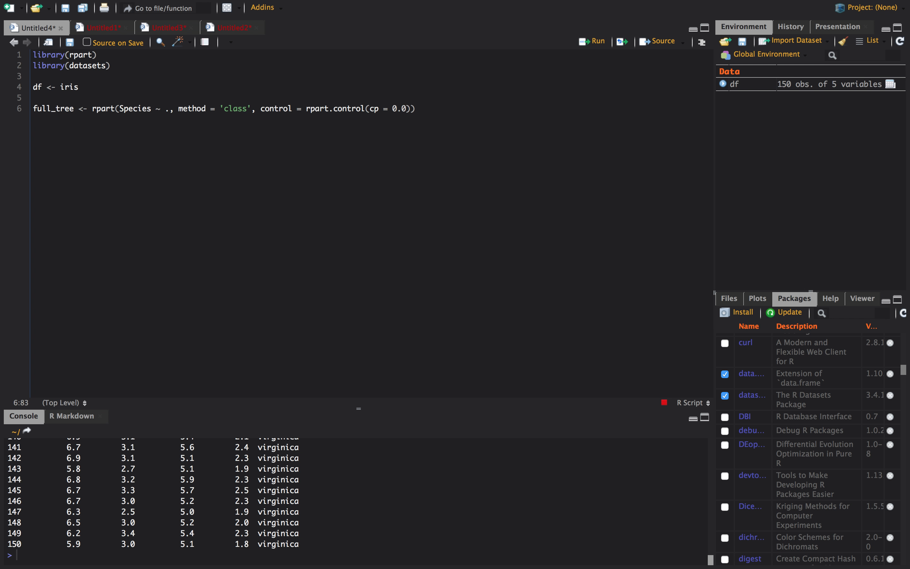
type(", minsplit -")
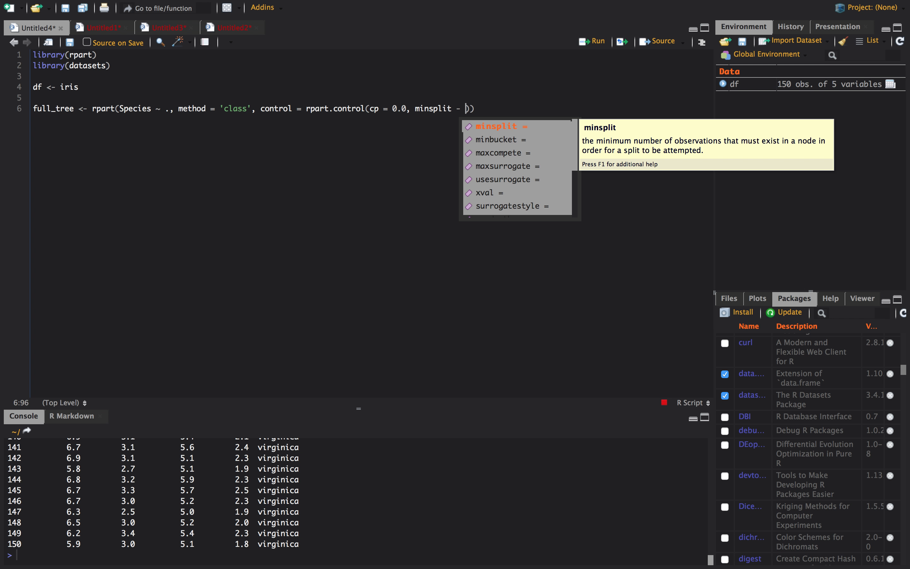
type("= 2")
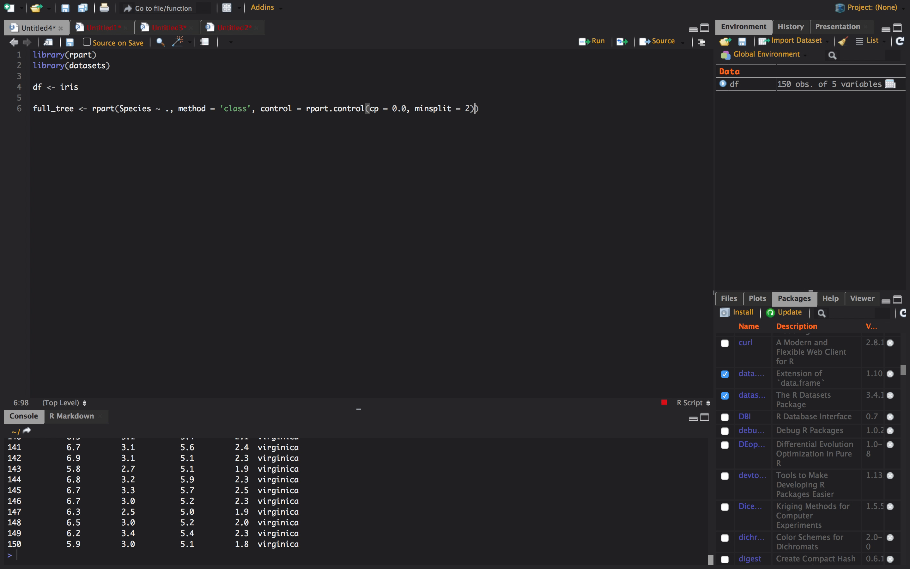
type(", data = df")
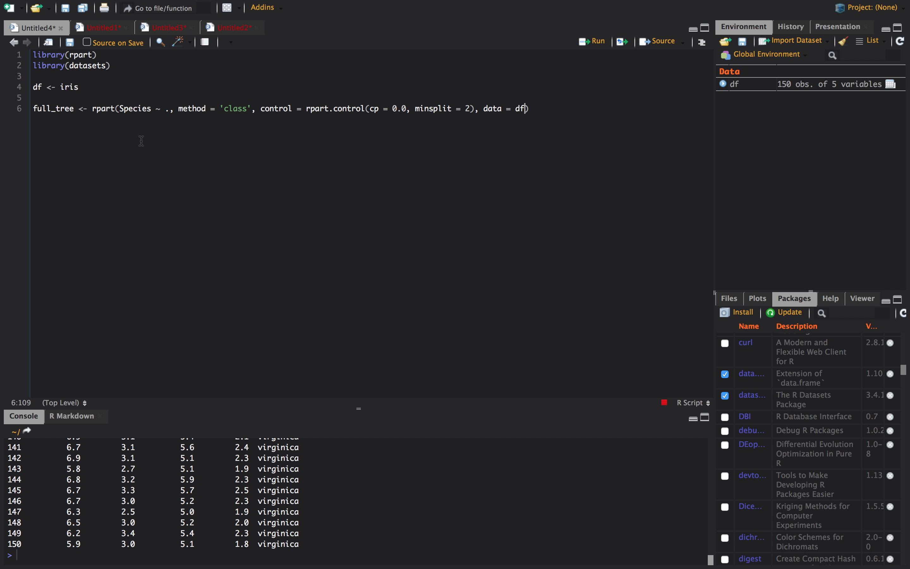
left_click(593, 41)
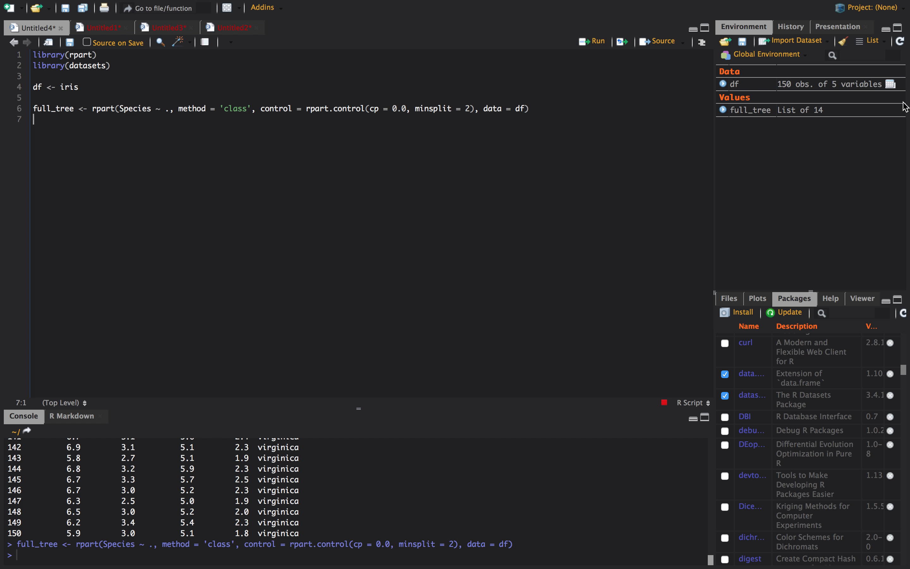
Expand full_tree in the Environment pane and write plot(full_tree) on line 7
left_click(724, 110)
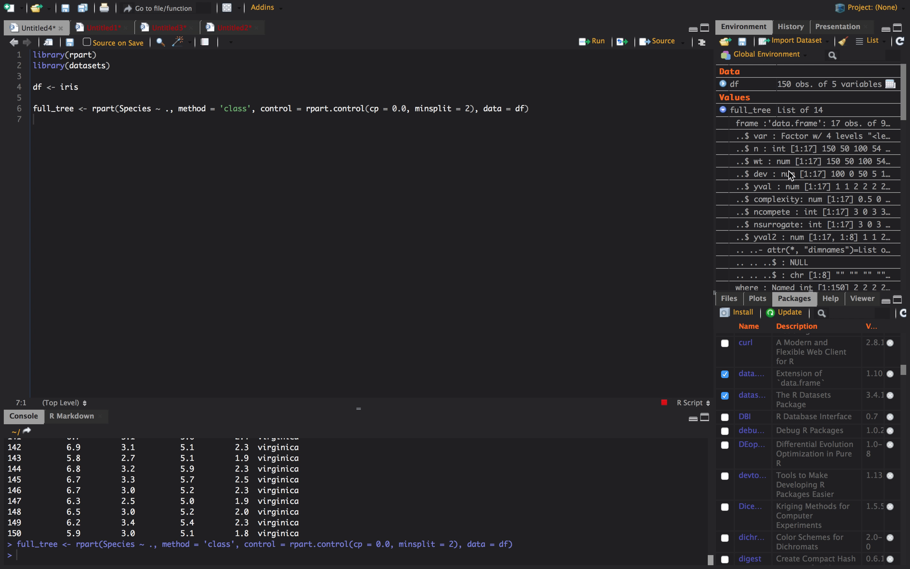
mouse_move(267, 216)
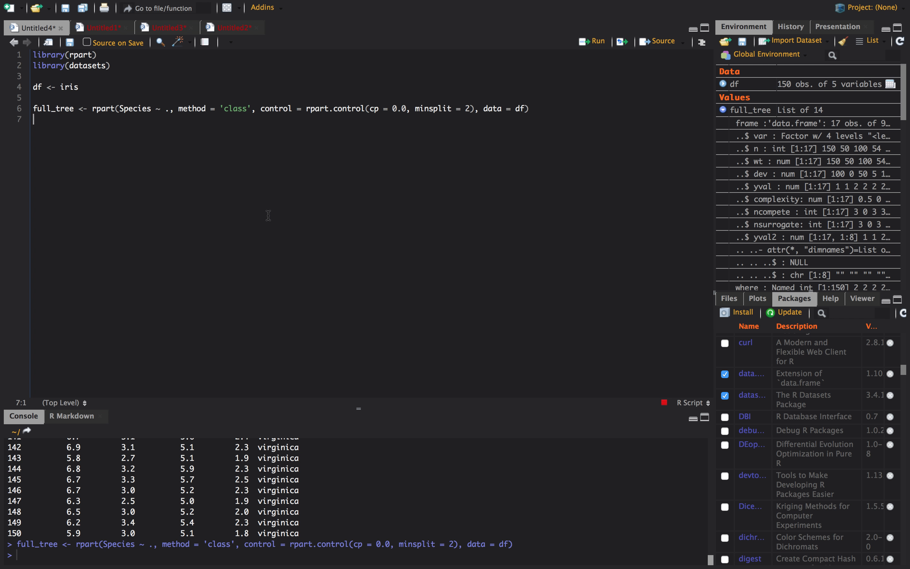
type("plot")
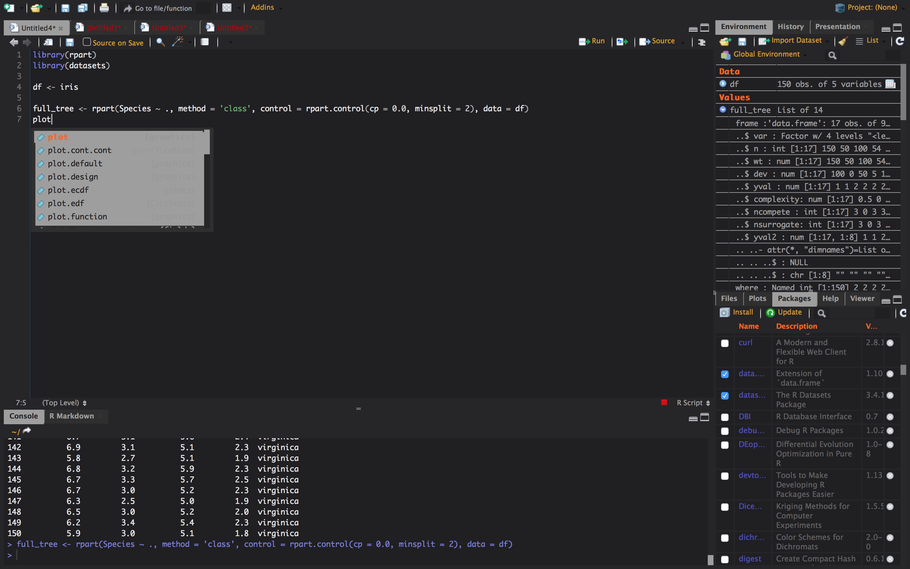
type("(full_f")
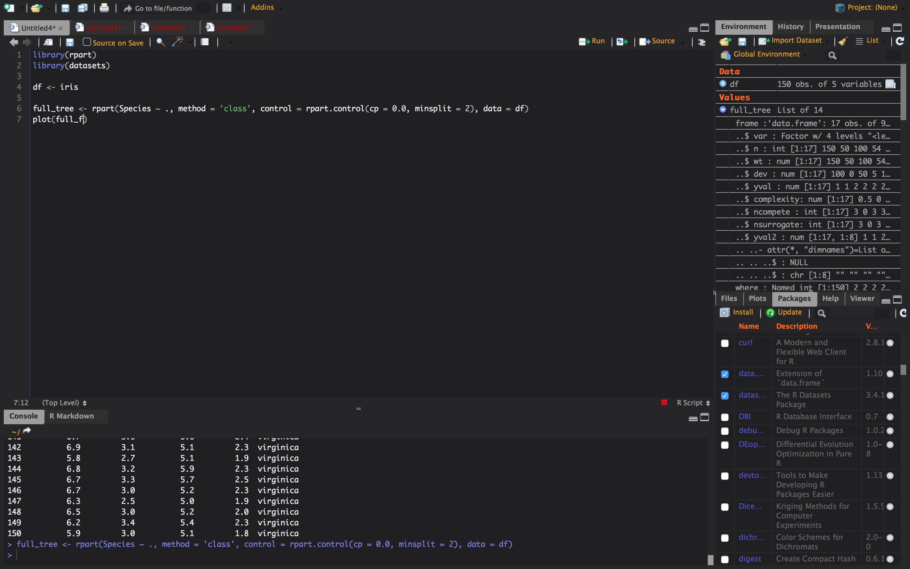
type("ee")
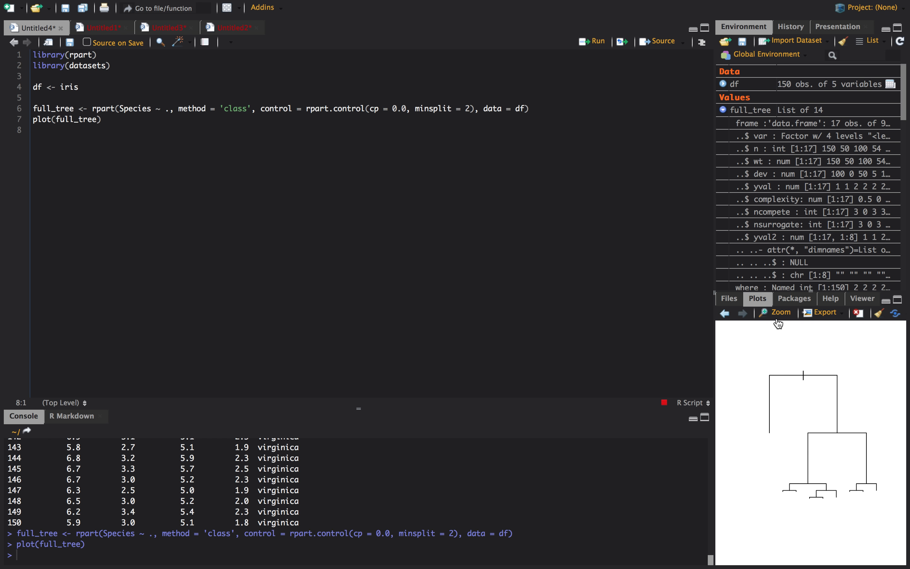
left_click(780, 313)
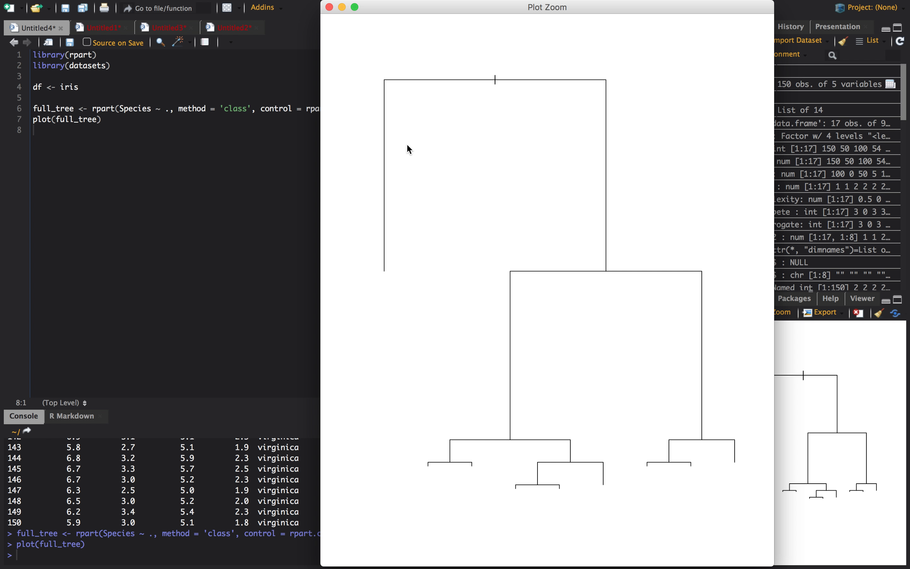
mouse_move(453, 81)
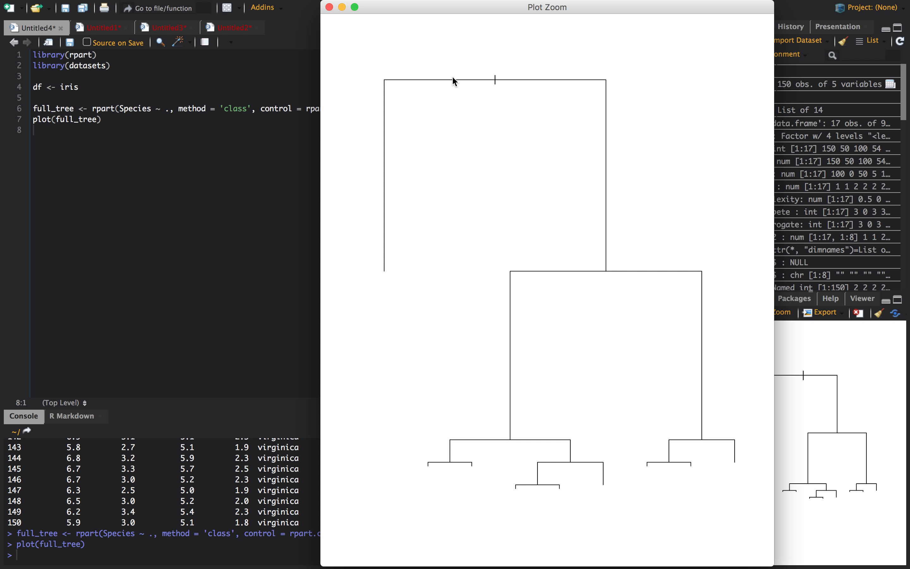
mouse_move(599, 260)
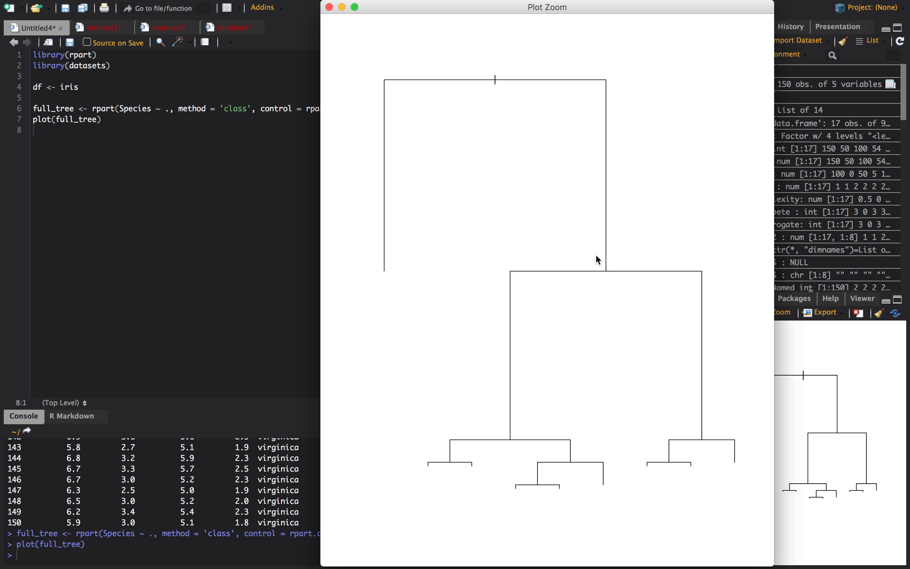
mouse_move(459, 477)
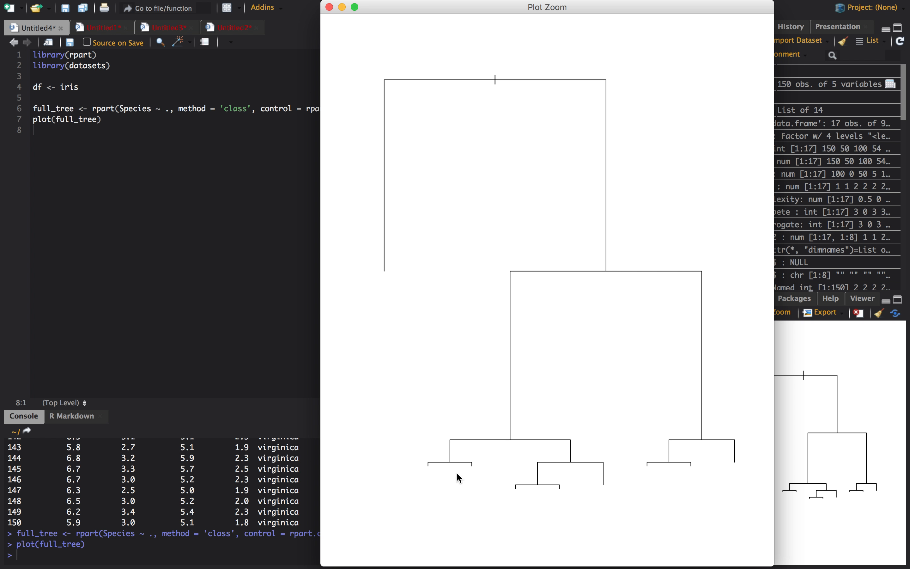
mouse_move(321, 3)
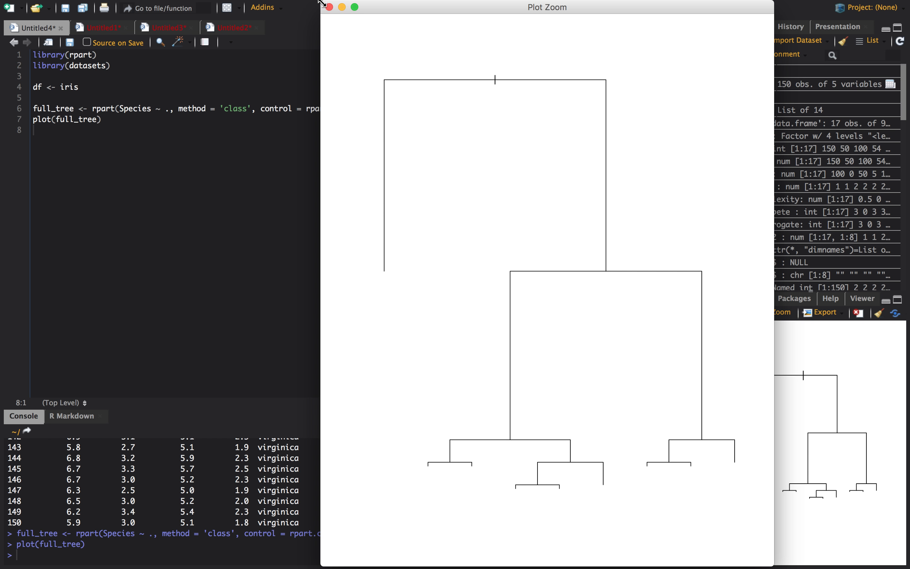
left_click(329, 7)
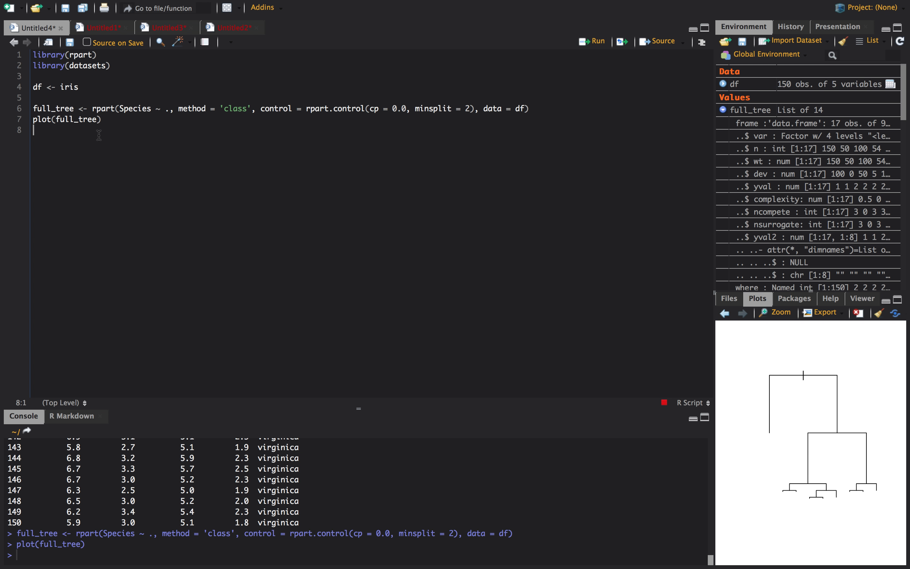
Run text(full_tree, use.n = TRUE) to label splits and leaf counts, then enlarge the plot
type("text(")
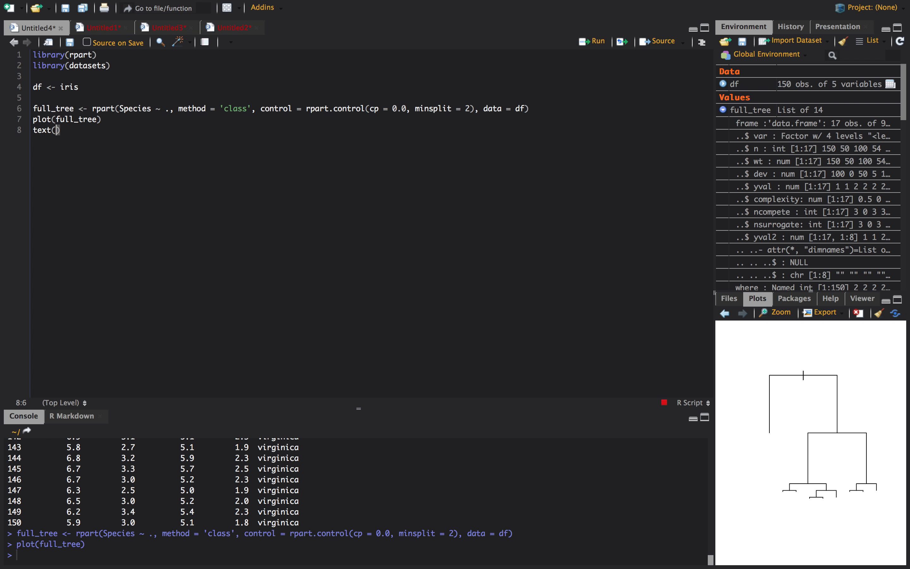
type("full")
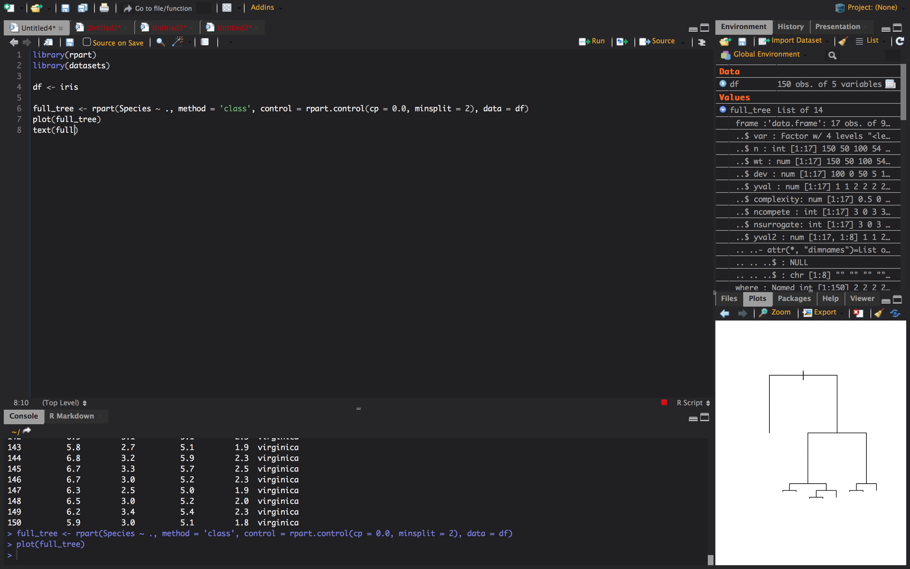
type(", us")
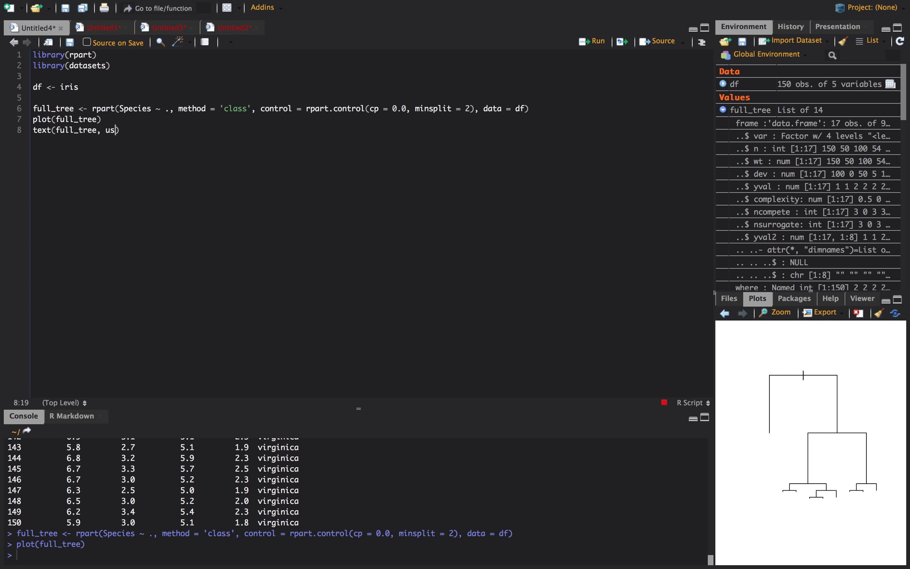
type("e.n = TRUE")
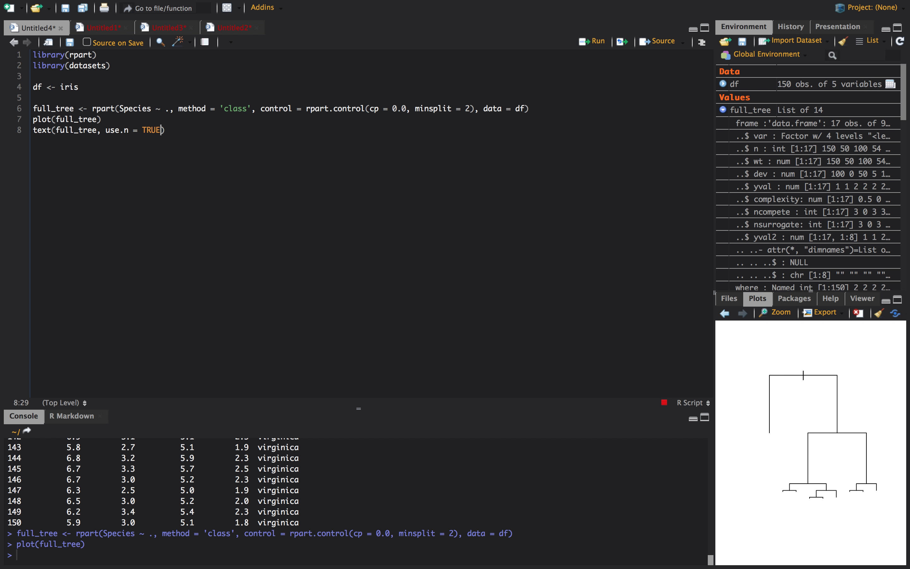
key("Return")
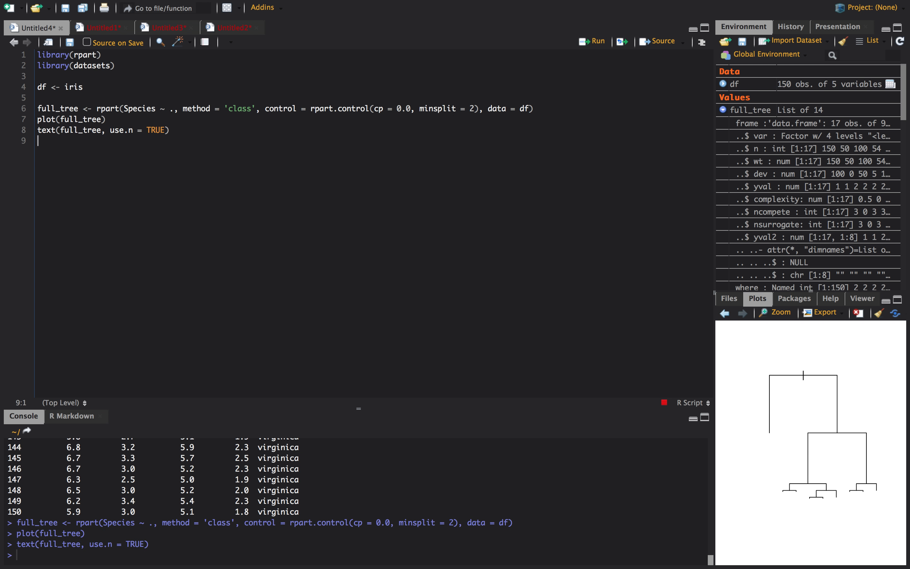
left_click(779, 313)
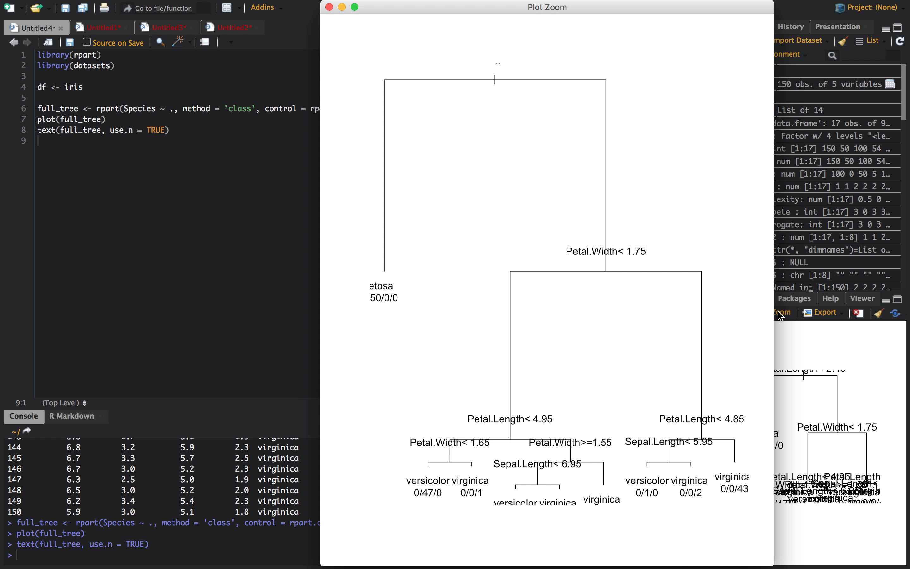
mouse_move(605, 114)
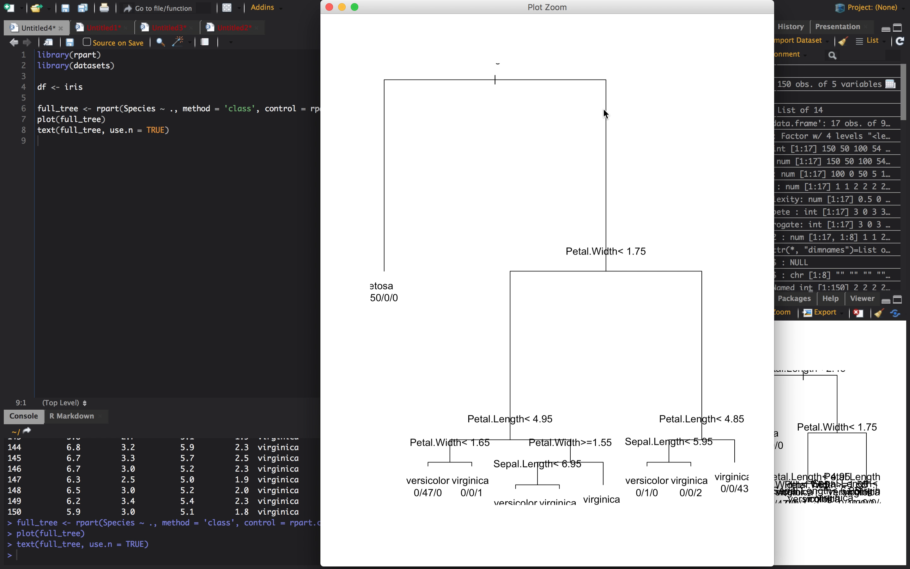
mouse_move(503, 89)
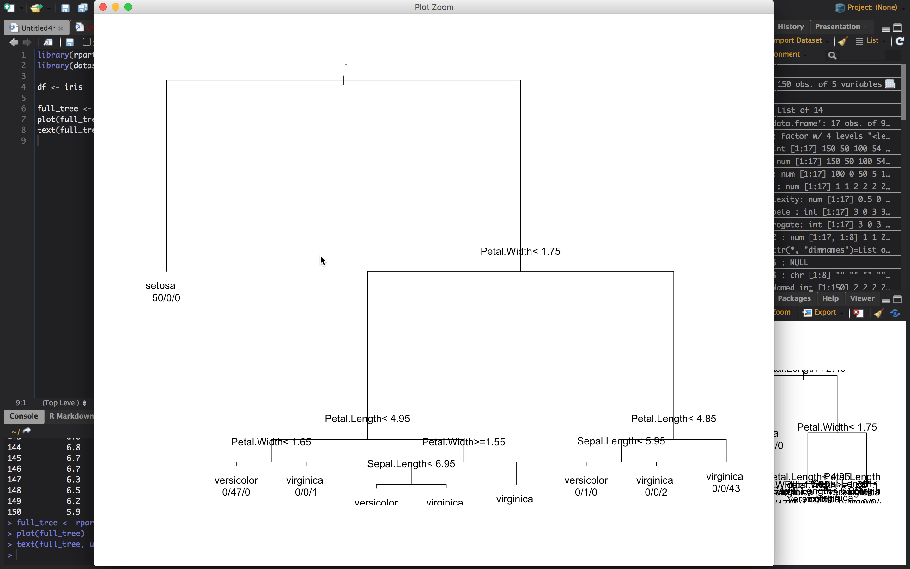
mouse_move(381, 110)
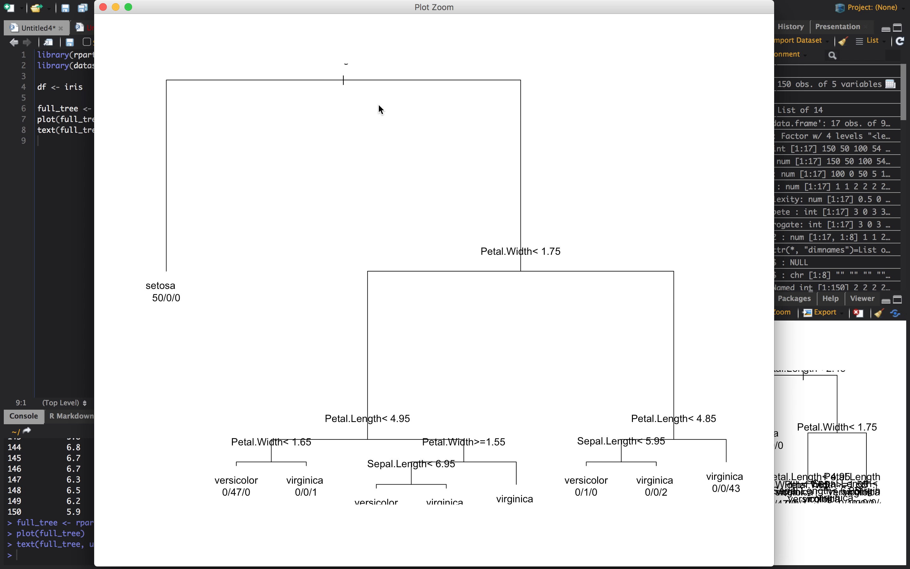
mouse_move(365, 398)
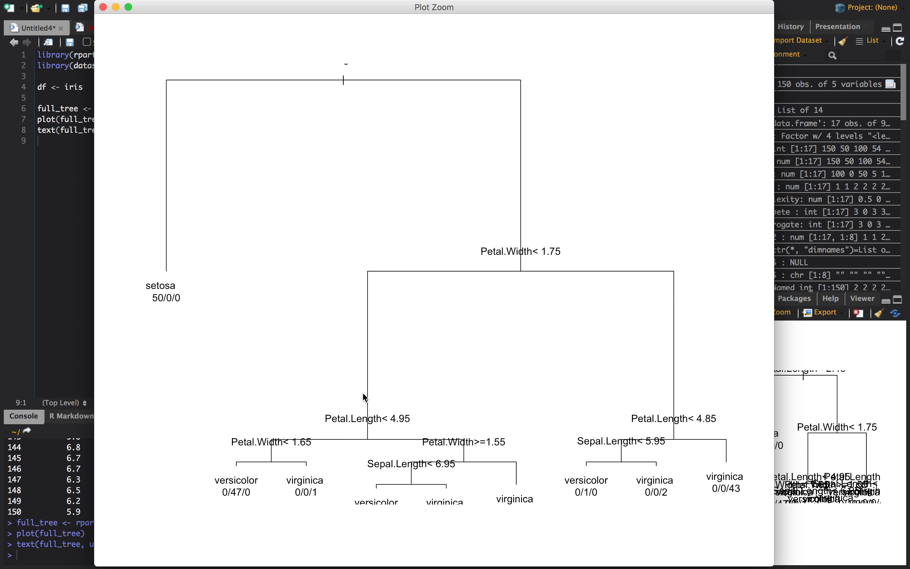
mouse_move(366, 126)
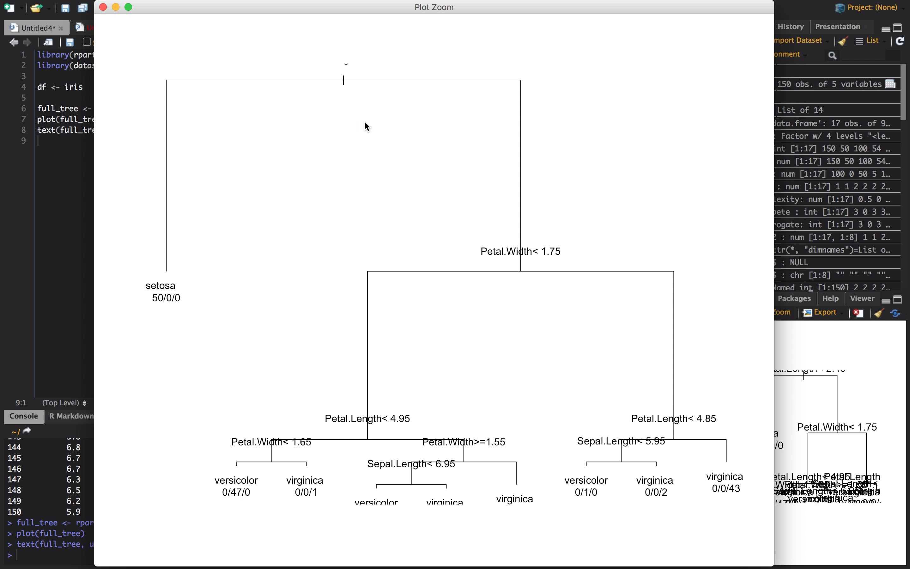
mouse_move(352, 82)
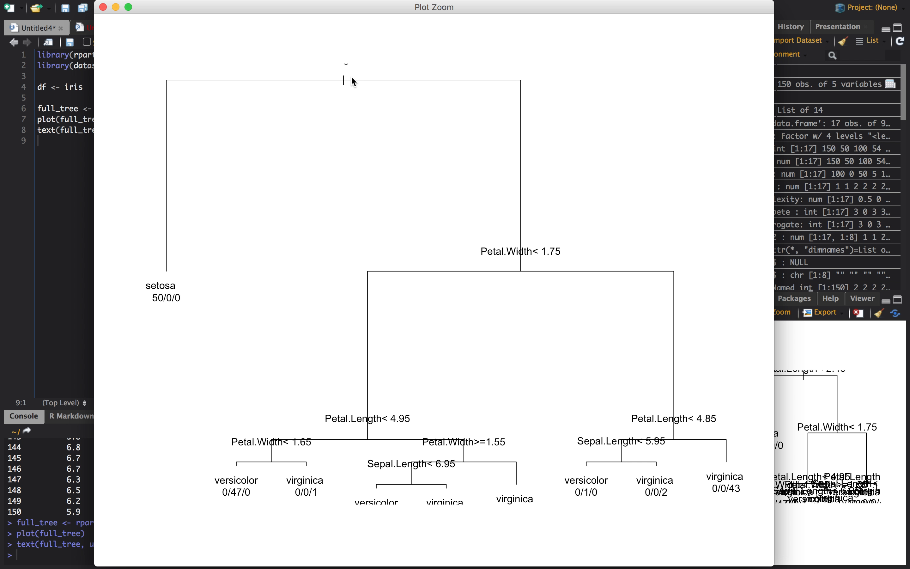
mouse_move(163, 256)
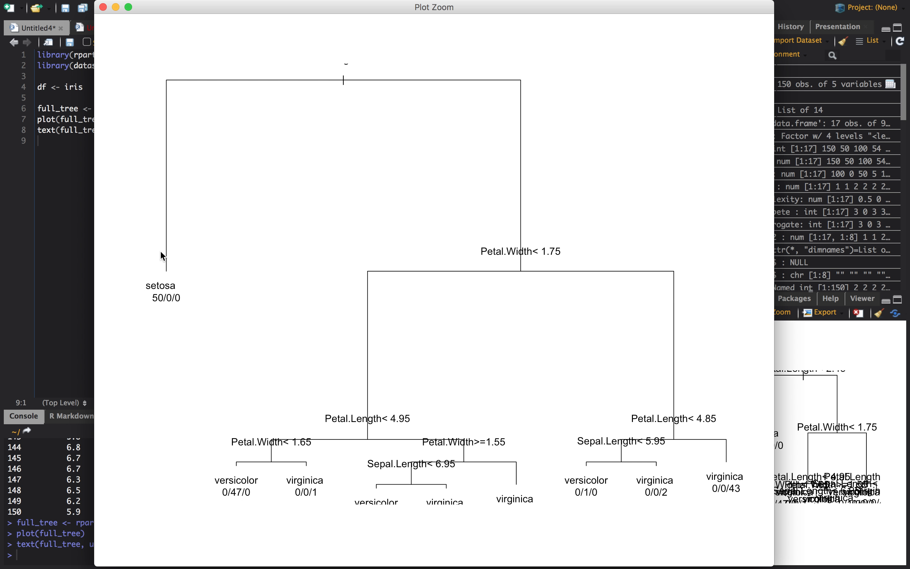
mouse_move(163, 304)
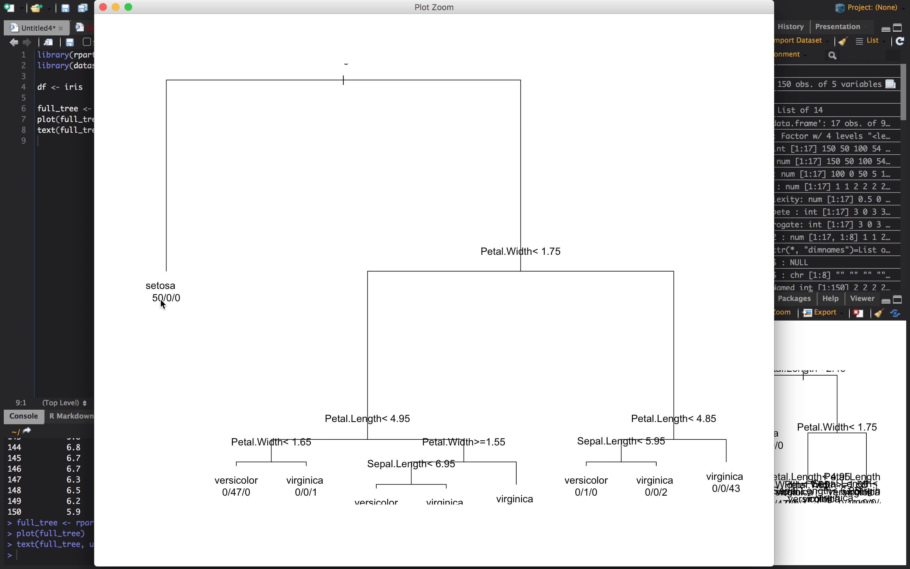
mouse_move(349, 115)
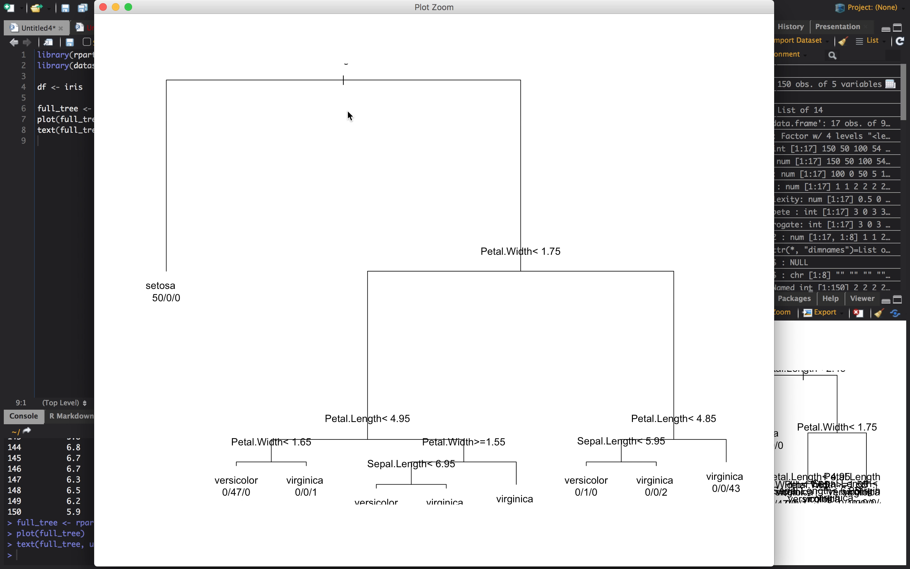
mouse_move(110, 37)
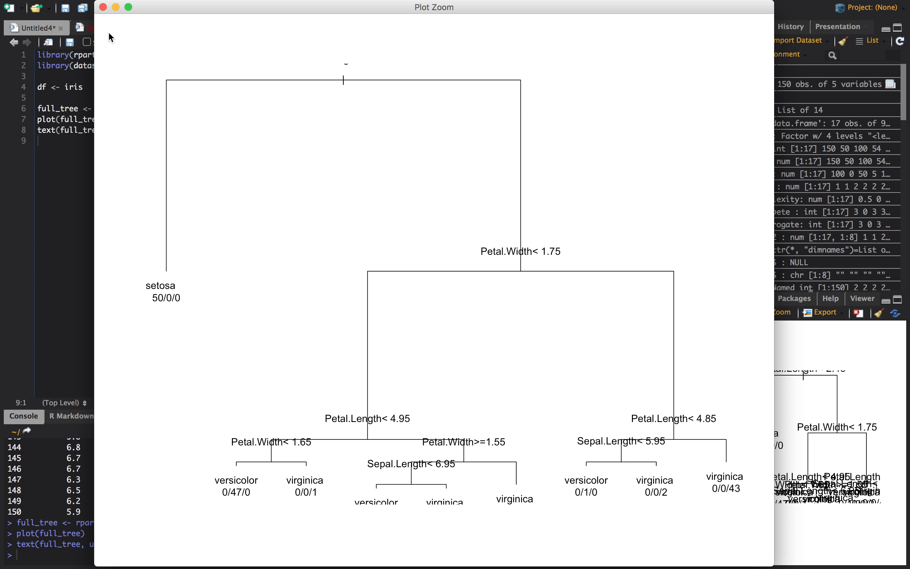
Close the Plot Zoom window showing the labelled full tree
left_click(103, 7)
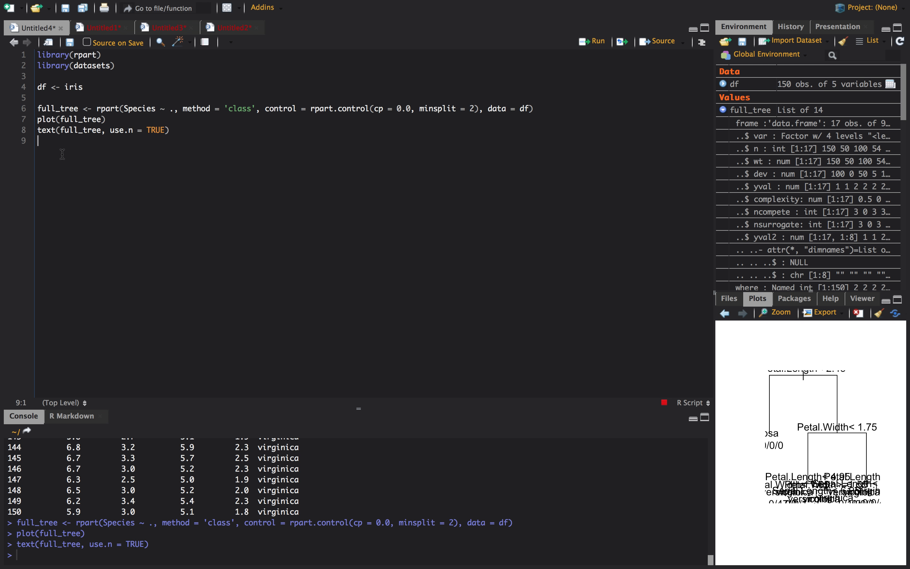
left_click(780, 313)
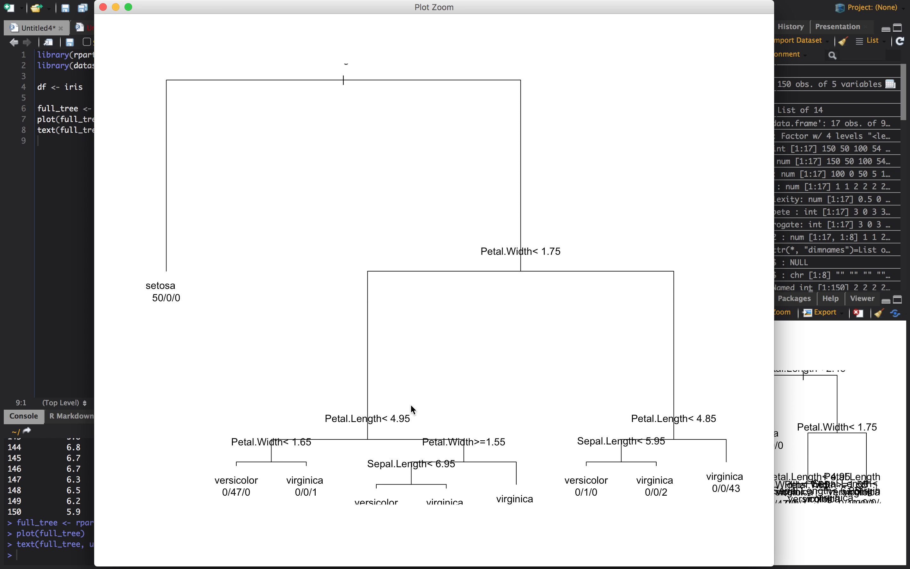
mouse_move(437, 394)
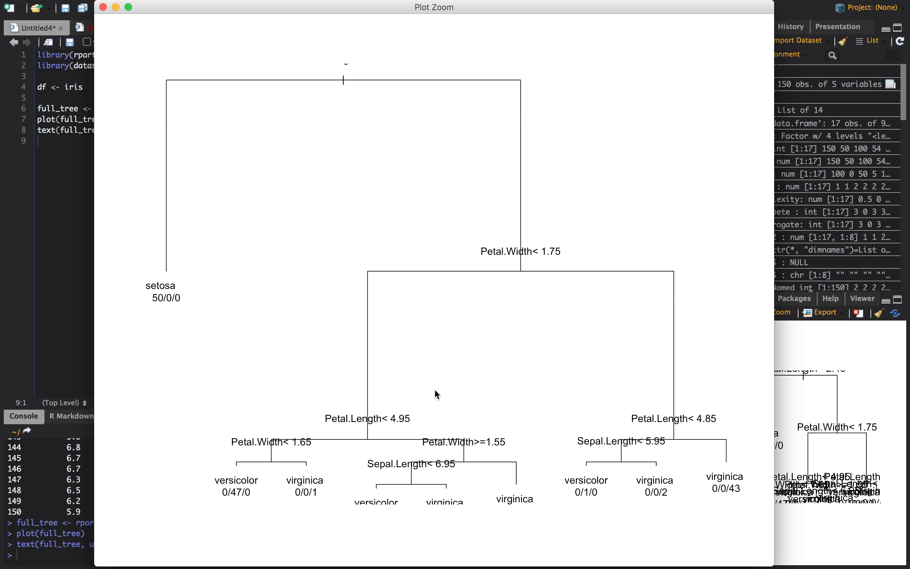
mouse_move(324, 407)
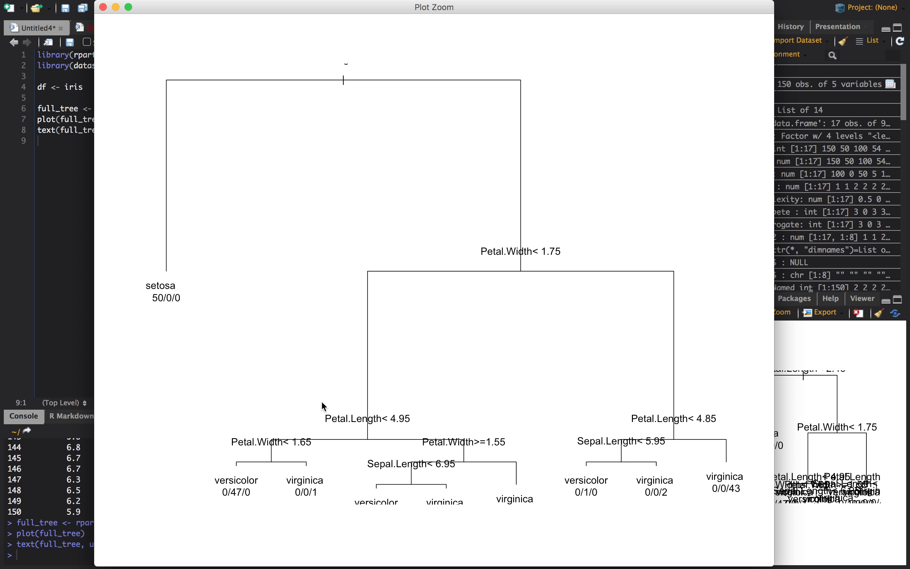
mouse_move(572, 478)
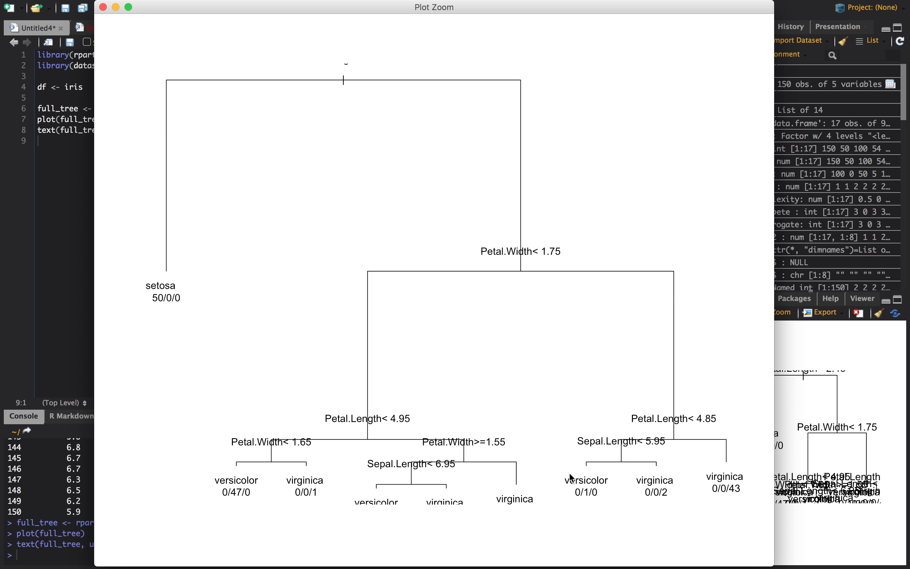
mouse_move(651, 498)
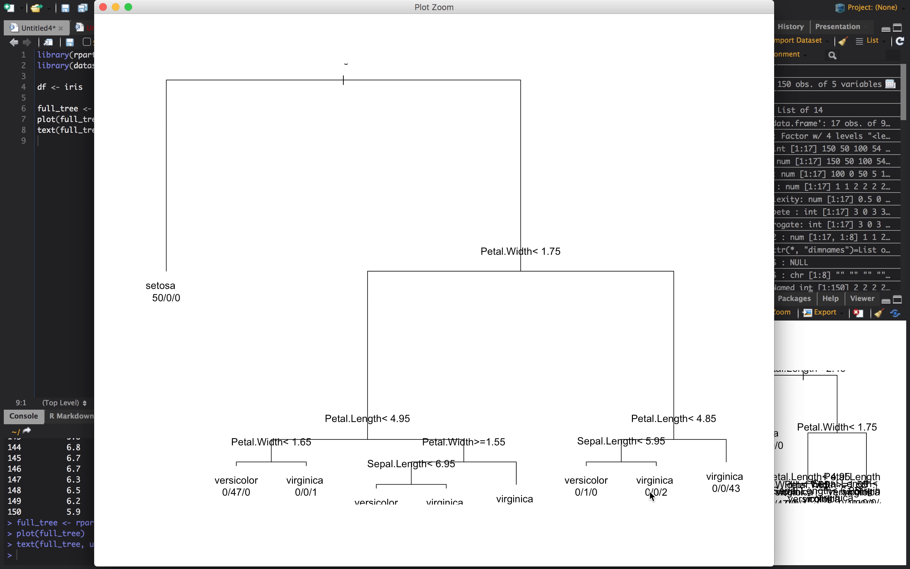
mouse_move(187, 345)
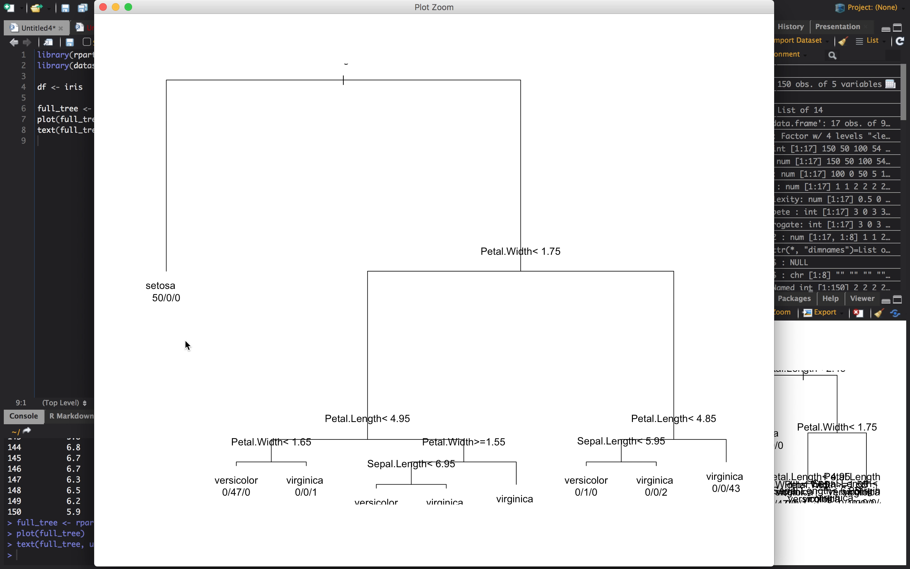
mouse_move(449, 502)
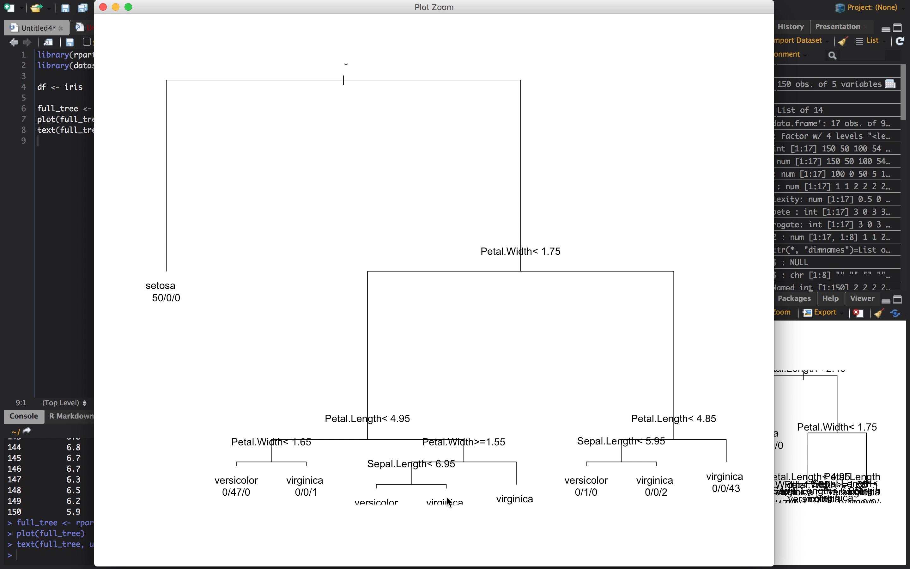
mouse_move(364, 424)
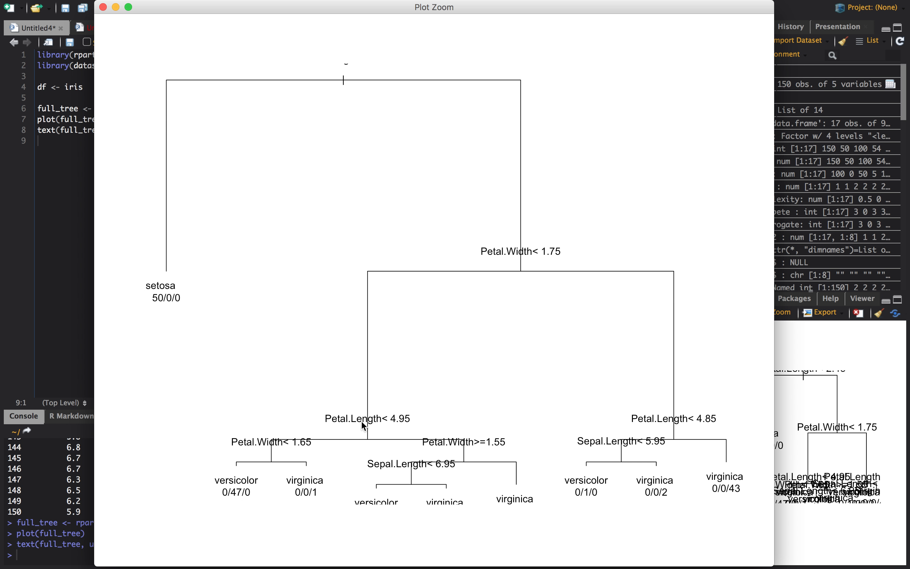
left_click(103, 6)
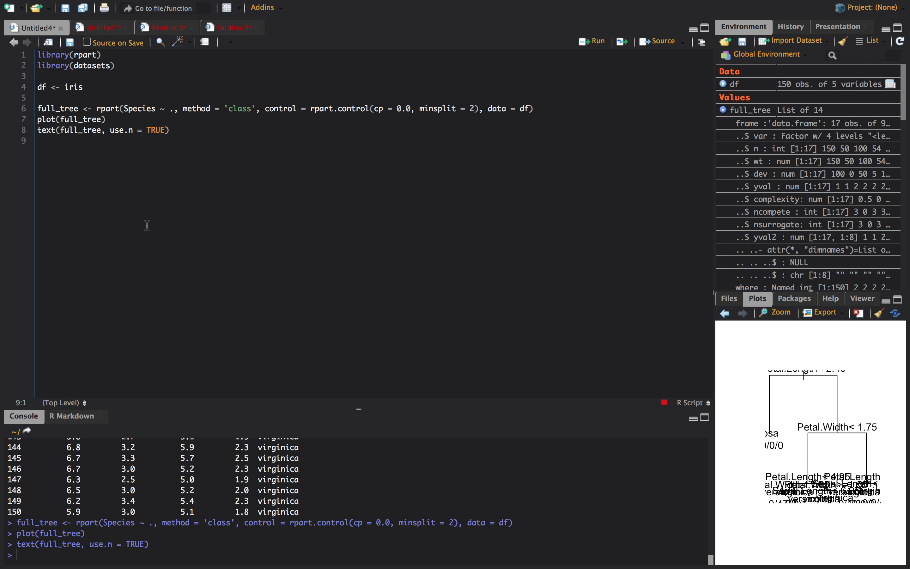
Run plotcp(full_tree) and enlarge the cross-validated error vs cp chart
type("plotcp(")
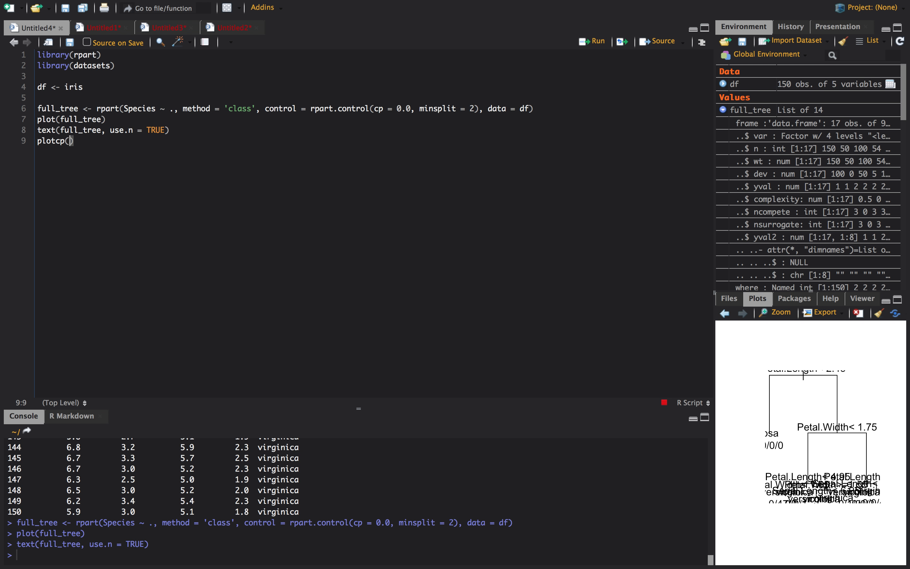
type("full_tree")
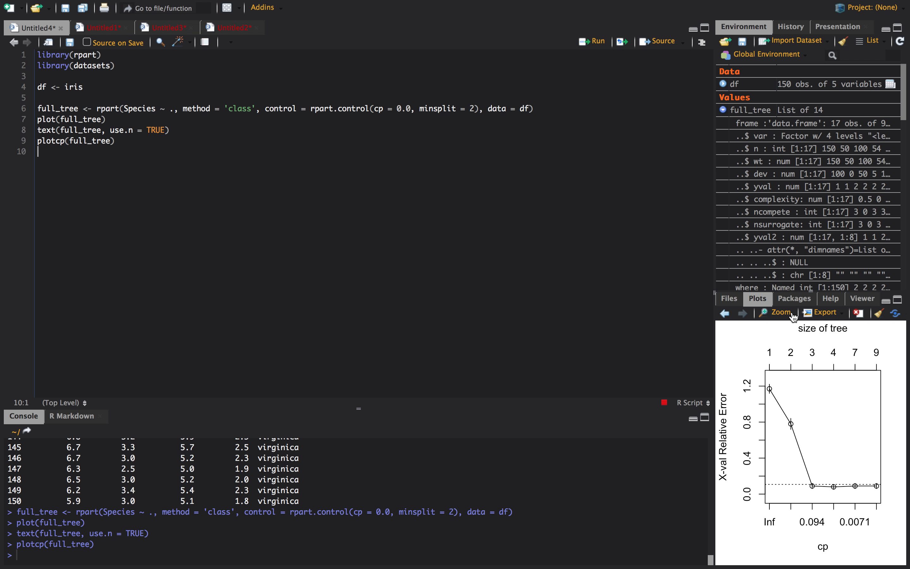
left_click(780, 312)
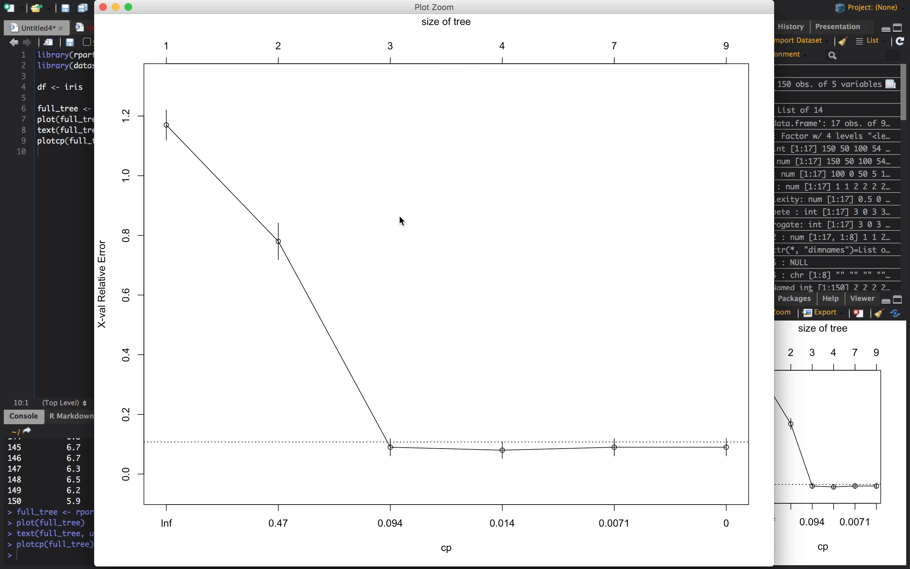
mouse_move(507, 80)
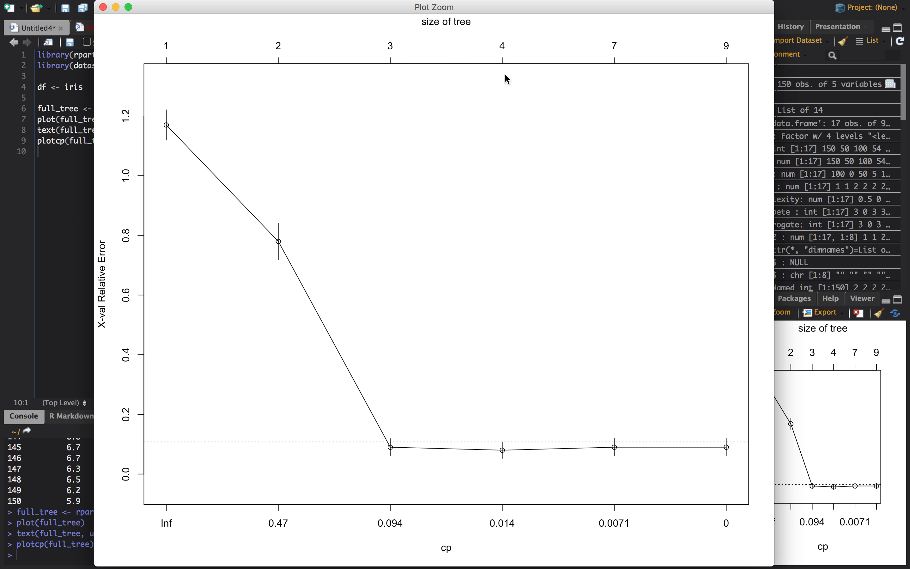
mouse_move(387, 63)
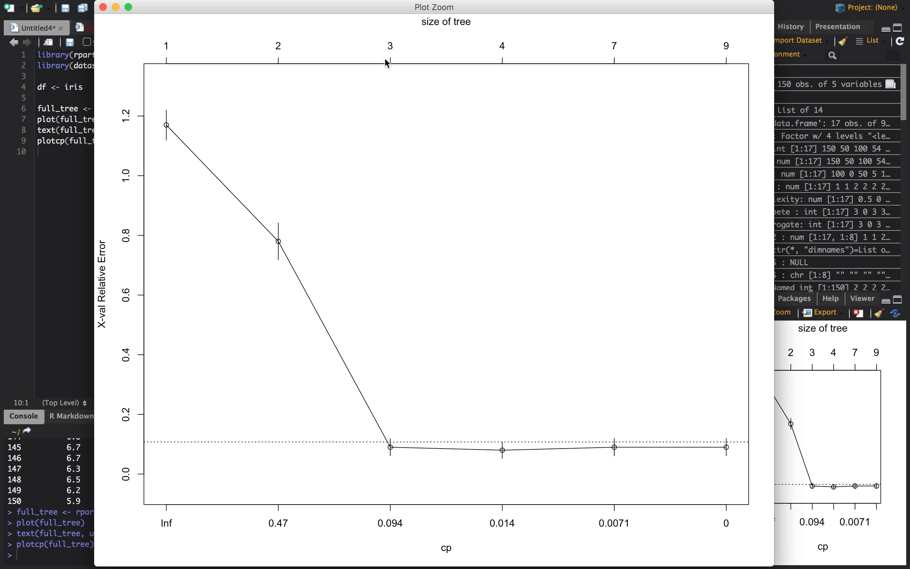
mouse_move(414, 508)
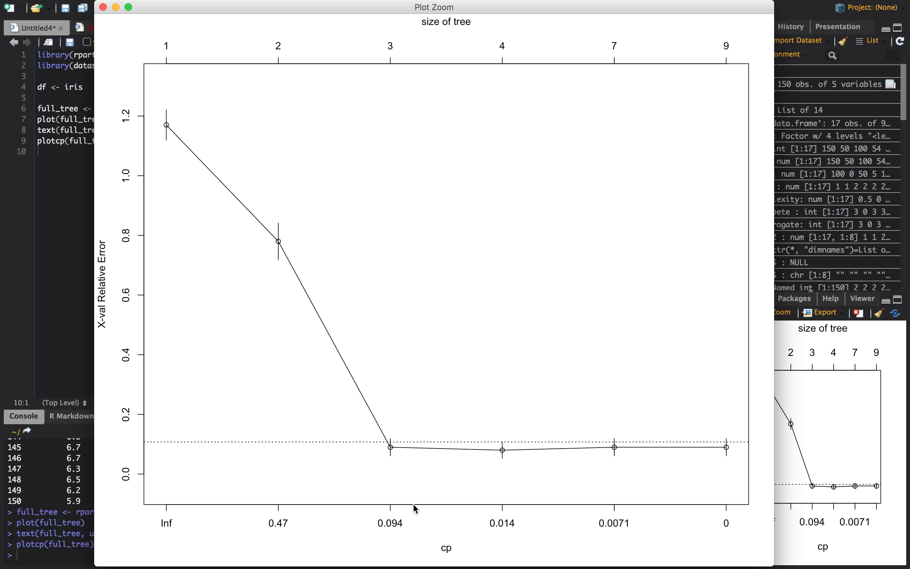
mouse_move(435, 449)
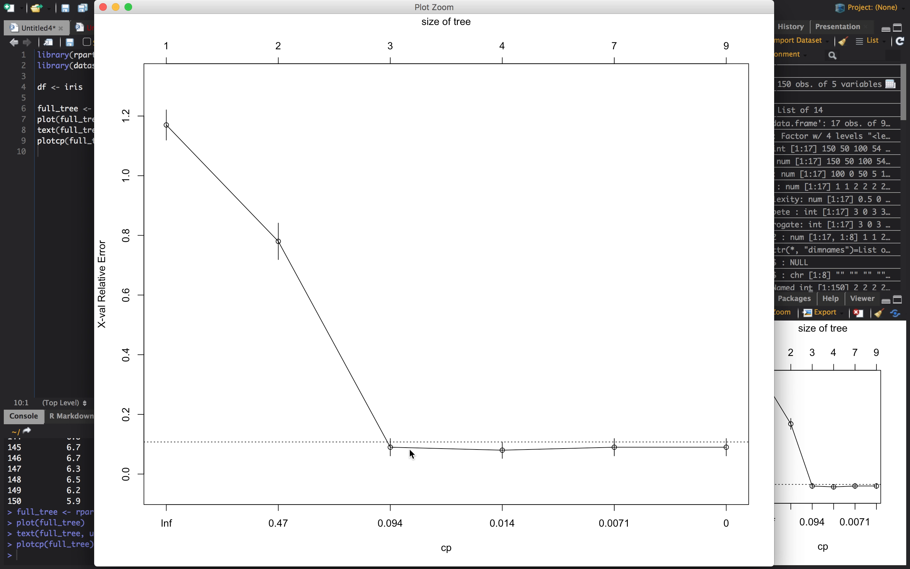
mouse_move(92, 266)
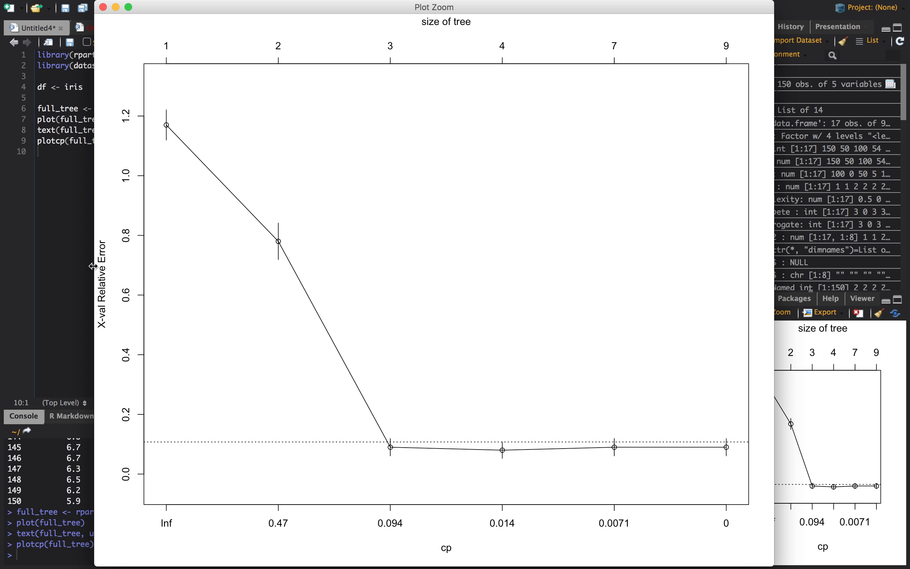
mouse_move(99, 284)
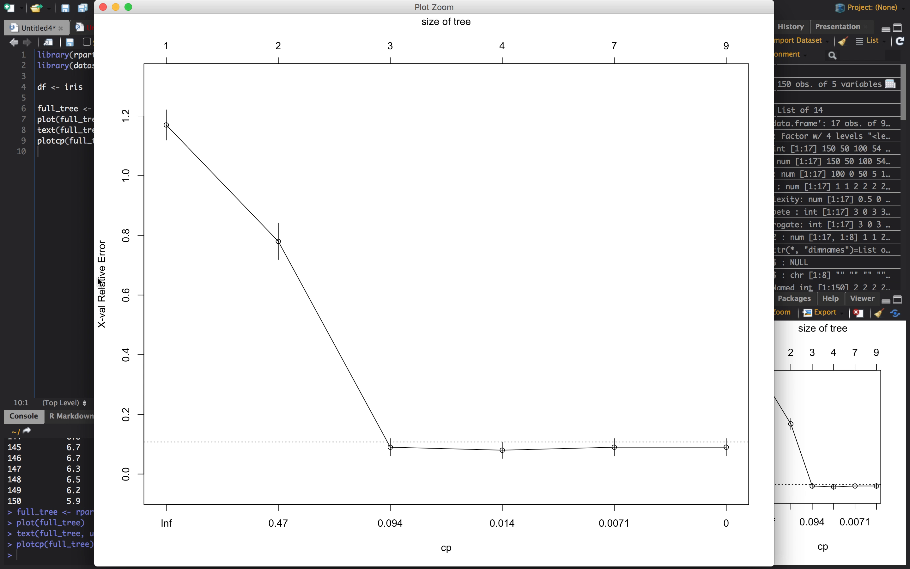
mouse_move(212, 423)
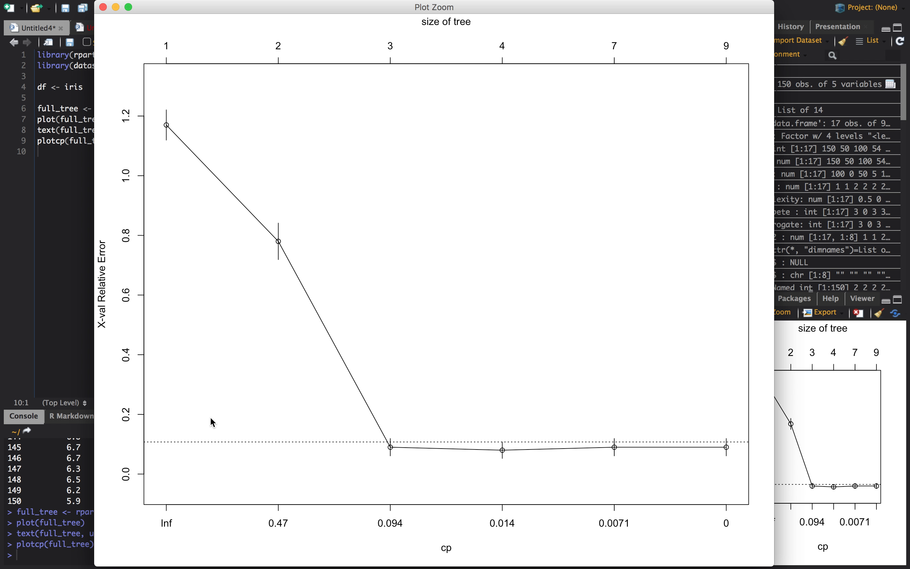
mouse_move(505, 462)
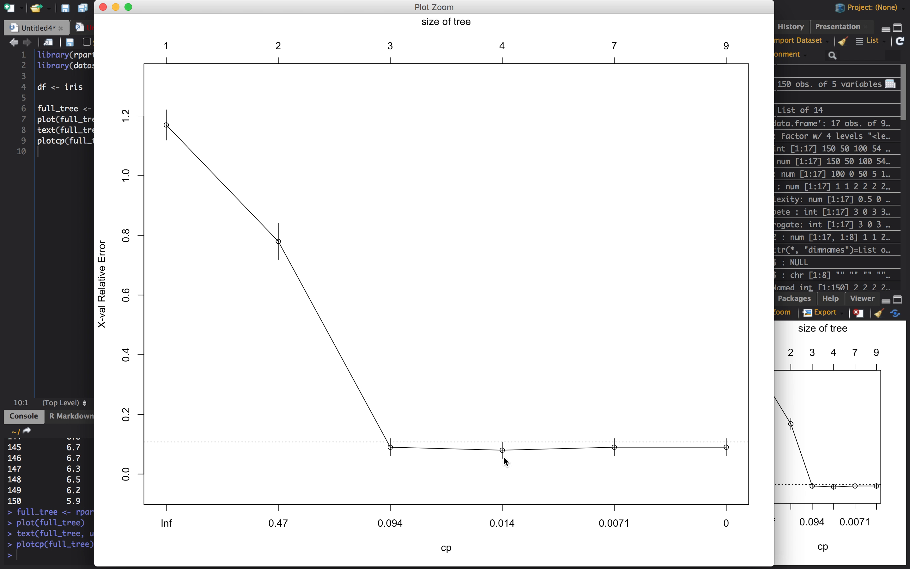
mouse_move(480, 454)
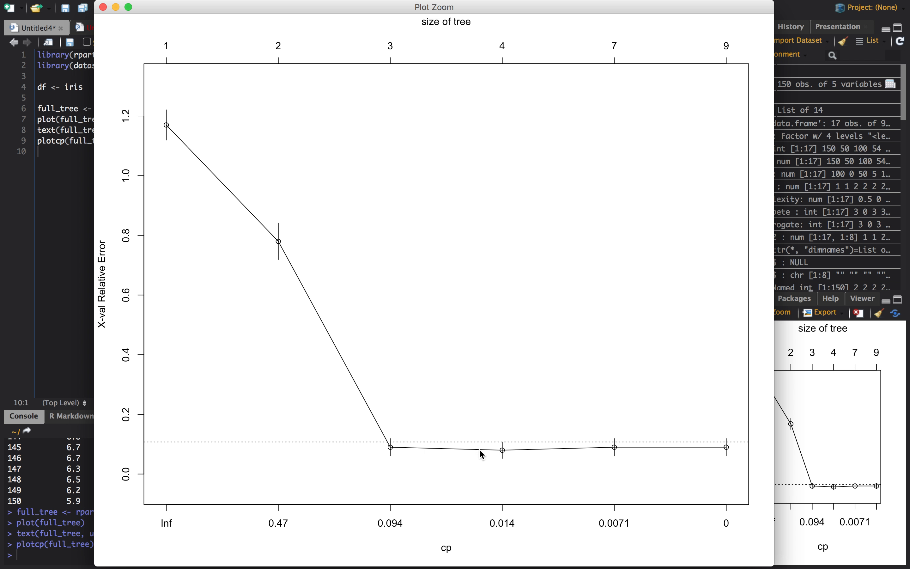
mouse_move(392, 450)
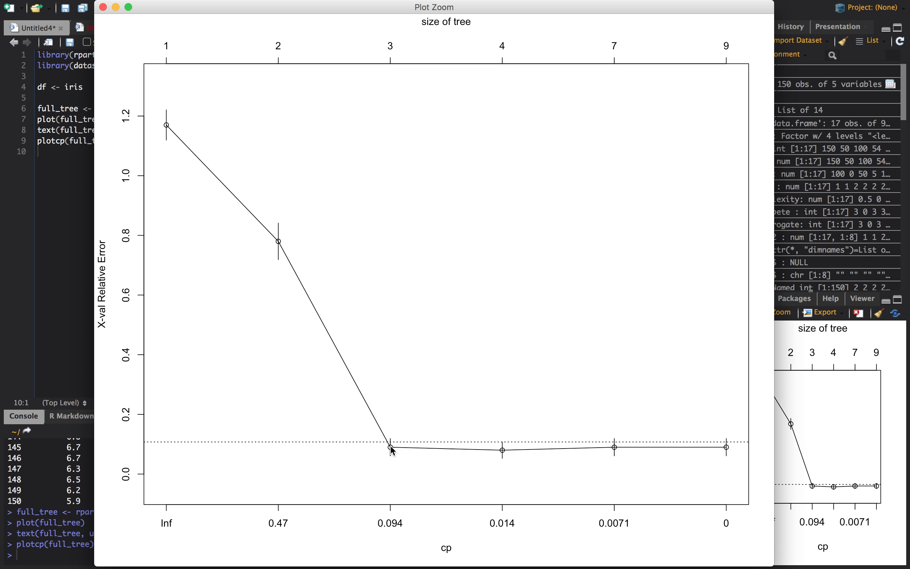
mouse_move(504, 453)
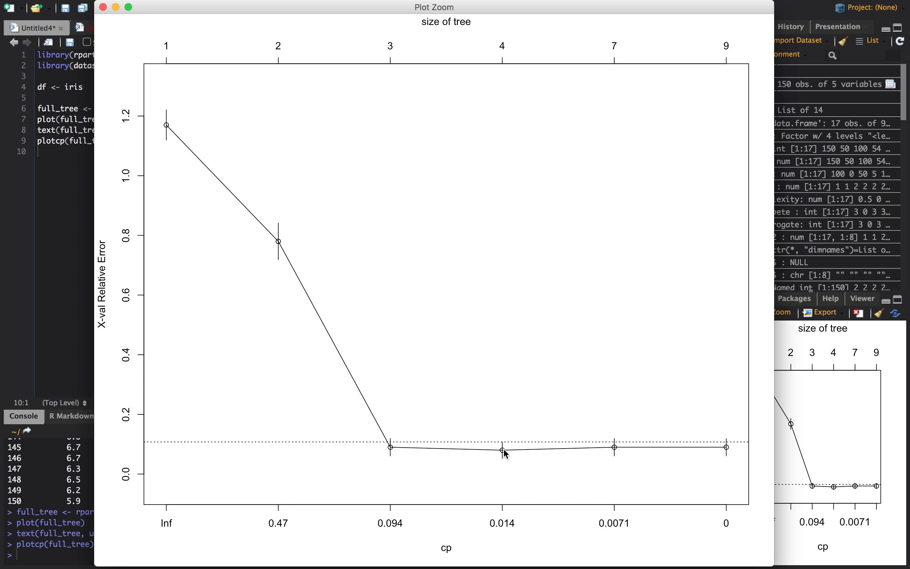
mouse_move(385, 182)
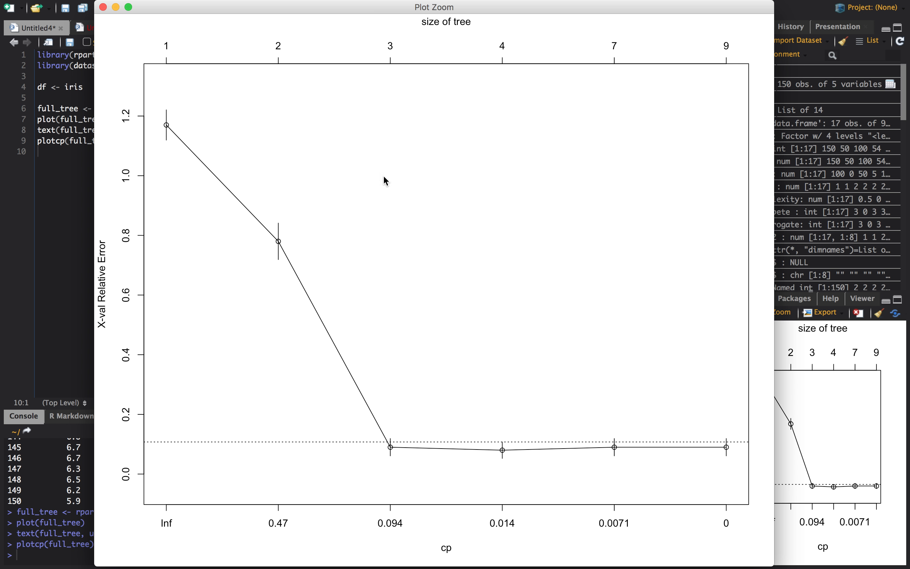
mouse_move(376, 68)
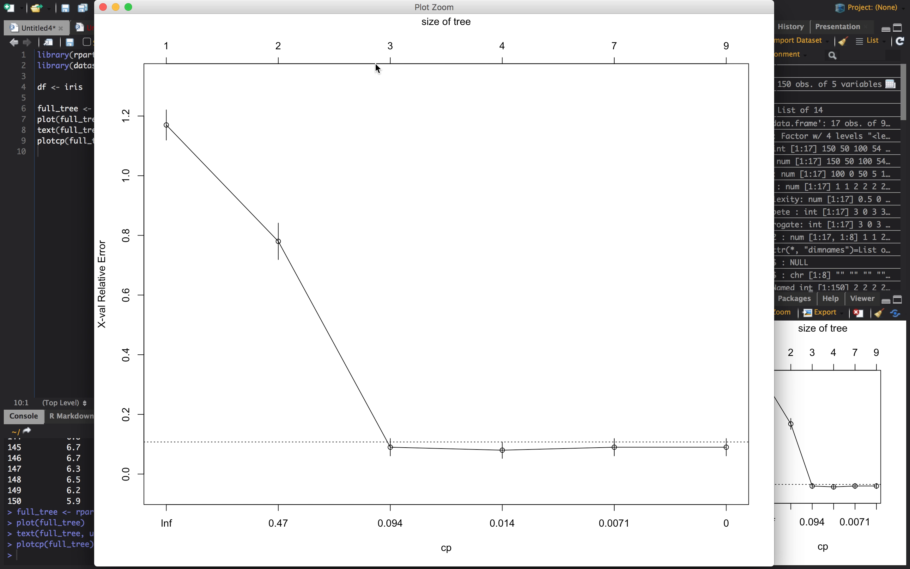
mouse_move(282, 25)
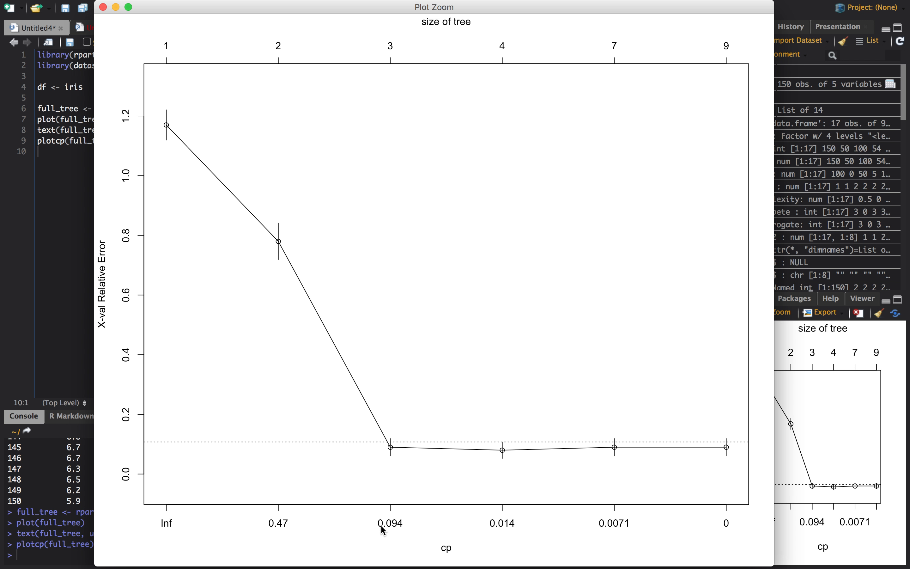
Close the enlarged cp error plot window
left_click(114, 7)
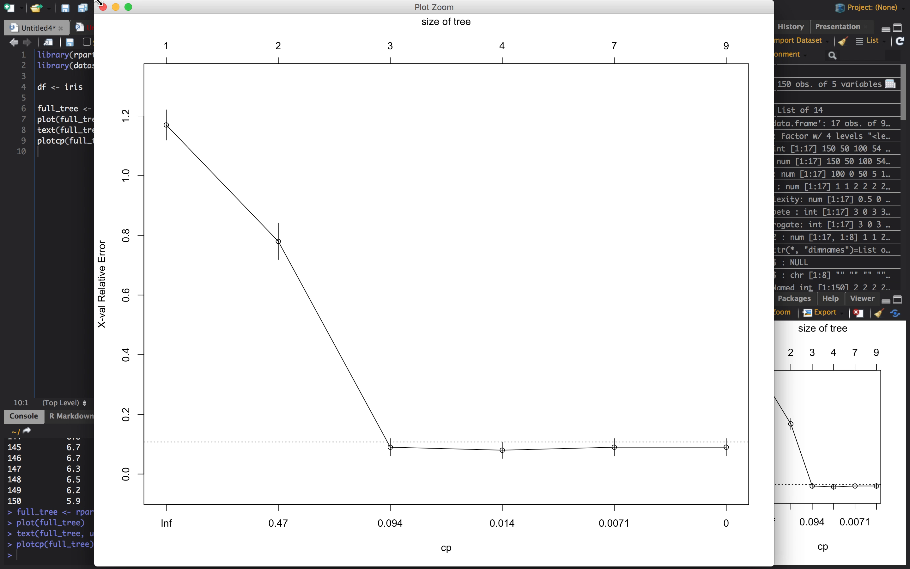
left_click(102, 7)
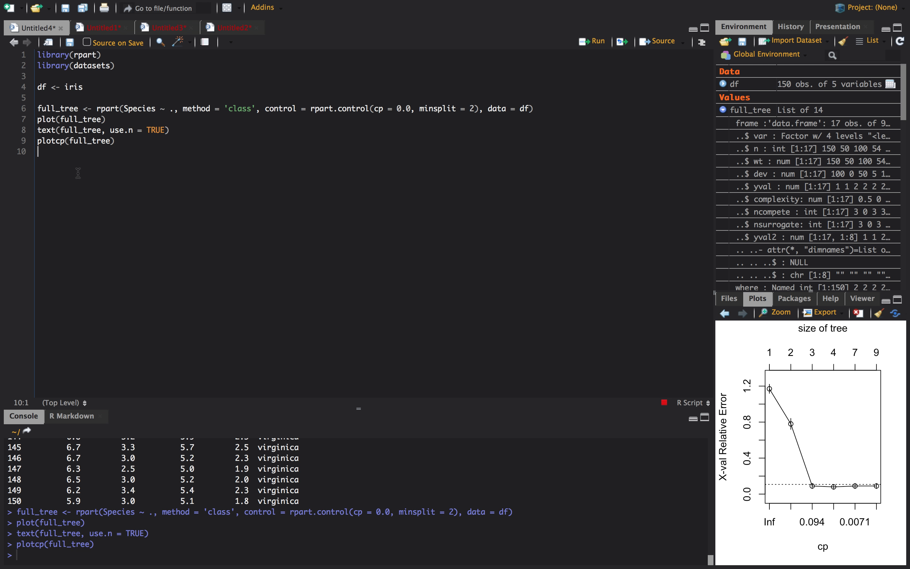
Write tree_cp0.094 <- rpart(Species ~ ., method = 'class', data = df, control = rpart.control(cp = 0.094))
type("tree")
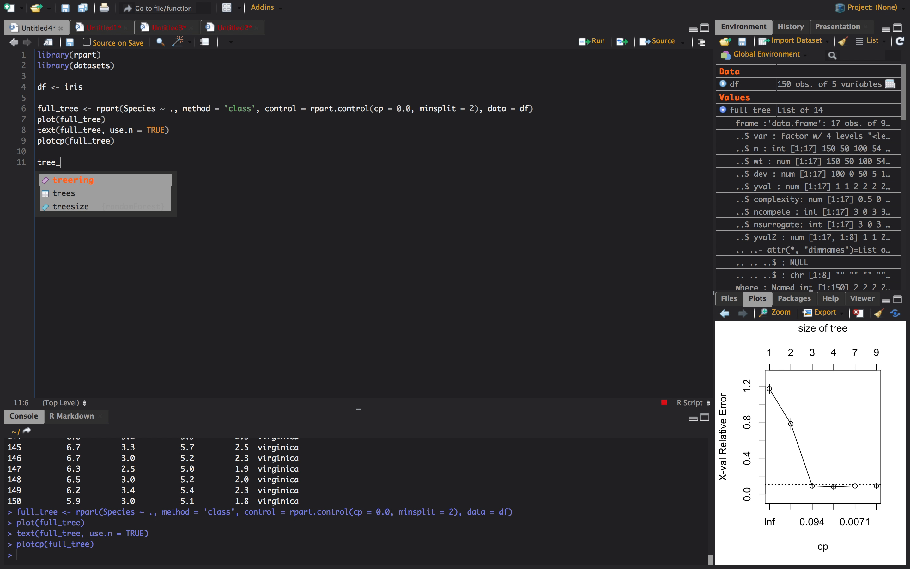
type("_cp")
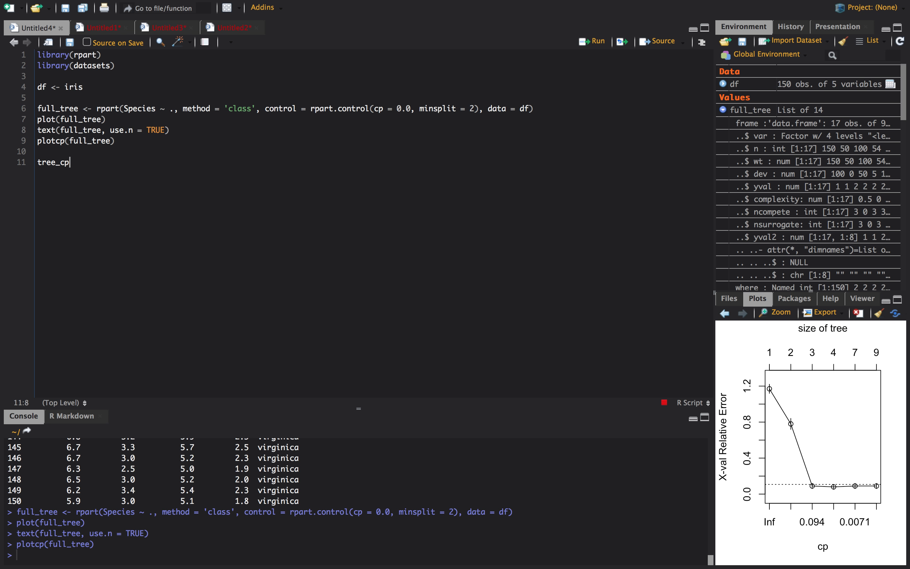
type("0.09")
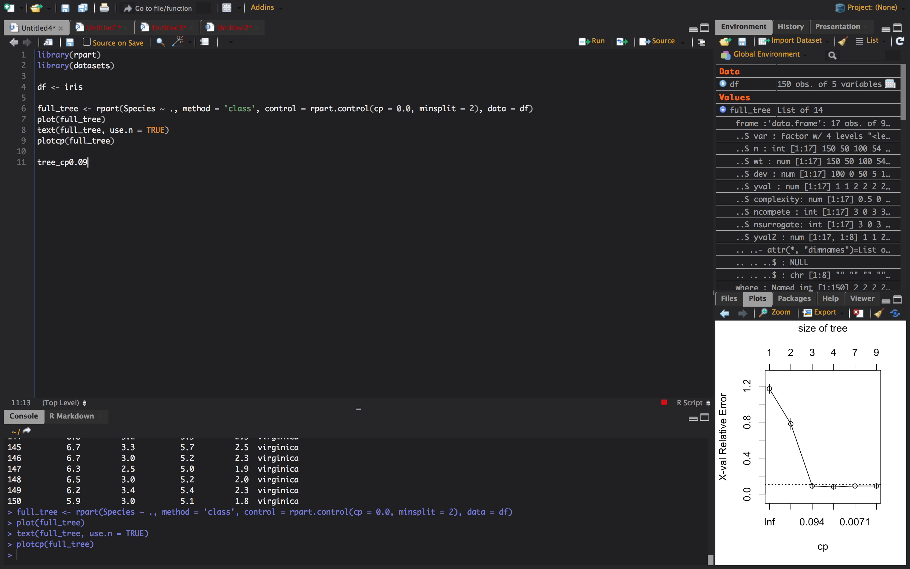
type("4 <- rpart(Species ~")
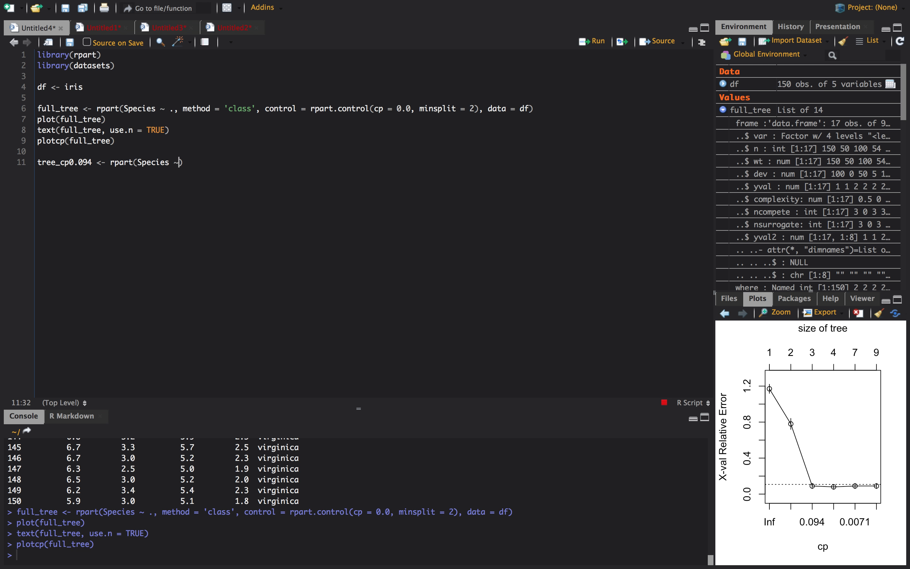
type("., )")
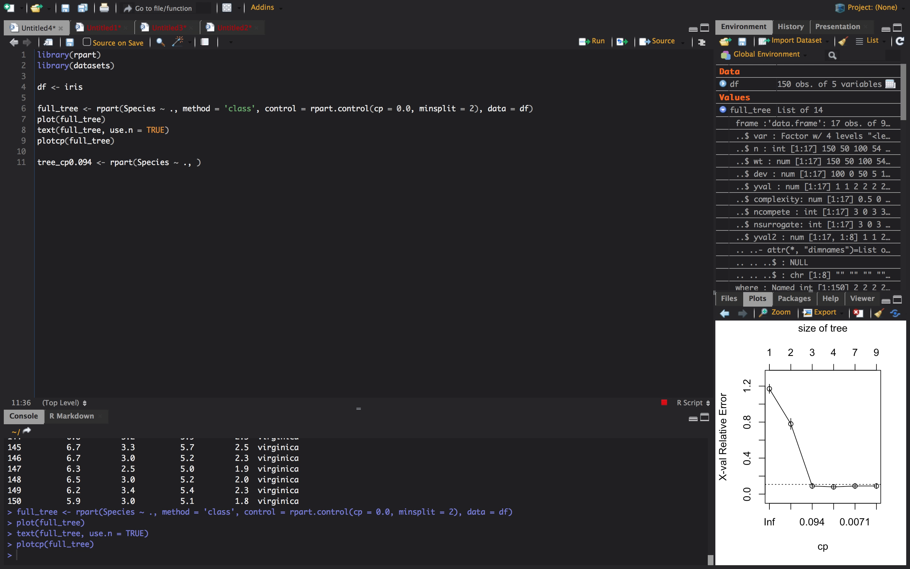
type("method =")
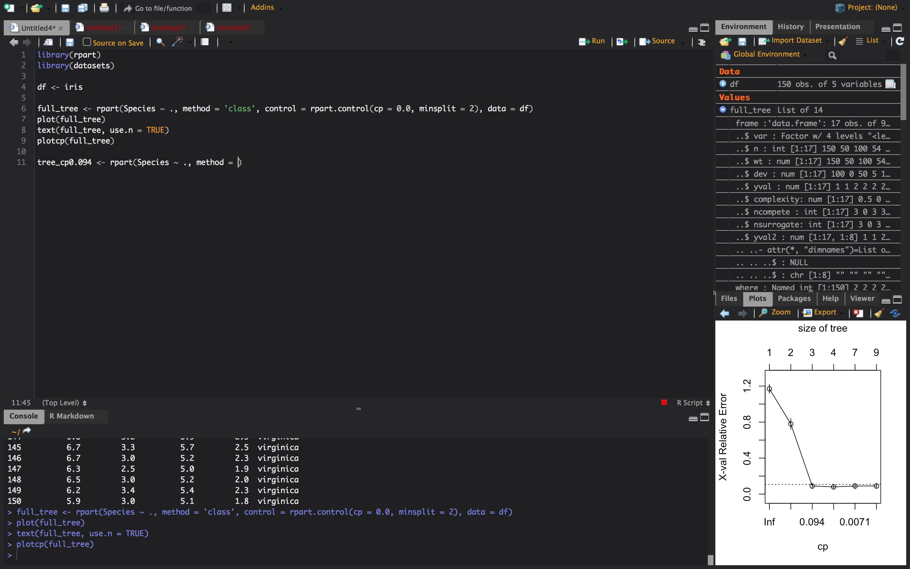
type("'class', data = df,")
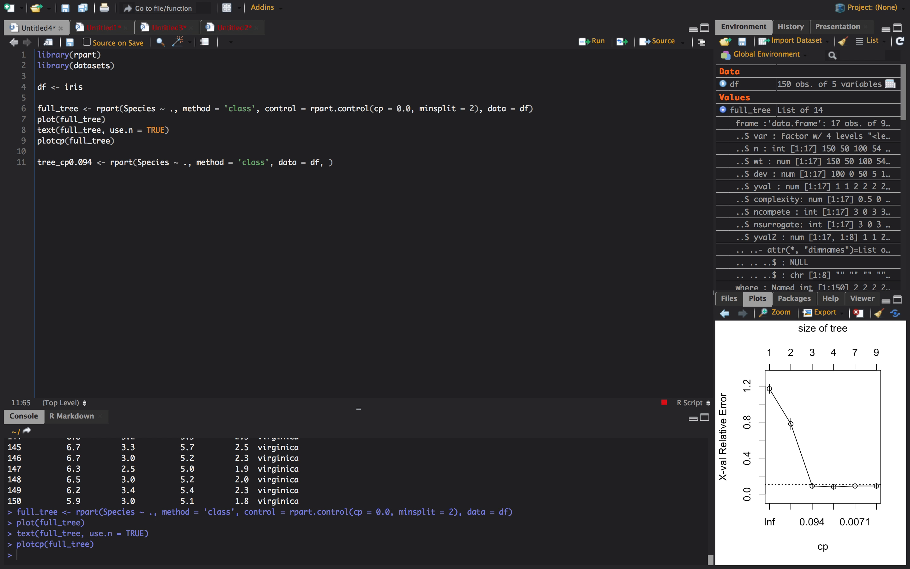
type("contro")
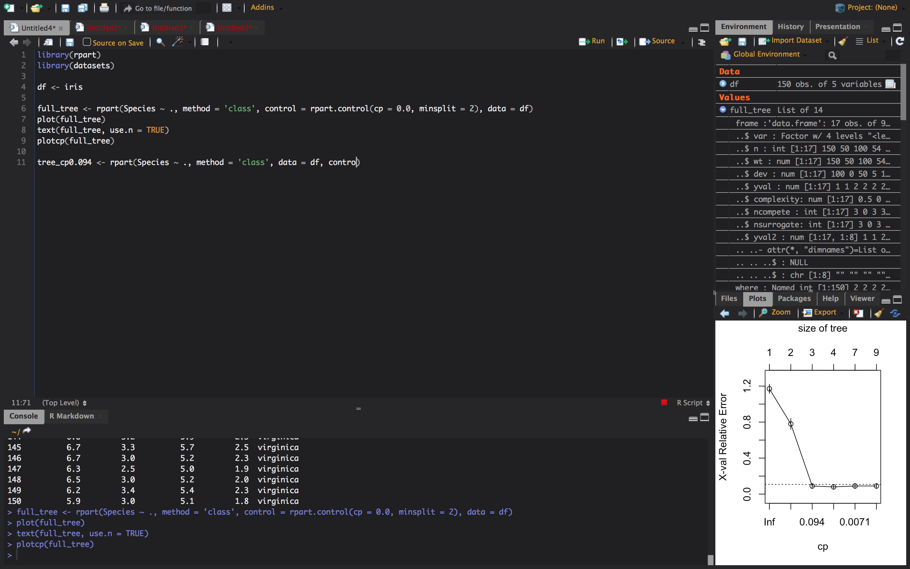
type("= rpart.control(cp =")
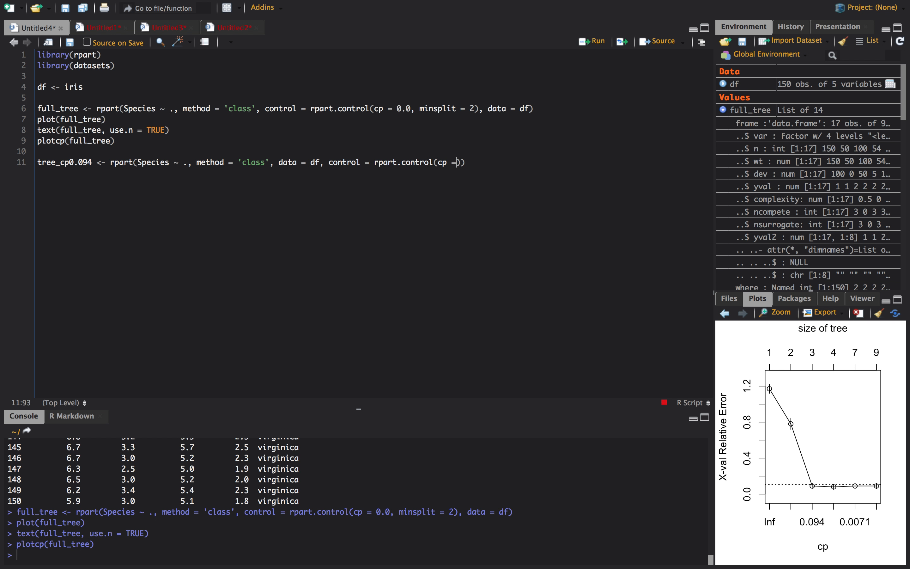
type("0.094")
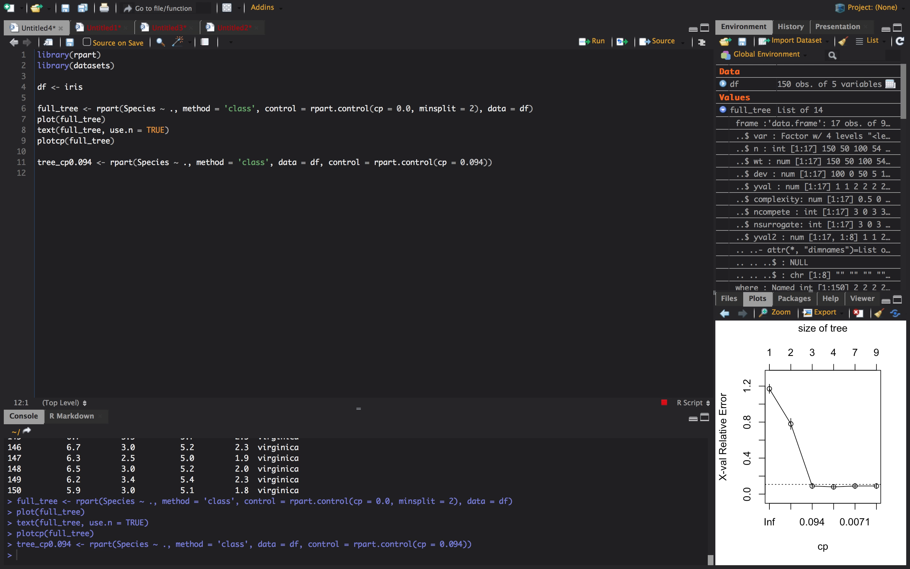
Write plot(tree_cp0.094, margin = 0.1) on the next line
type("plot(tree_cp0.094)")
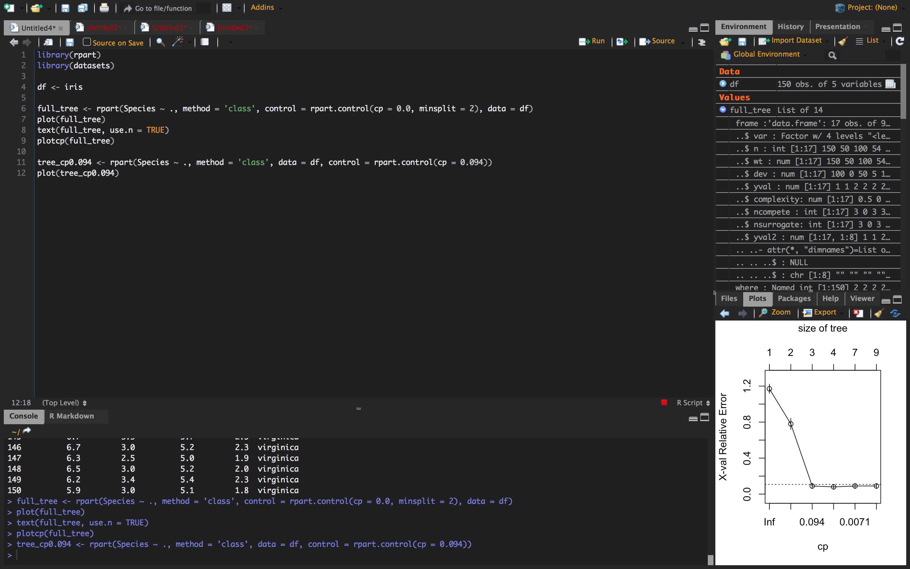
type(", mar")
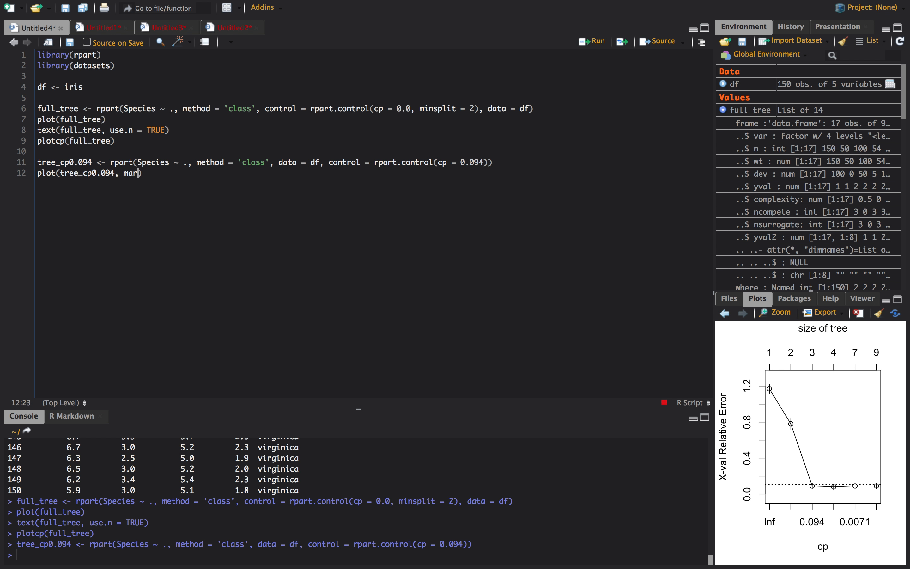
type("gin = 0.1")
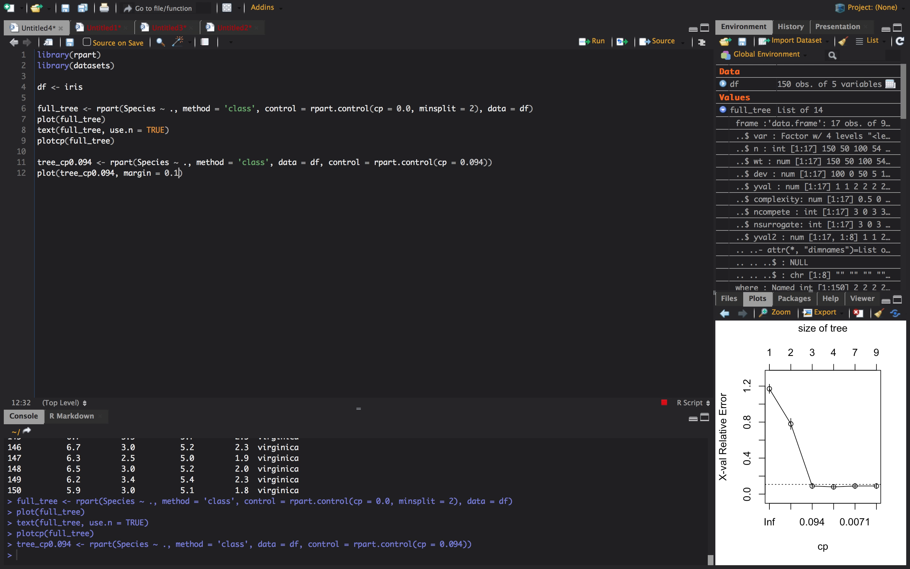
Run the pruned-tree plot, label it with text(tree_cp0.094), and enlarge it to read leaf counts
left_click(591, 41)
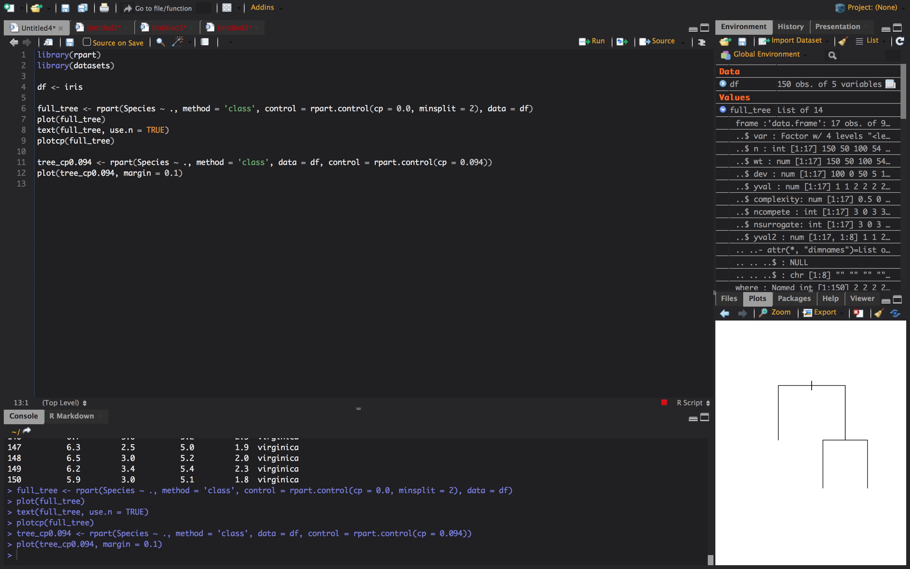
type("t")
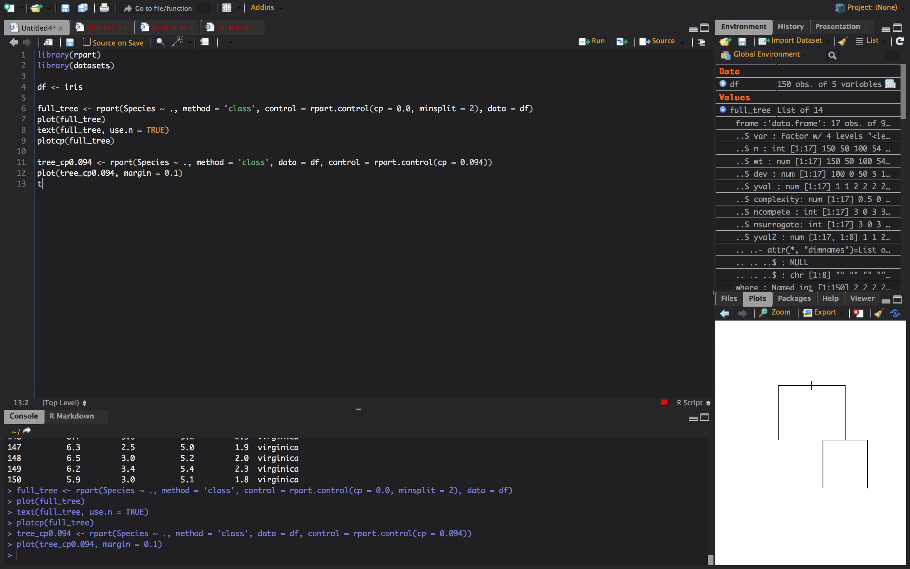
type("ext(tree_cp0.094, use.n = TRUE")
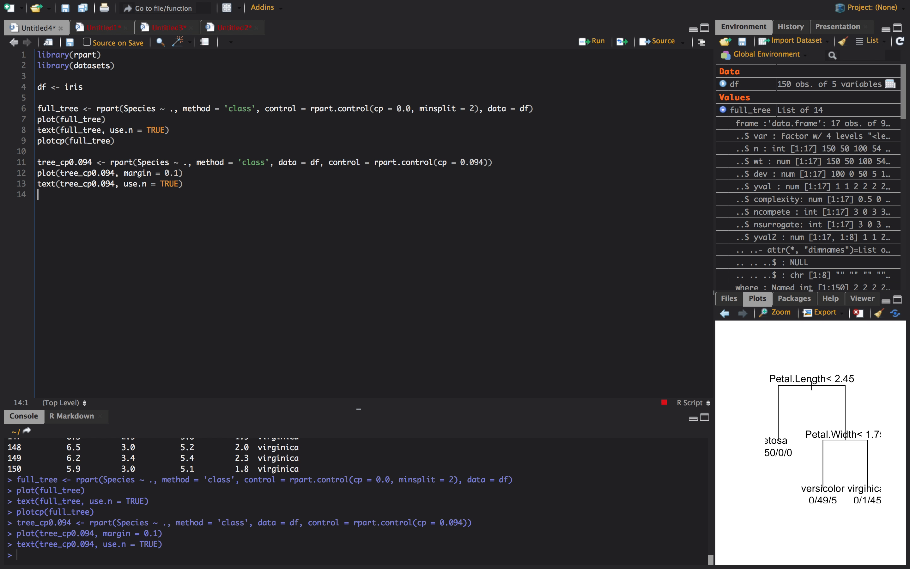
left_click(779, 312)
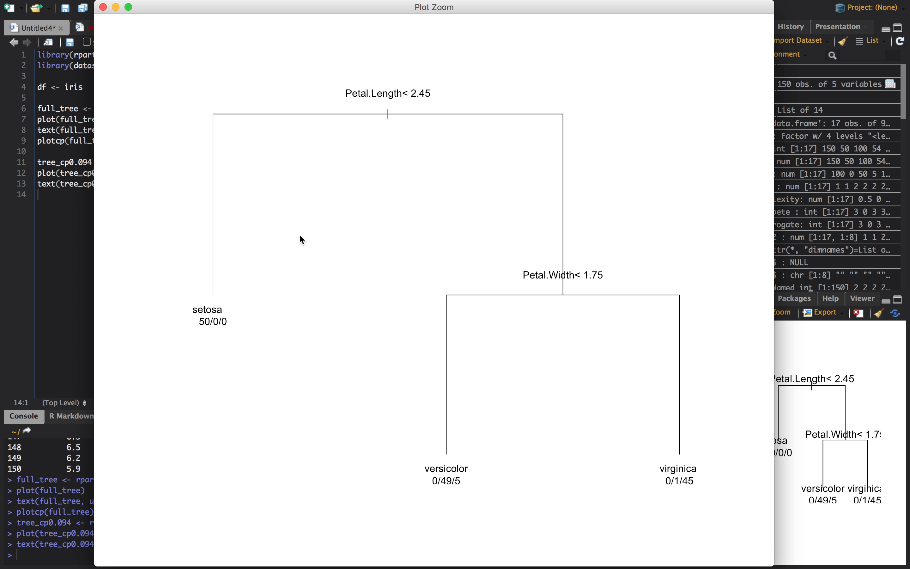
mouse_move(434, 98)
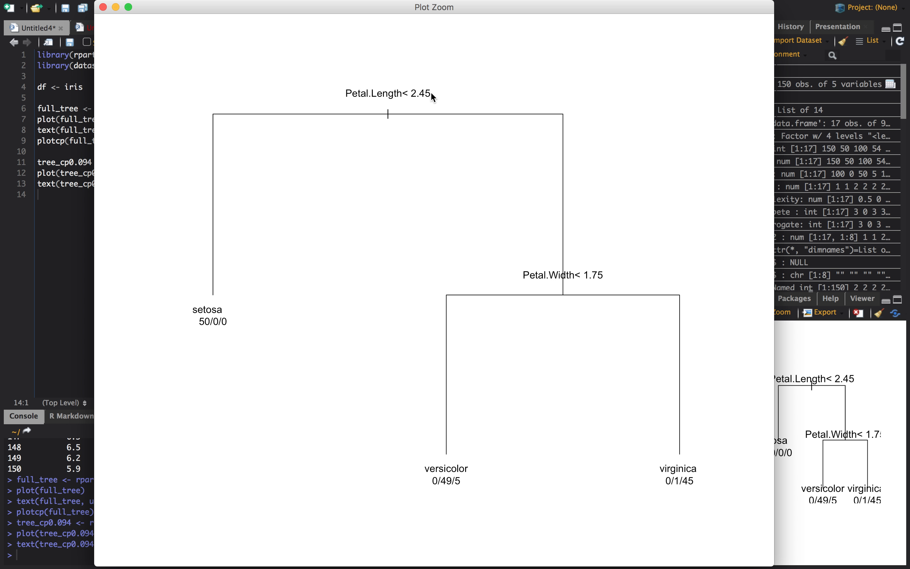
mouse_move(362, 100)
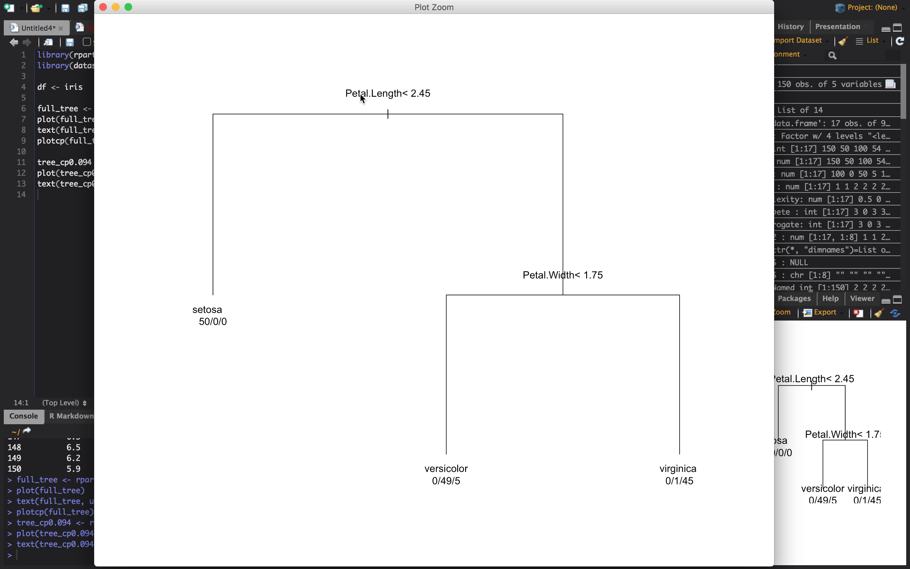
mouse_move(393, 100)
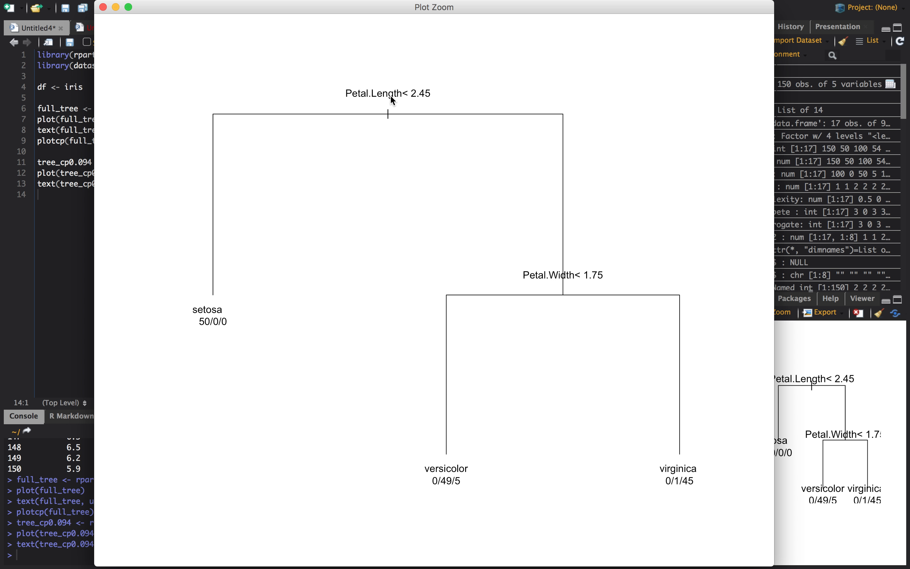
mouse_move(422, 98)
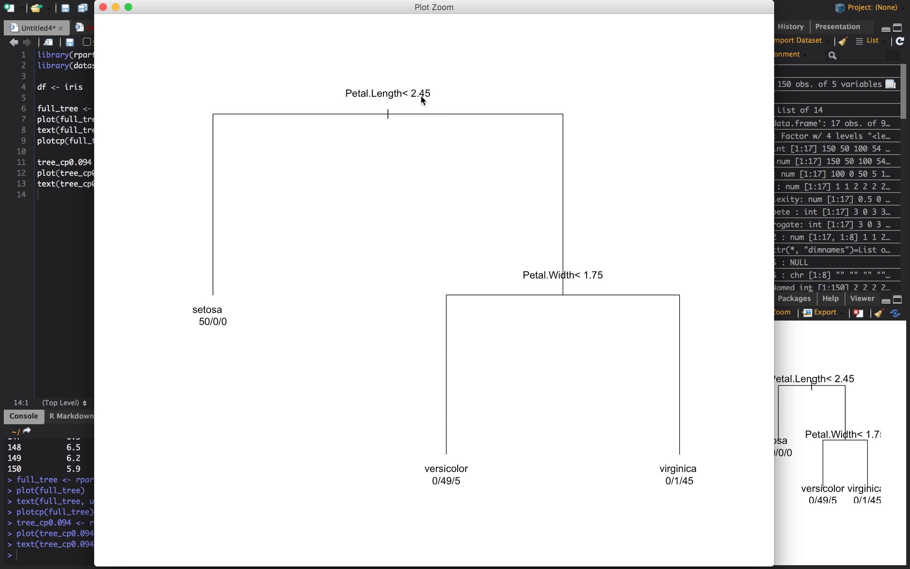
mouse_move(219, 221)
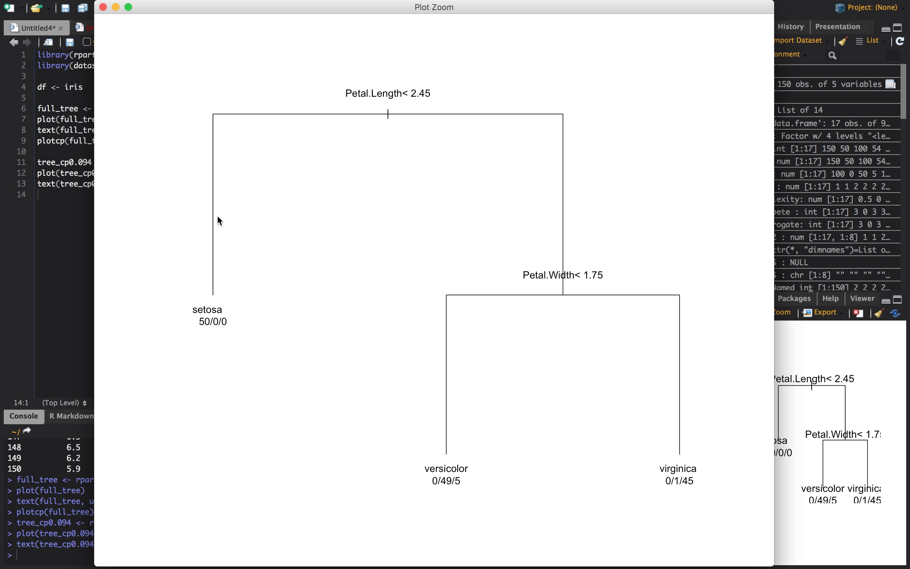
mouse_move(244, 245)
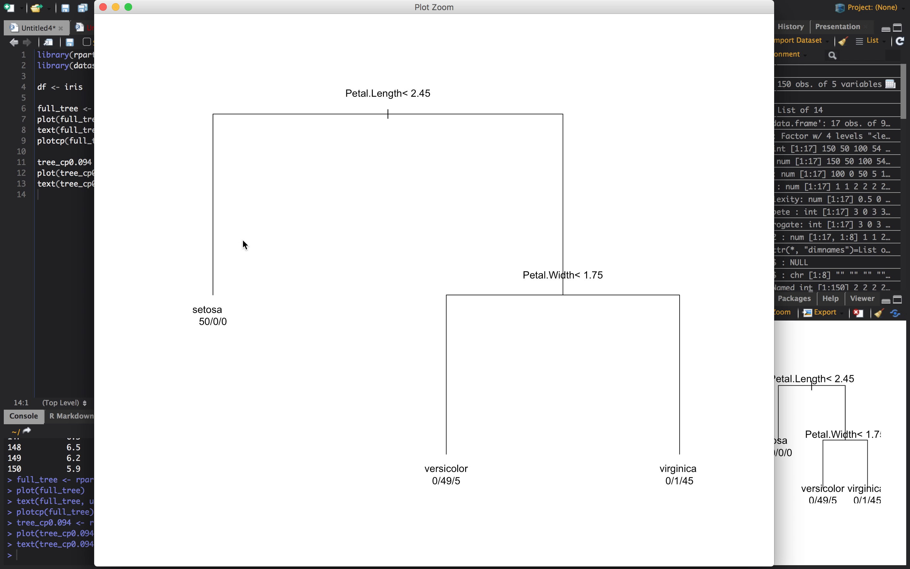
mouse_move(225, 325)
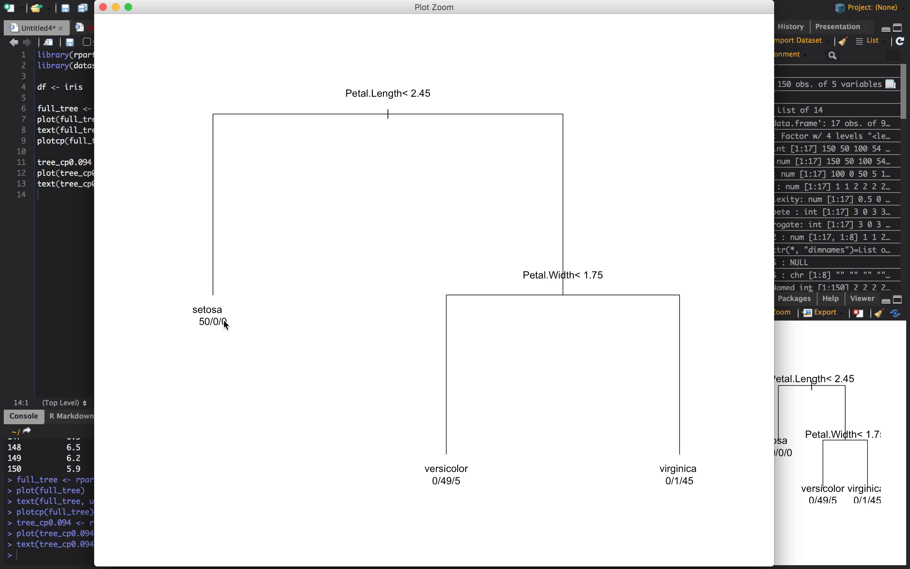
mouse_move(268, 268)
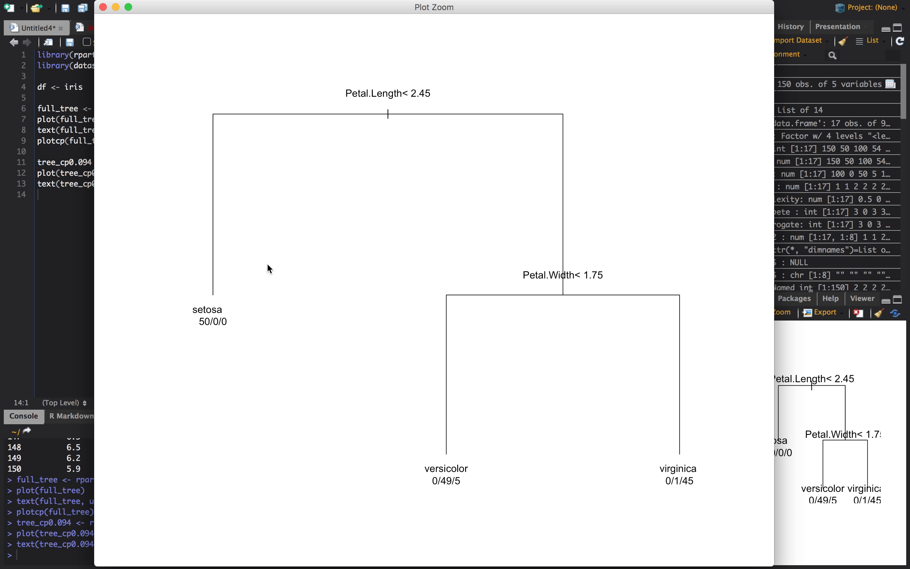
mouse_move(403, 102)
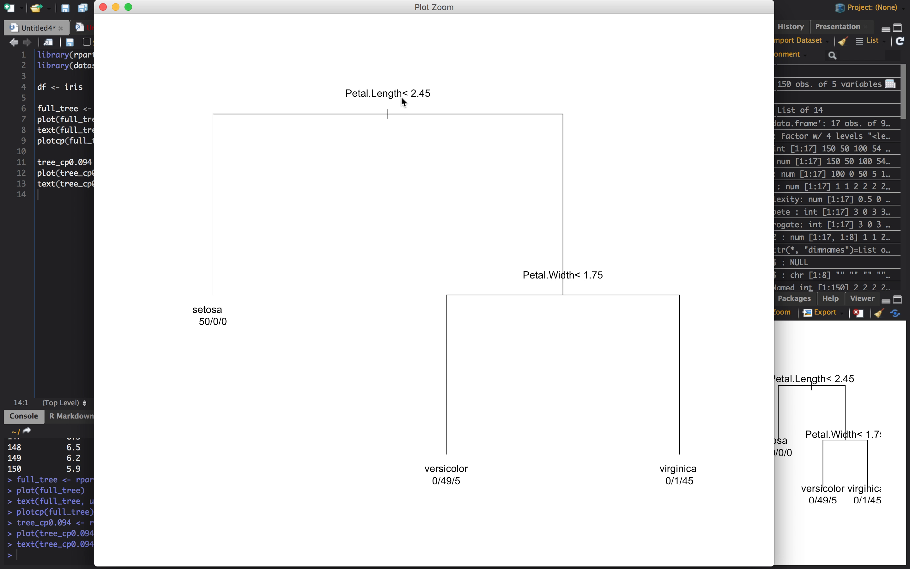
mouse_move(577, 261)
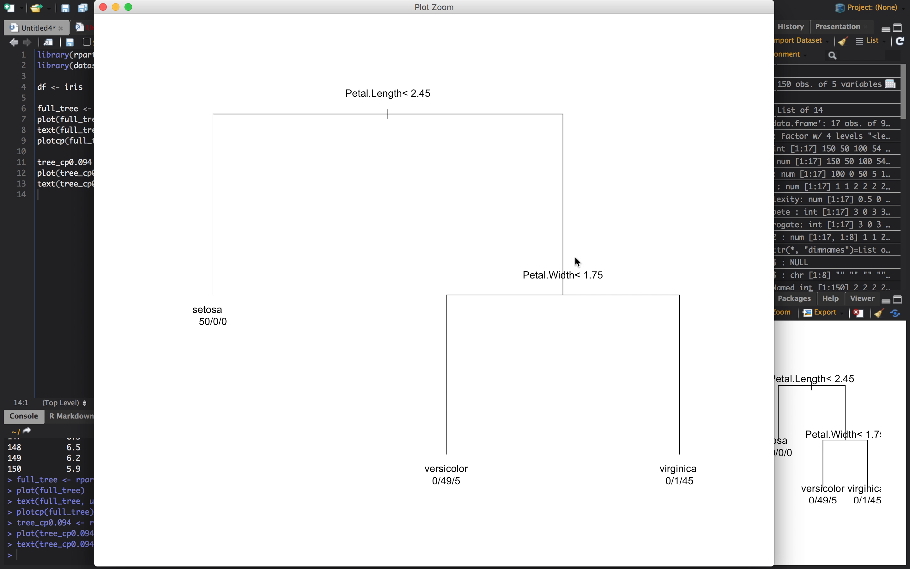
mouse_move(491, 285)
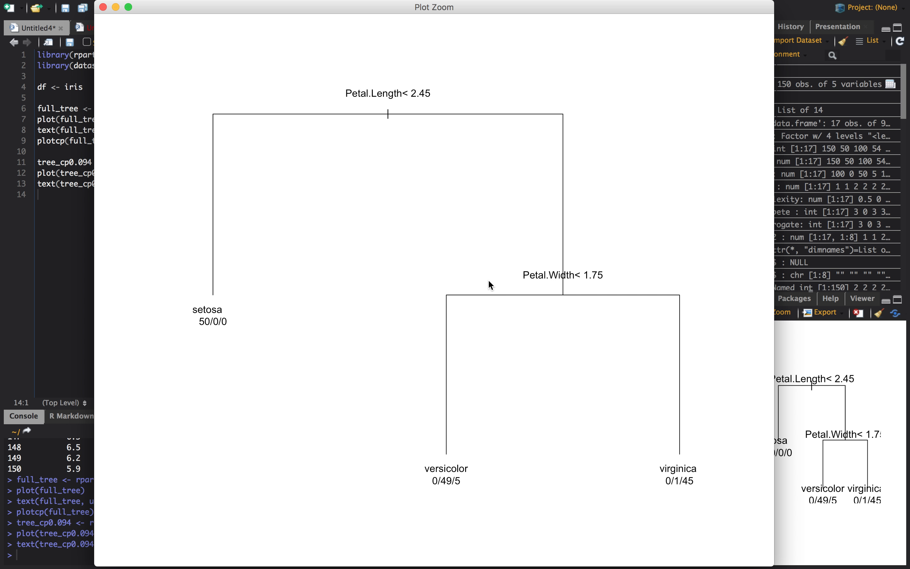
mouse_move(600, 221)
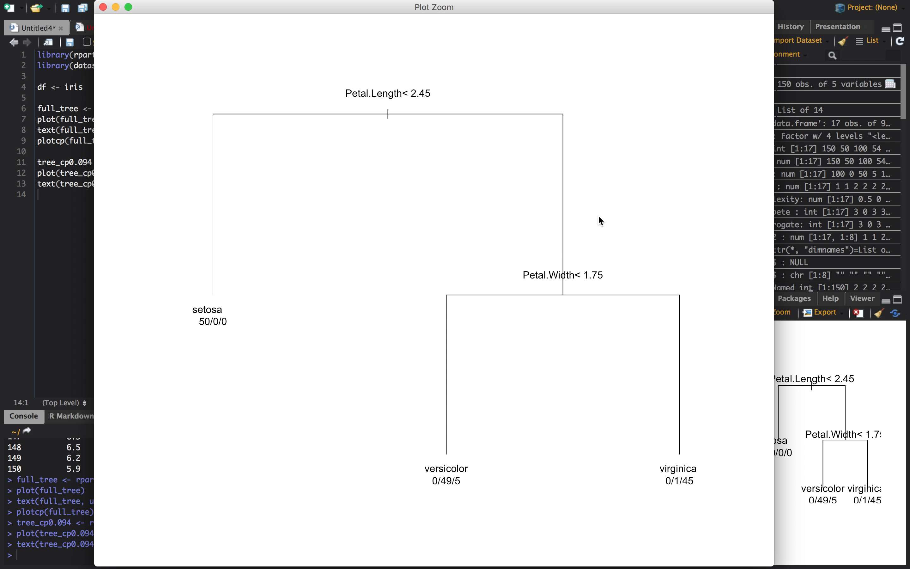
mouse_move(560, 277)
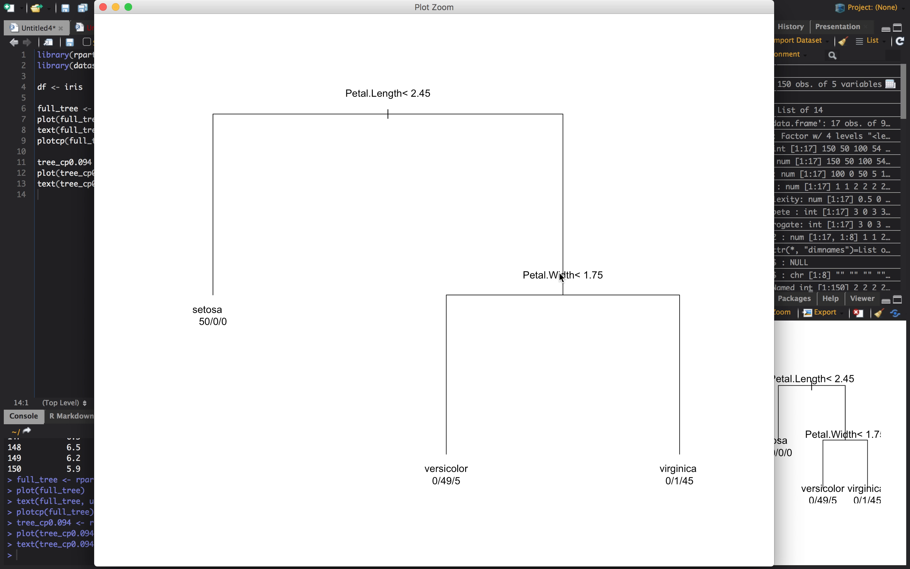
mouse_move(565, 282)
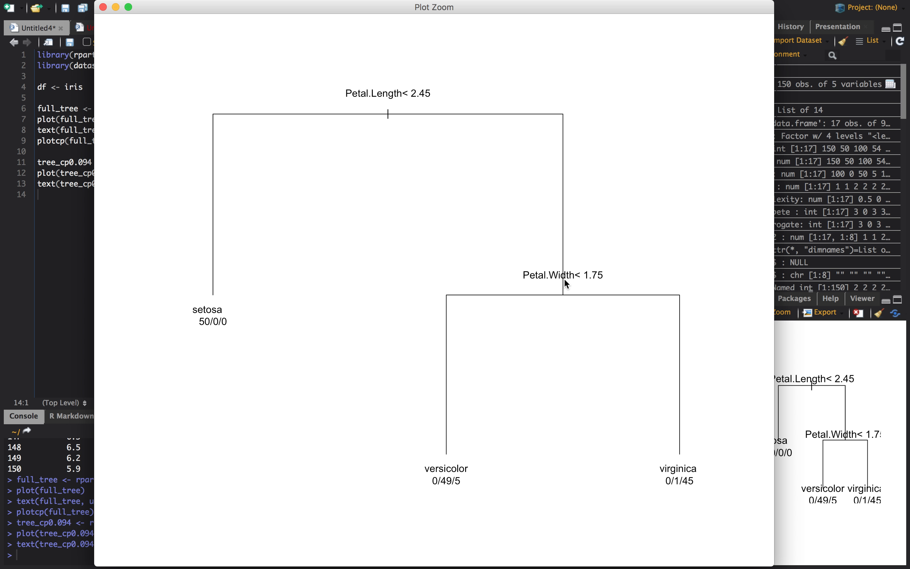
mouse_move(583, 282)
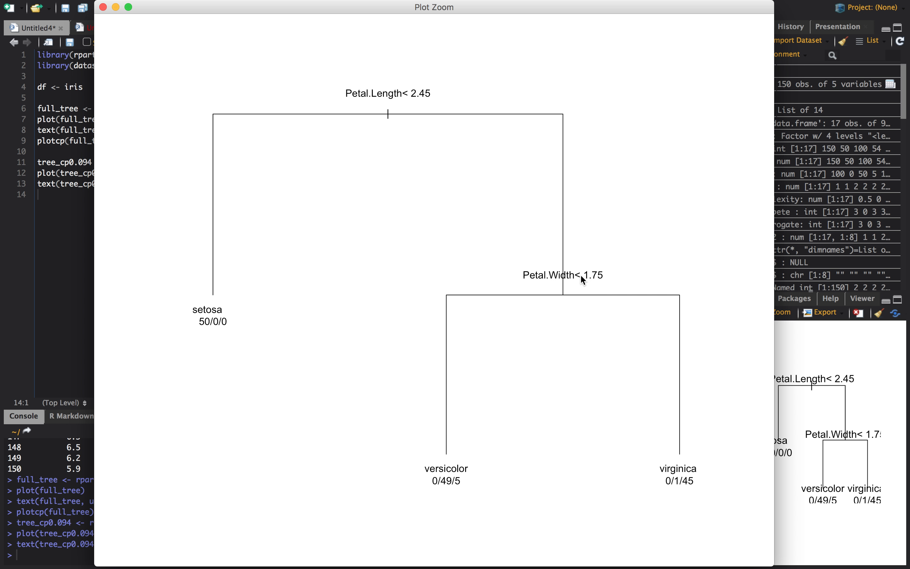
mouse_move(542, 314)
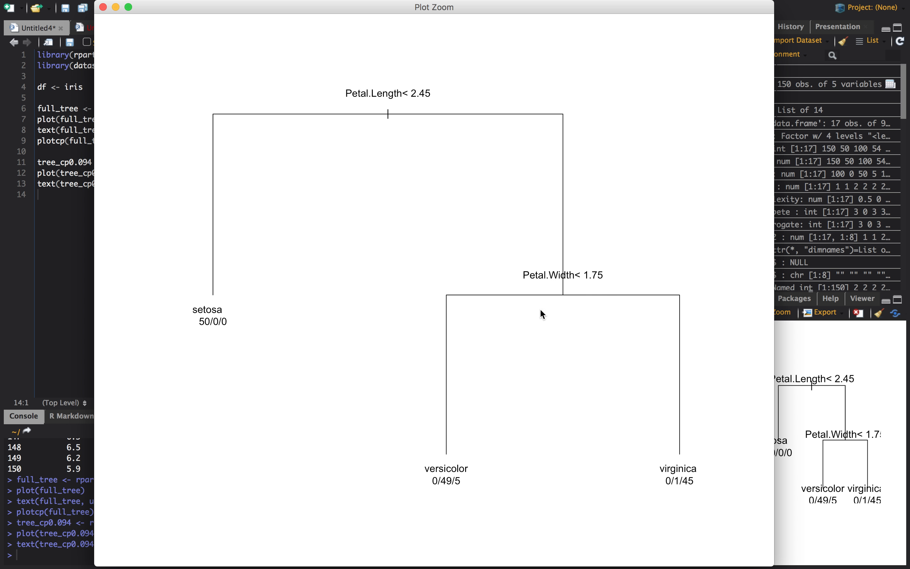
mouse_move(445, 483)
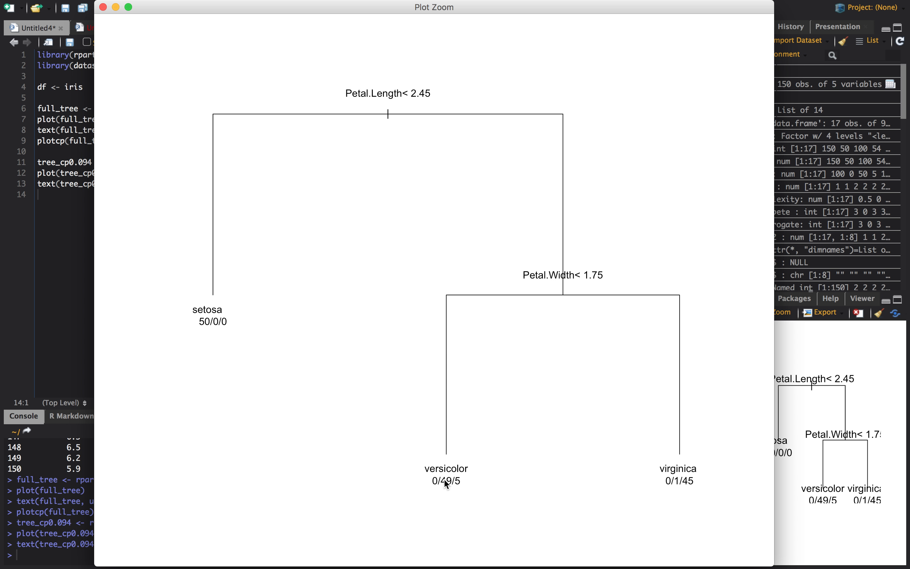
mouse_move(578, 286)
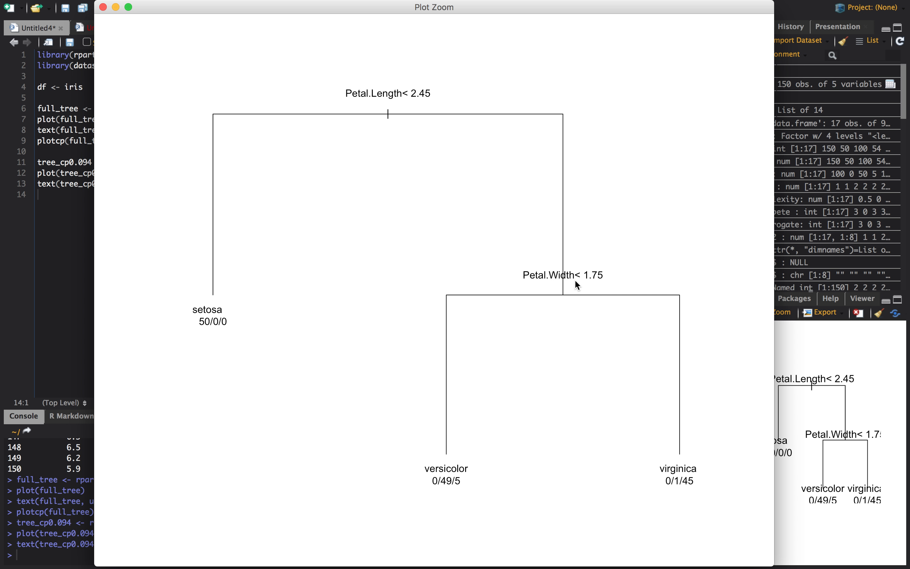
mouse_move(680, 441)
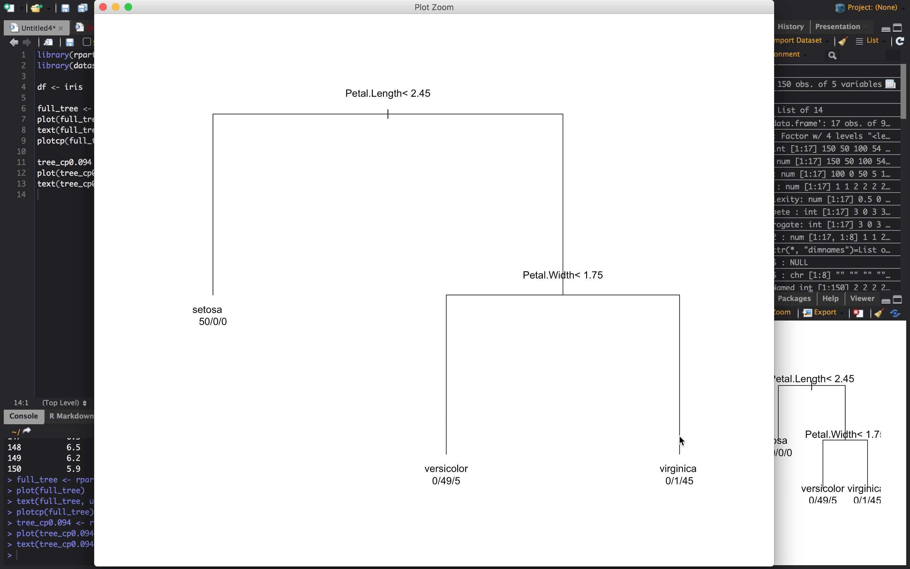
mouse_move(210, 327)
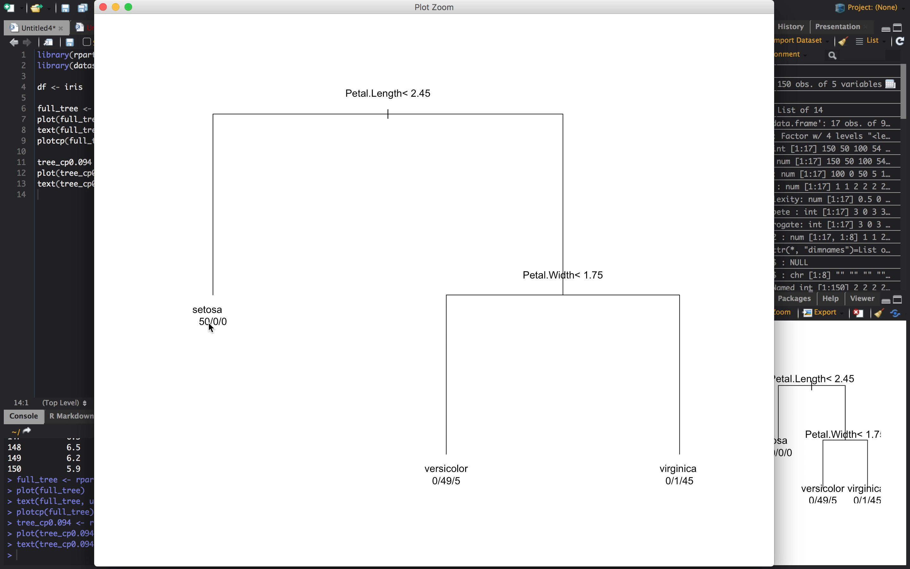
mouse_move(228, 326)
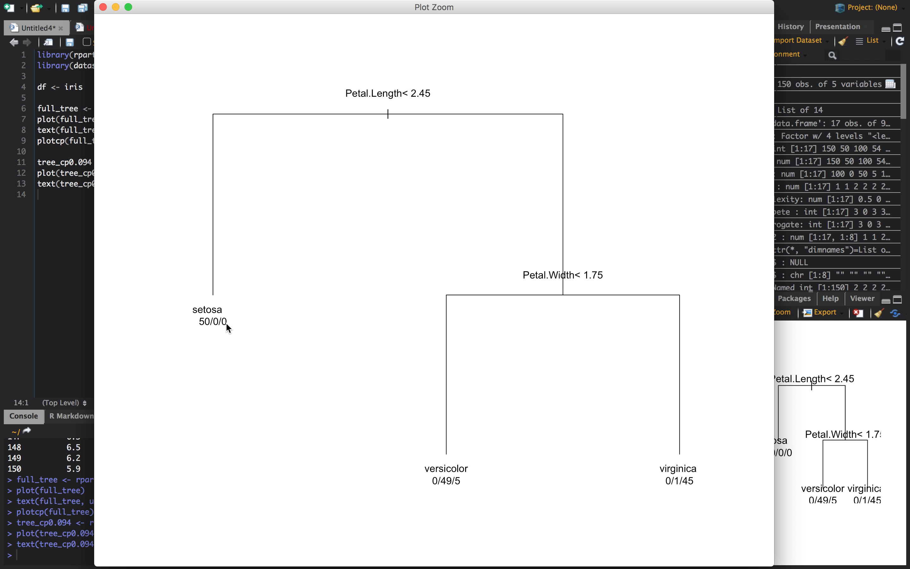
mouse_move(219, 330)
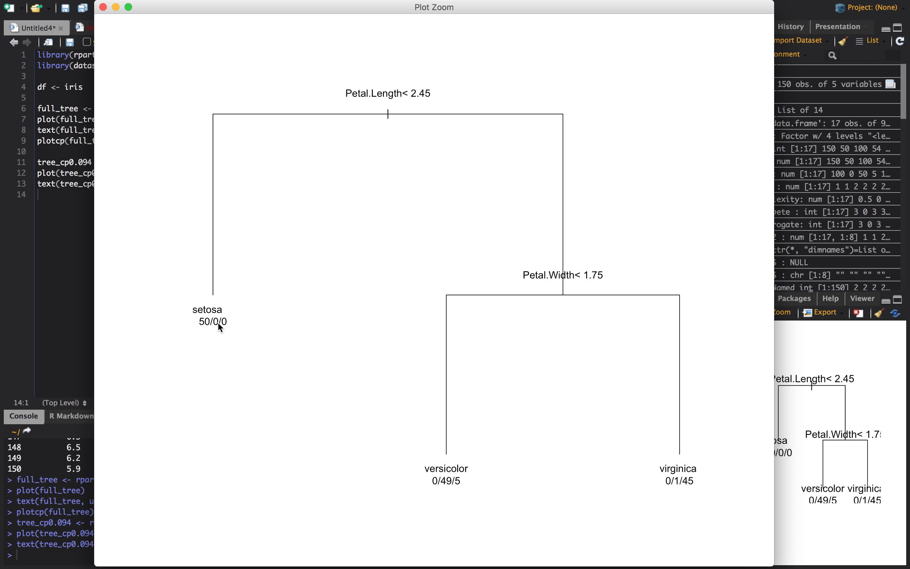
mouse_move(224, 330)
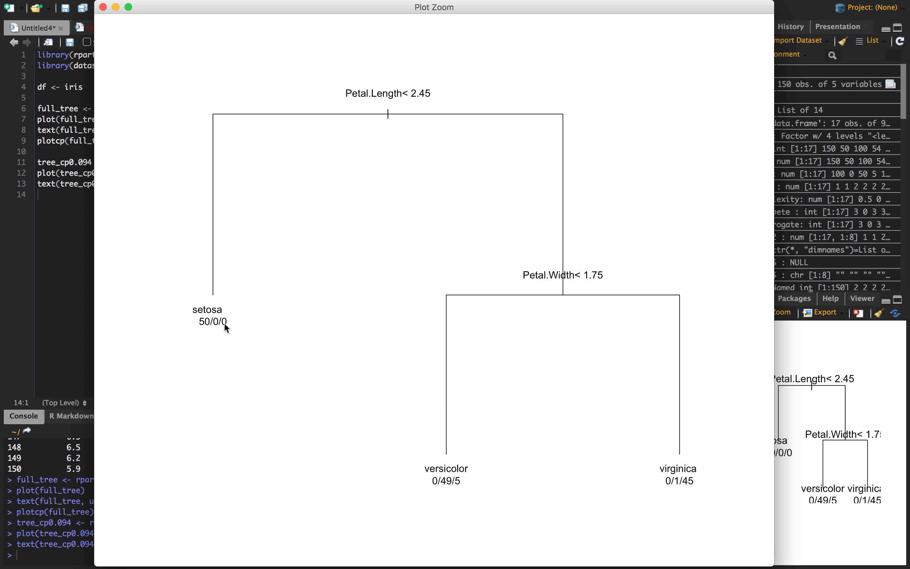
mouse_move(207, 319)
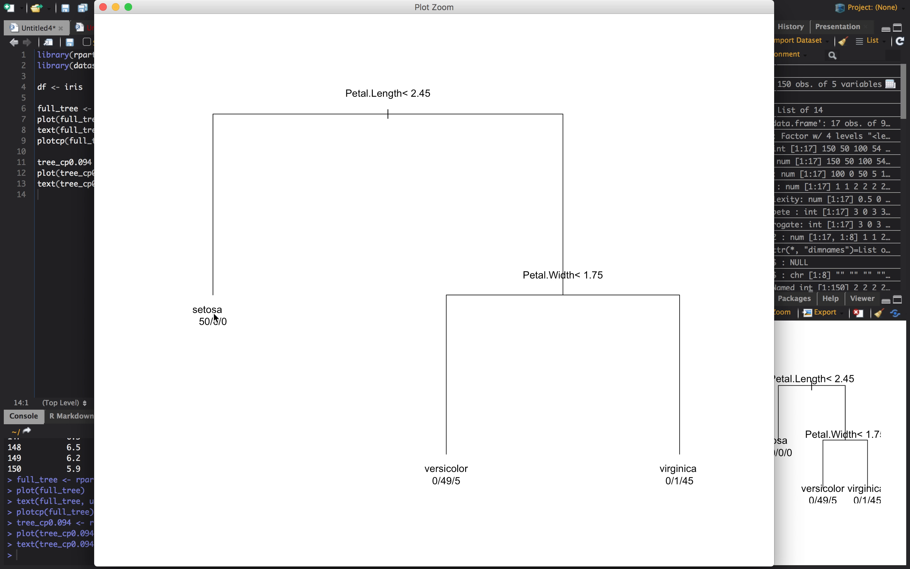
mouse_move(214, 331)
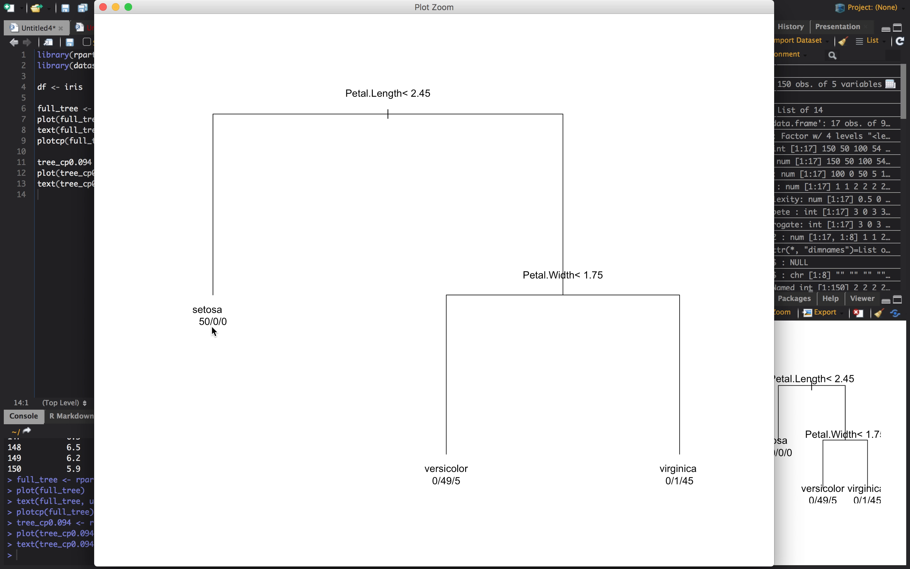
mouse_move(210, 333)
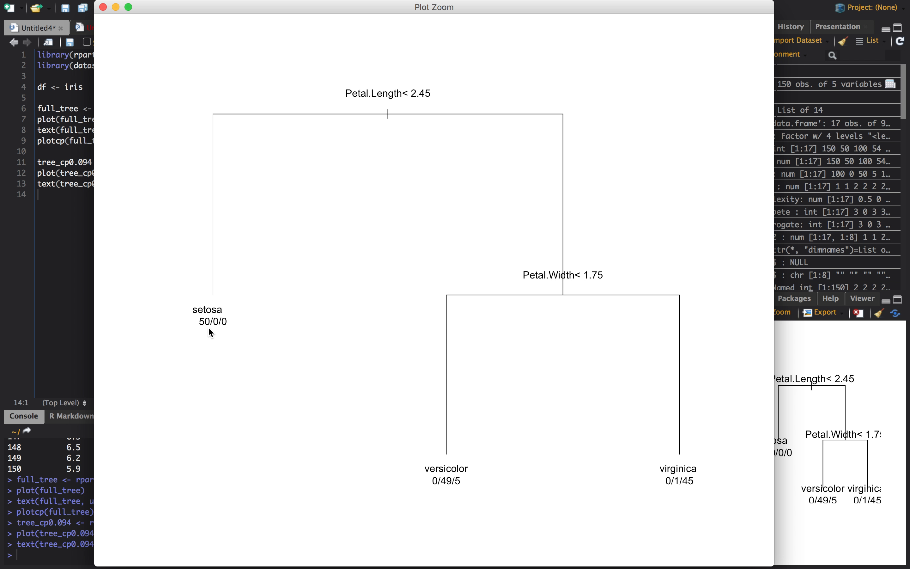
mouse_move(210, 329)
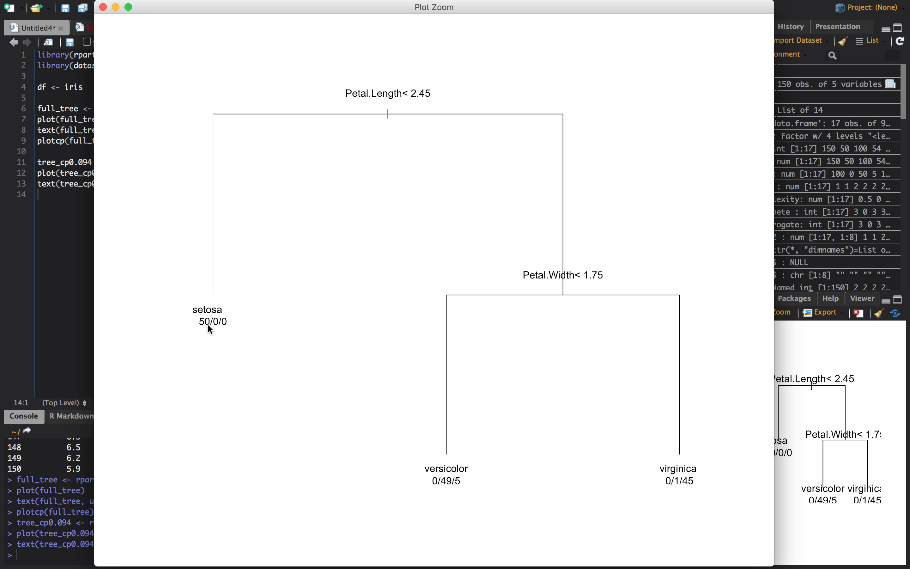
mouse_move(450, 489)
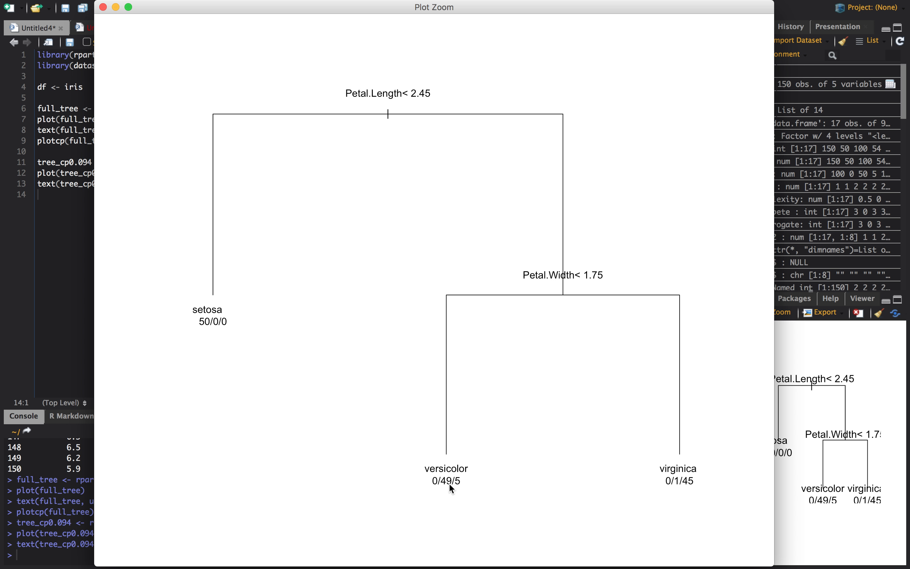
mouse_move(687, 488)
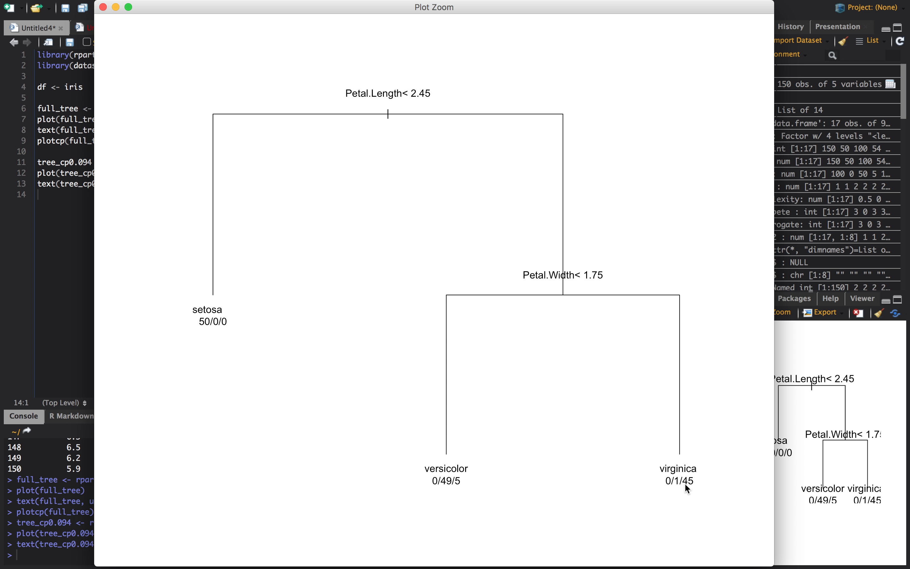
mouse_move(450, 372)
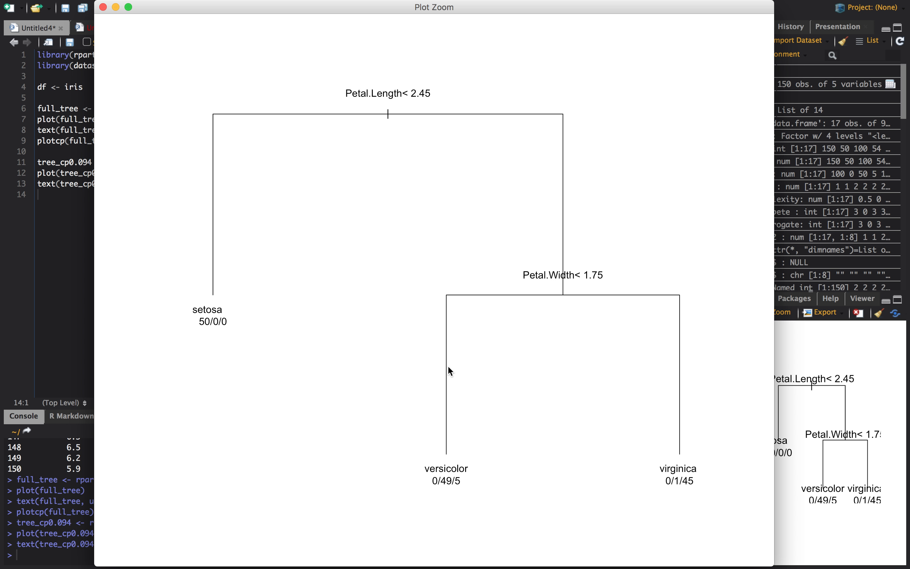
mouse_move(115, 12)
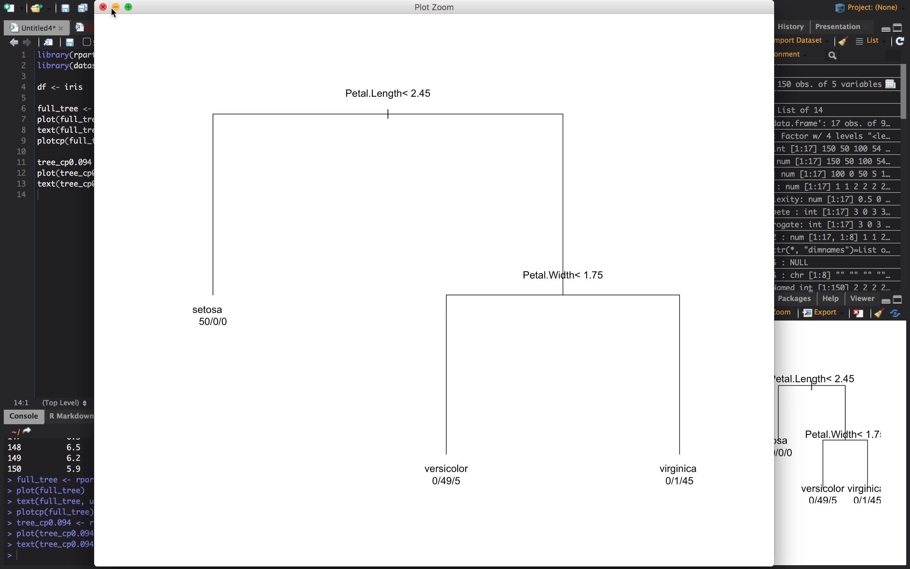
Close the zoomed tree and run table(df$Species, predict(tree_cp0.094, type = 'class')) for the confusion table
left_click(103, 7)
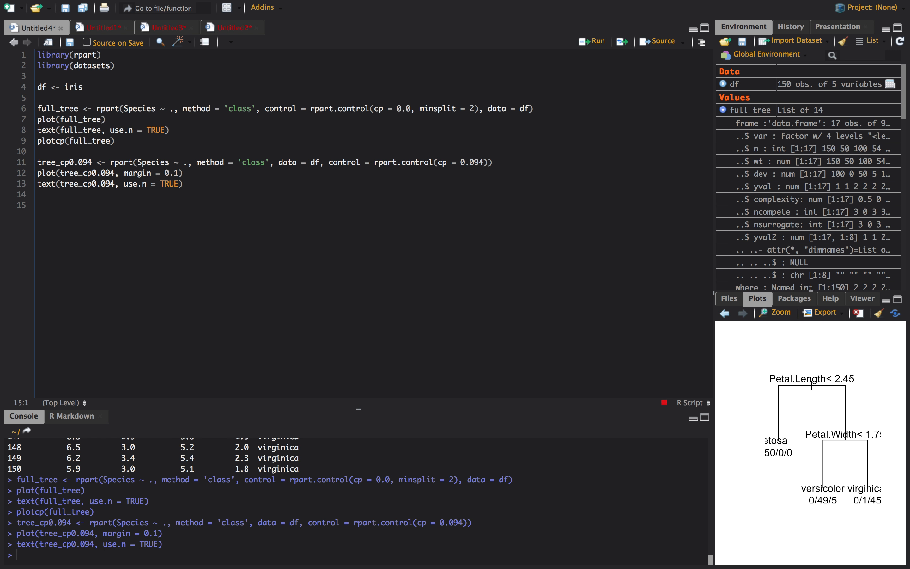
type("table(")
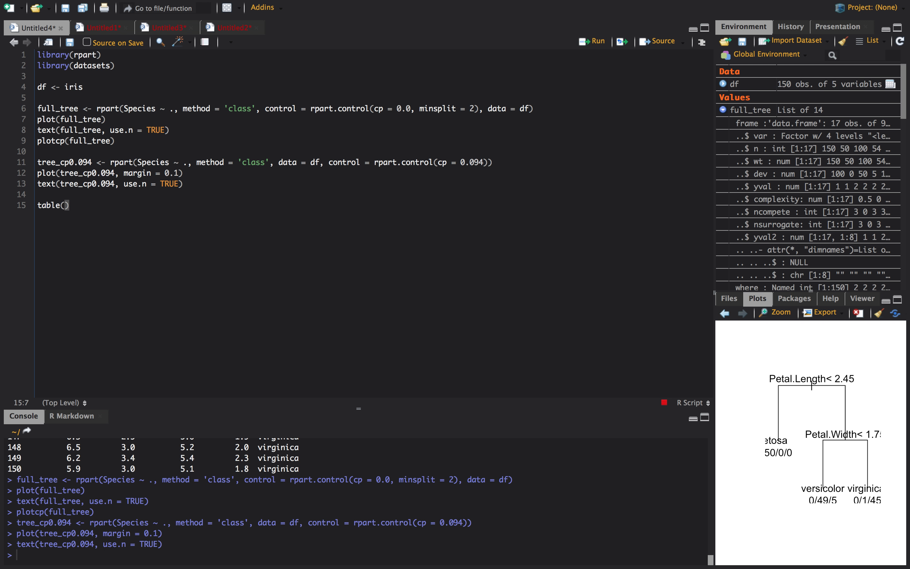
type("df$Species,")
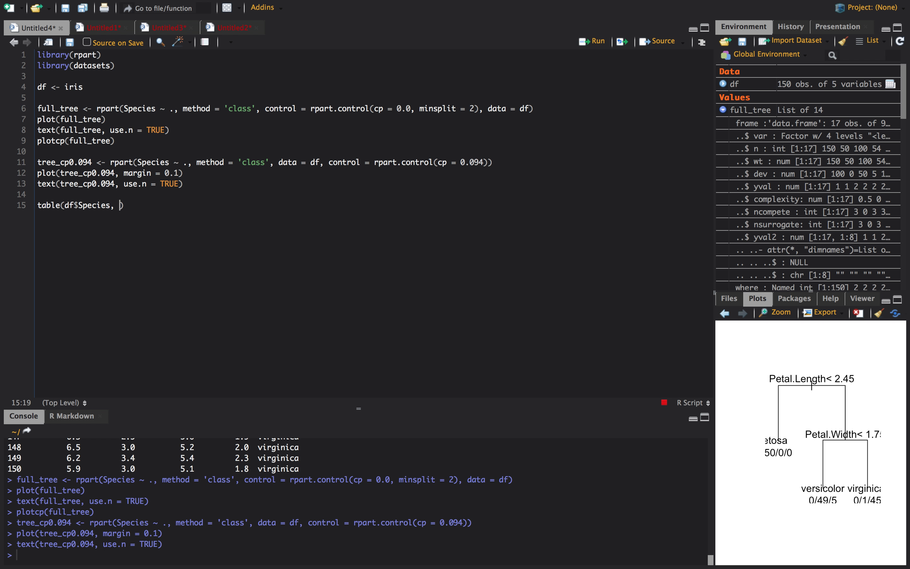
type("predict")
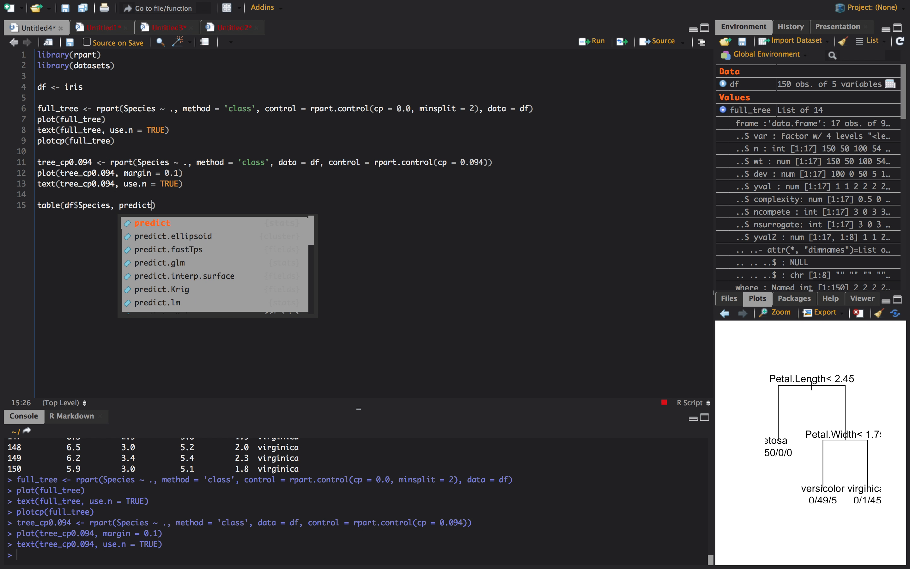
type("(tree_cp0.094, type = 'class")
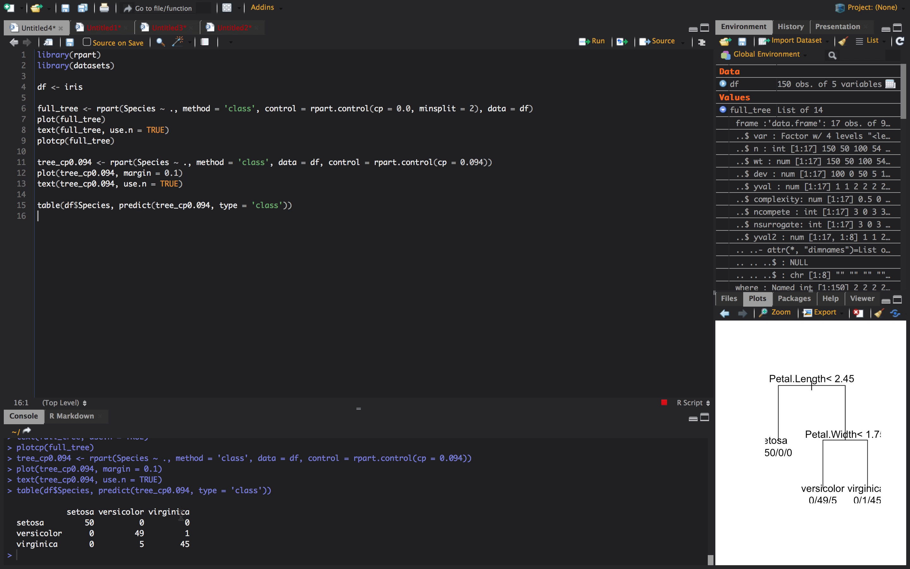
mouse_move(106, 540)
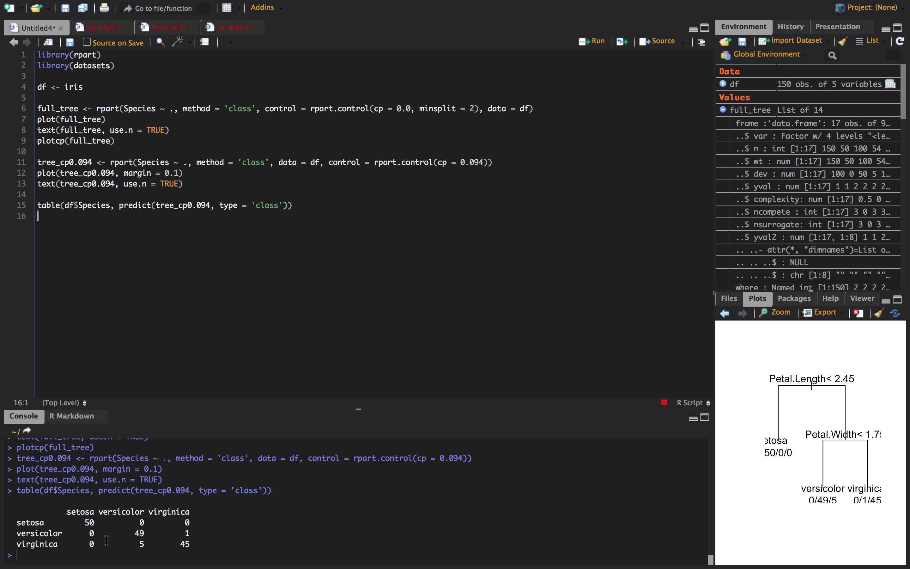
mouse_move(153, 550)
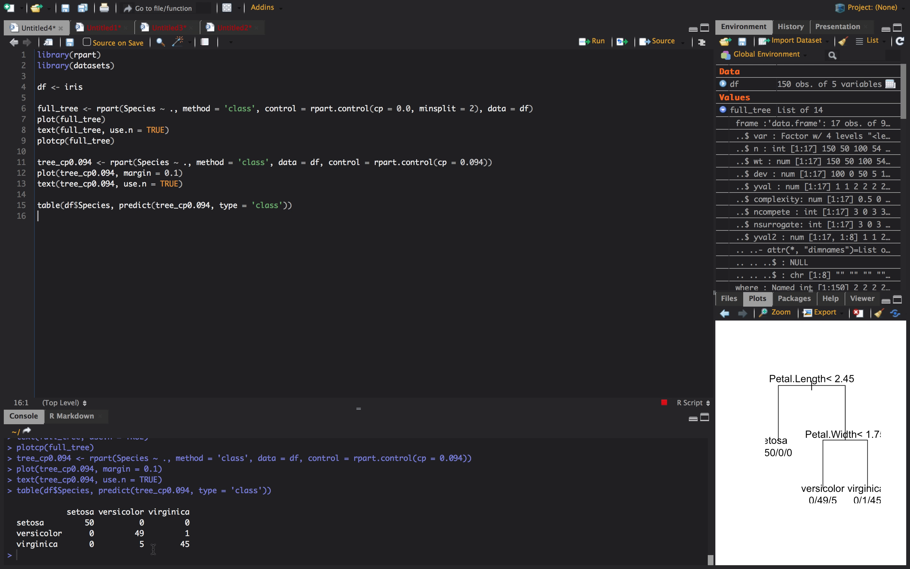
mouse_move(416, 194)
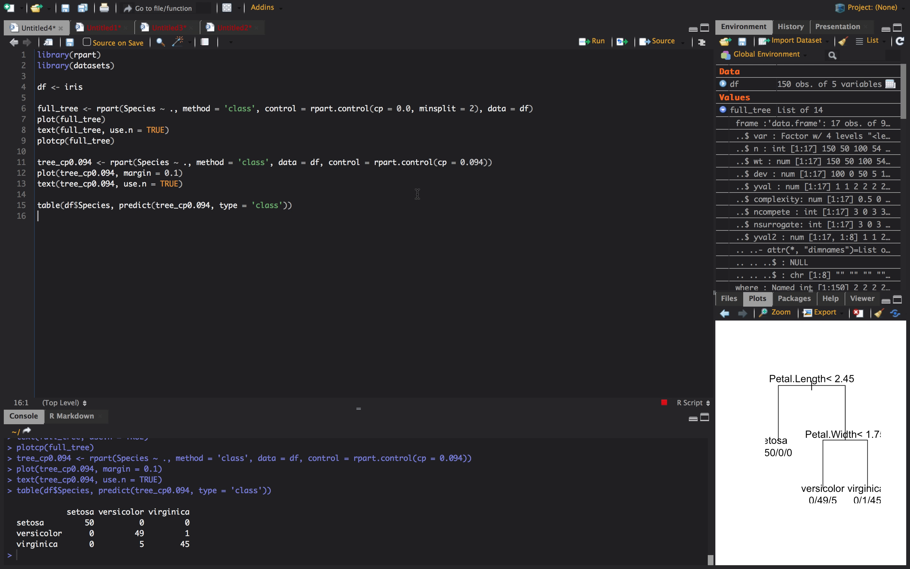